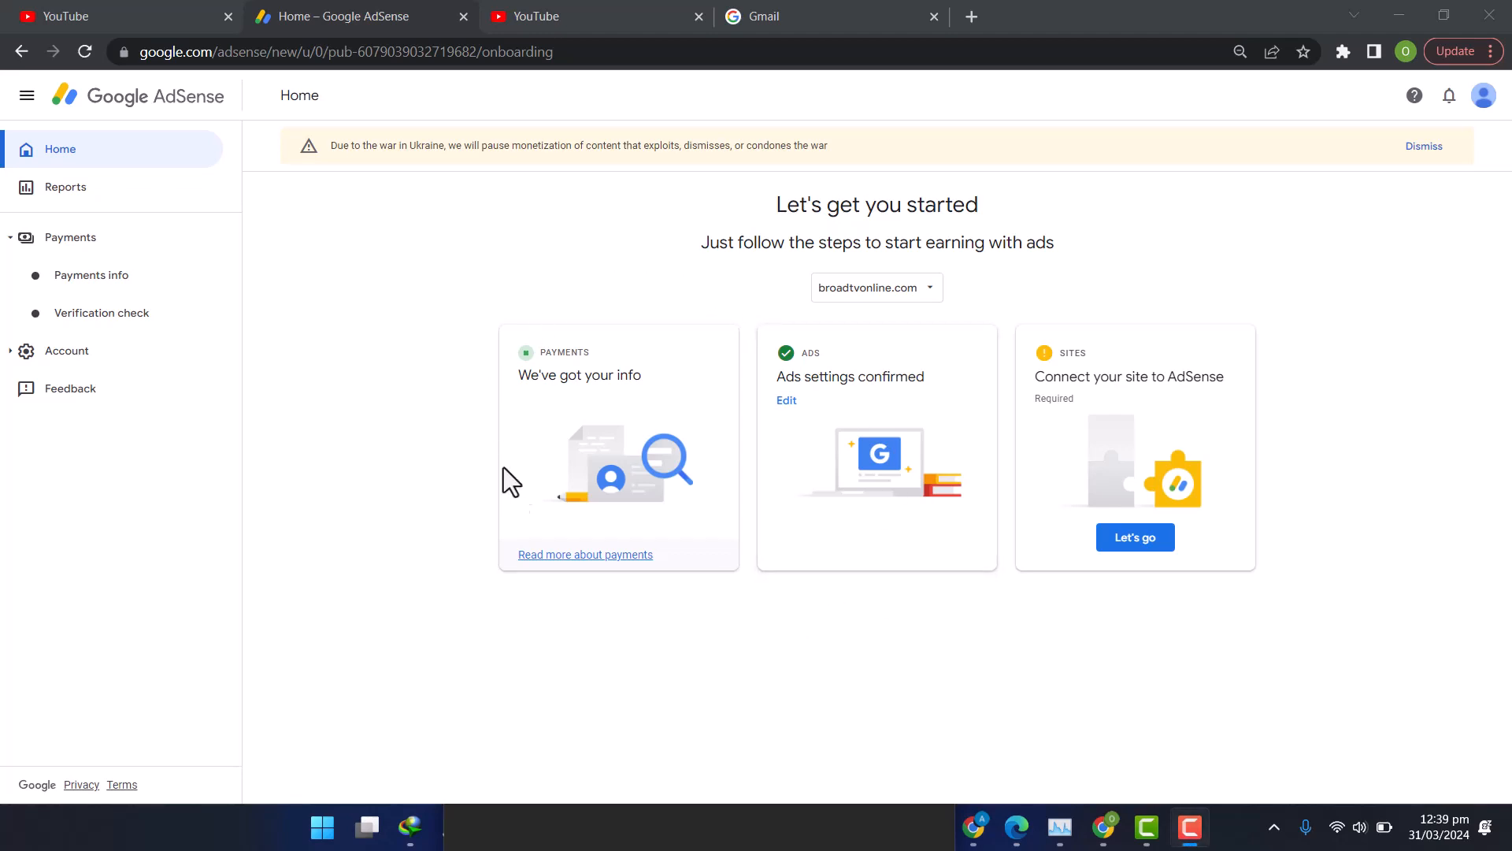
mouse_move(773, 512)
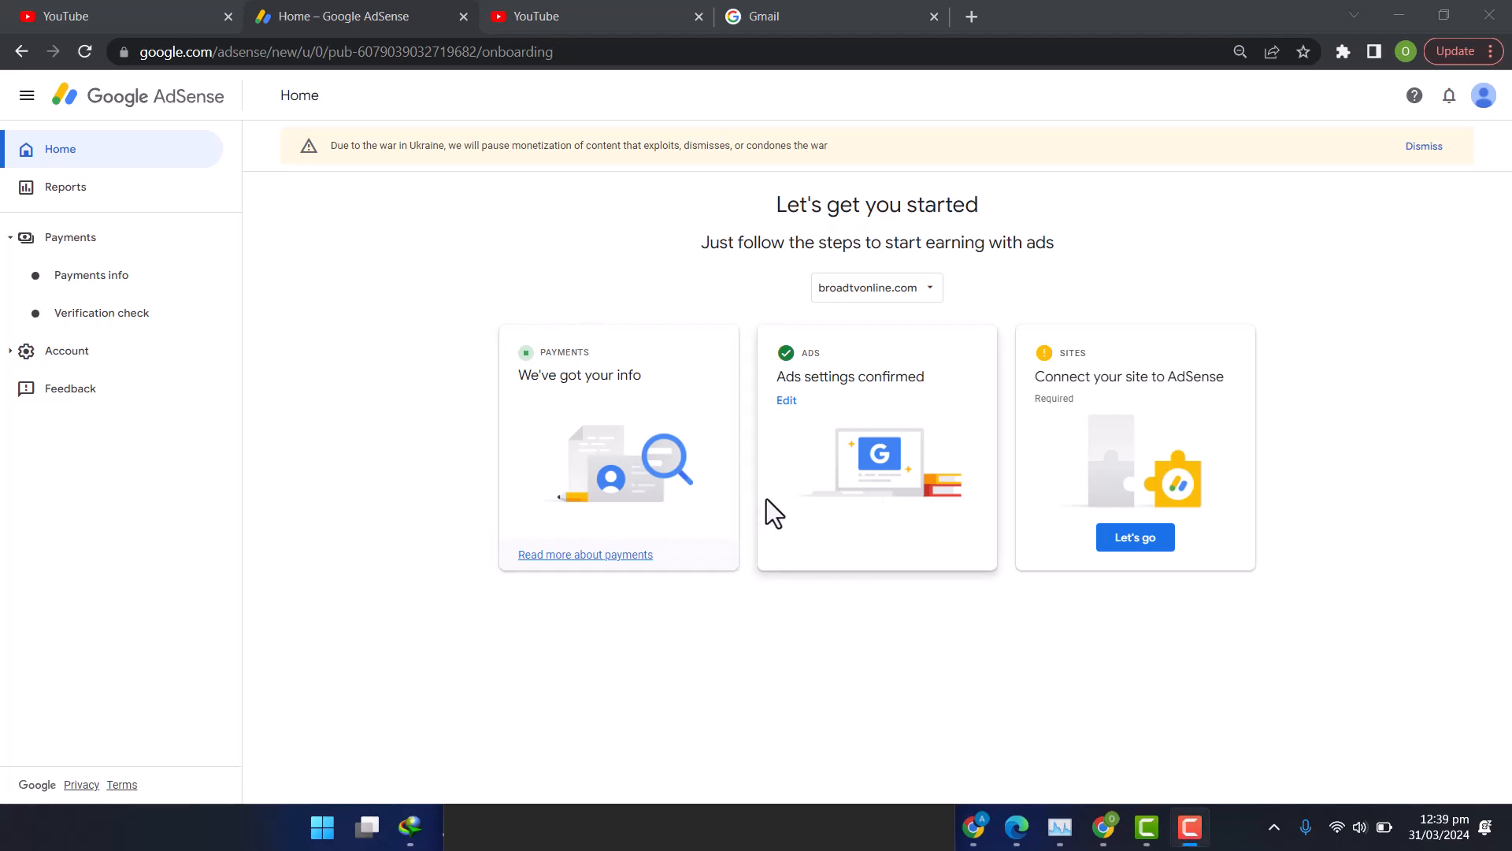
mouse_move(298, 579)
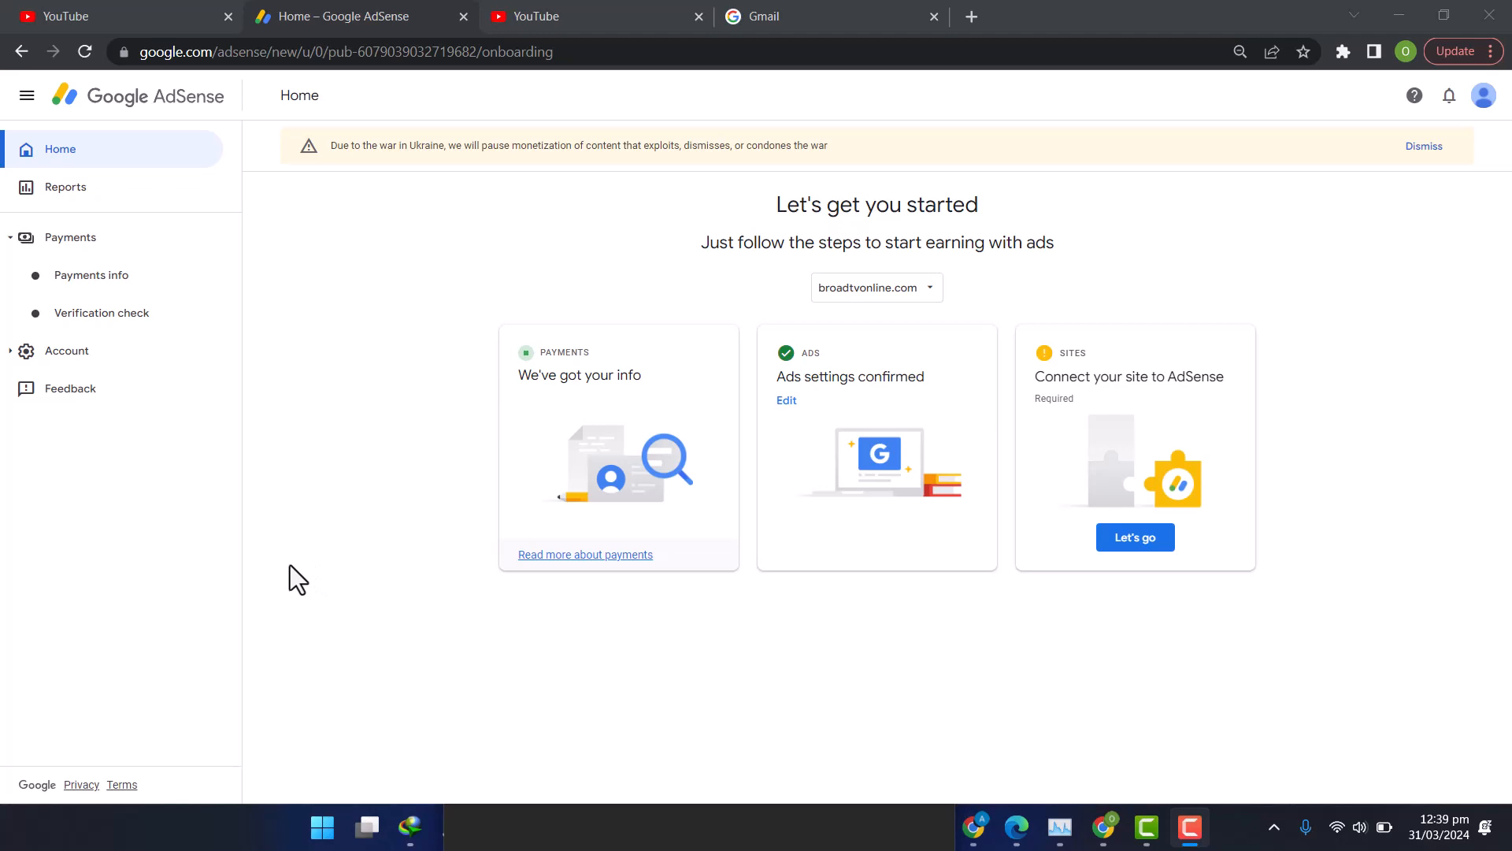
mouse_move(338, 642)
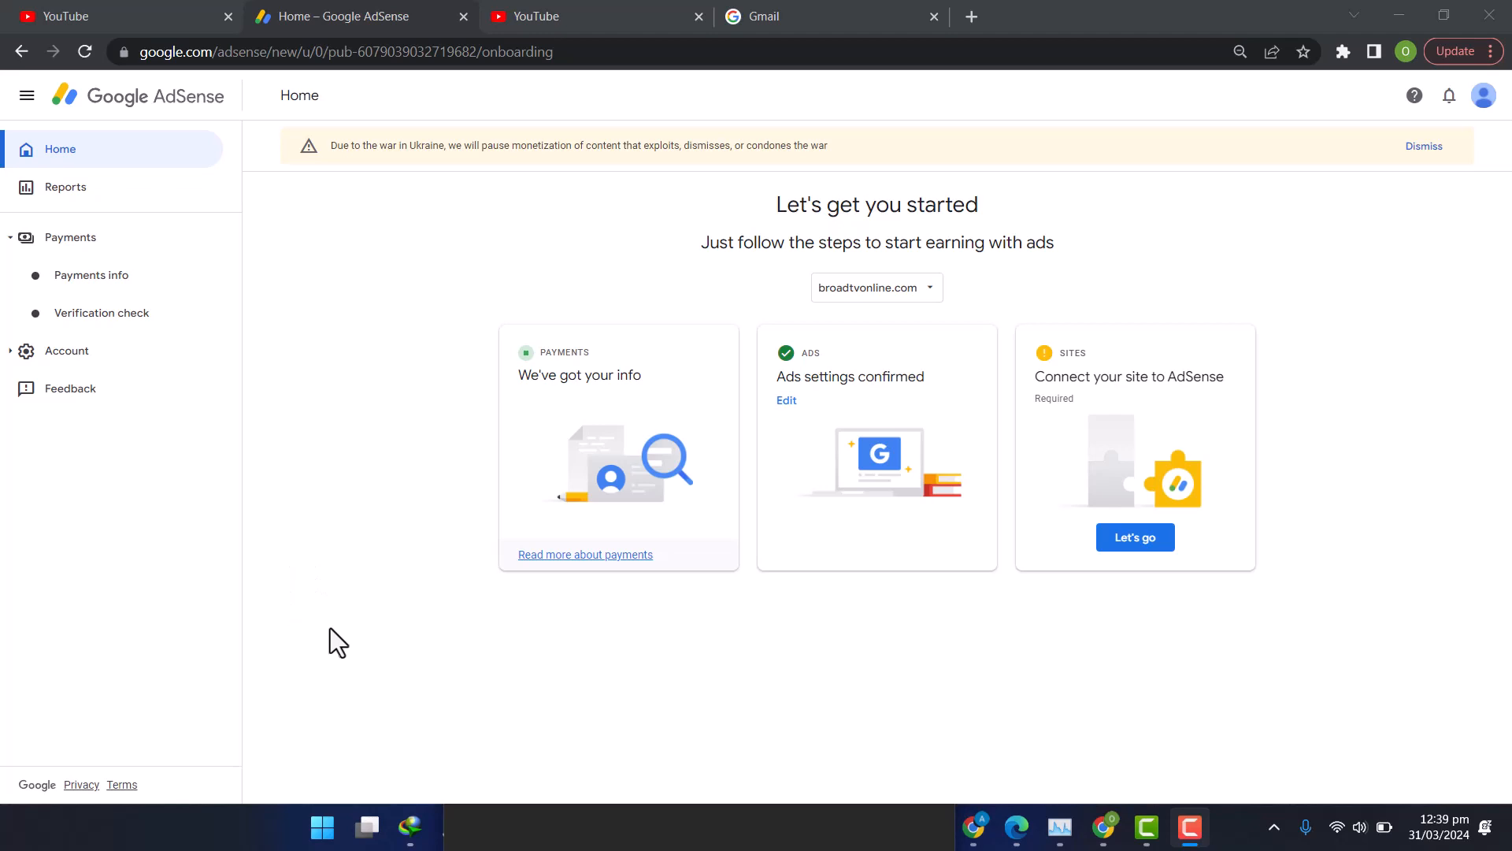
mouse_move(621, 676)
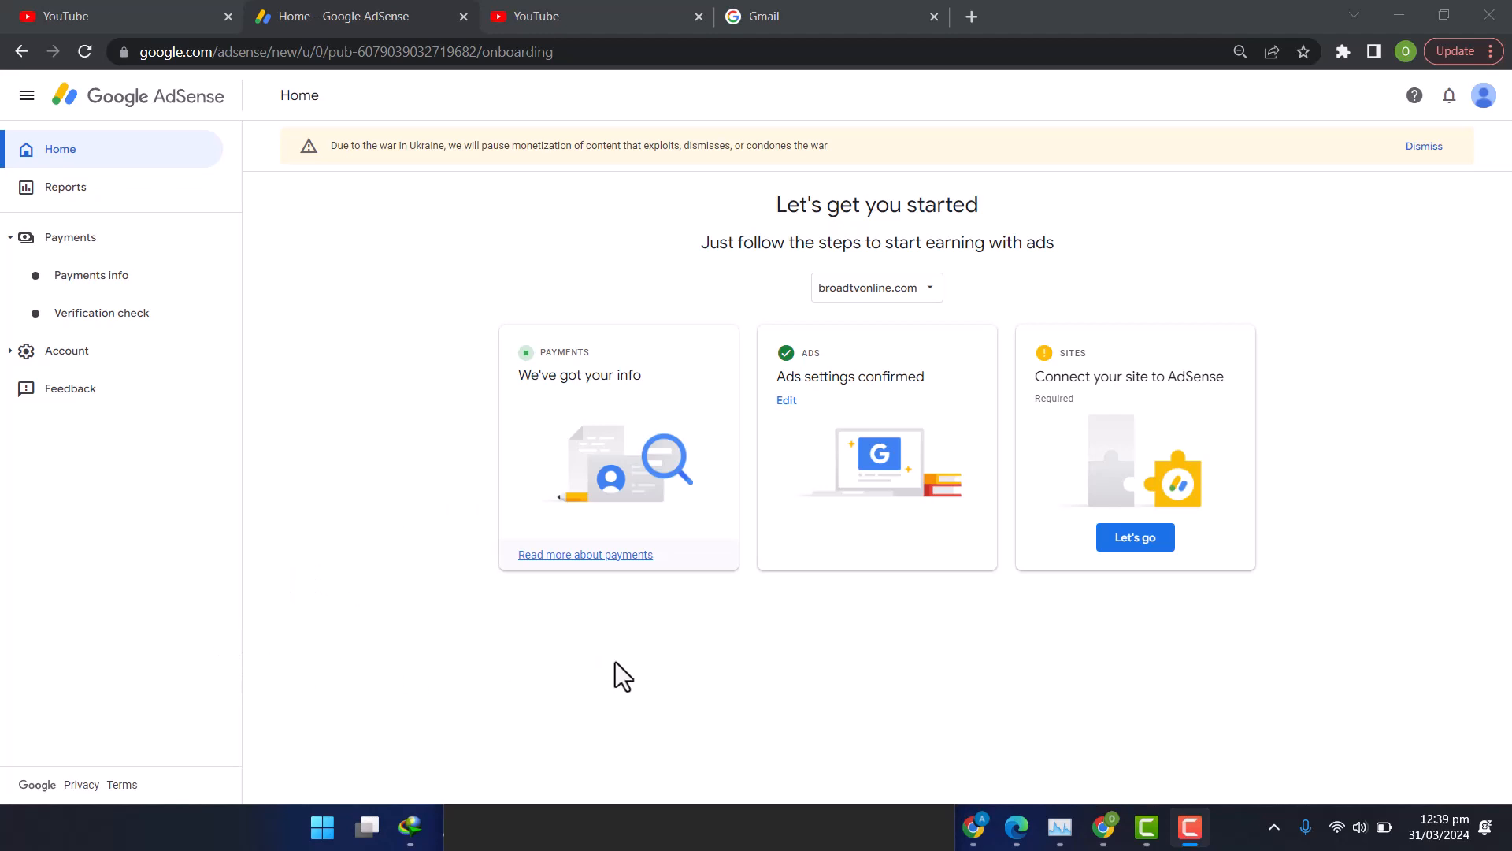
mouse_move(952, 535)
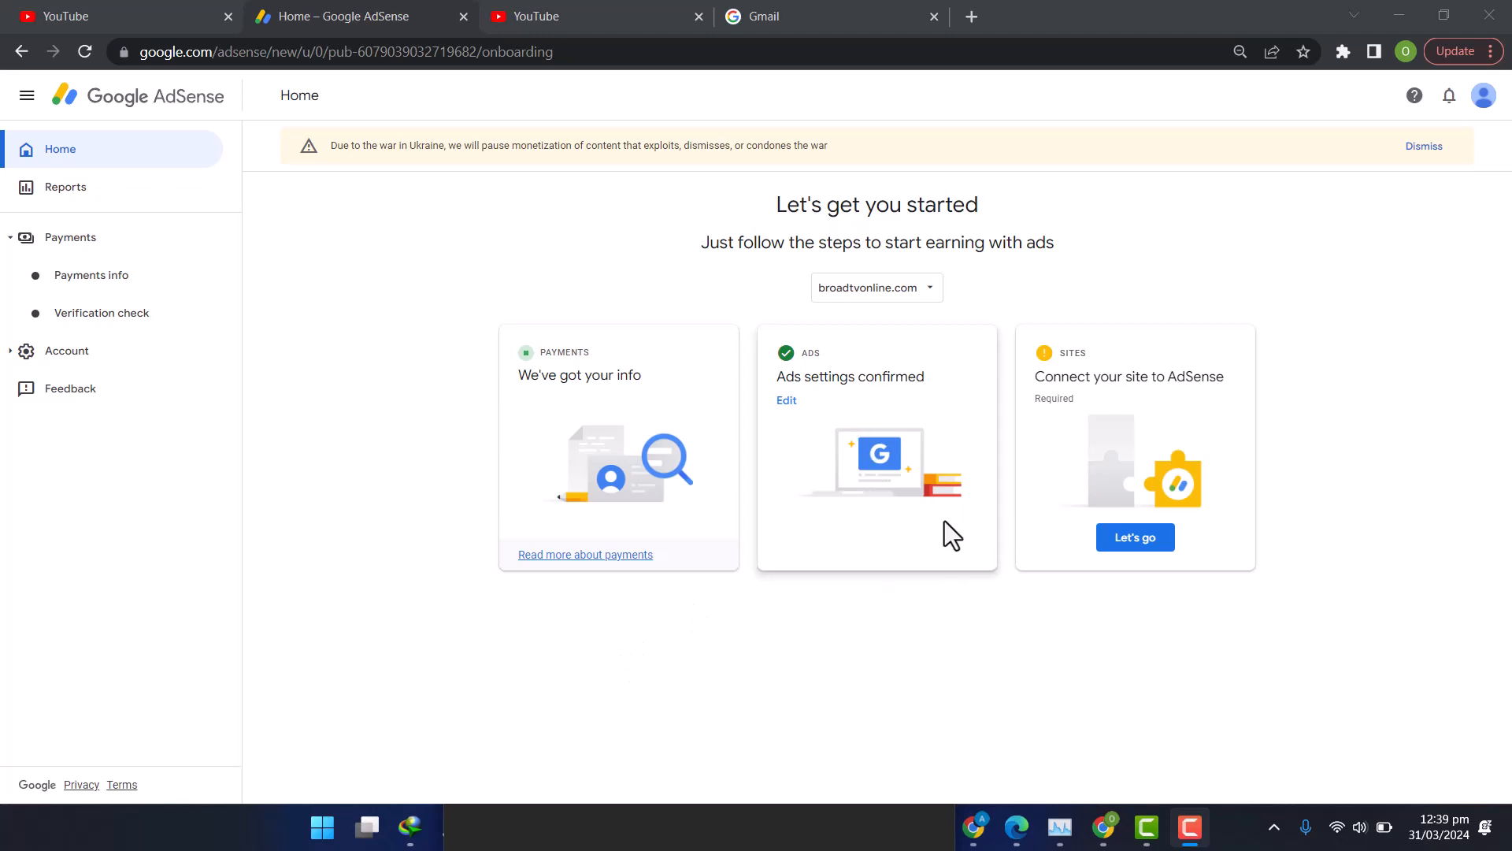
mouse_move(863, 577)
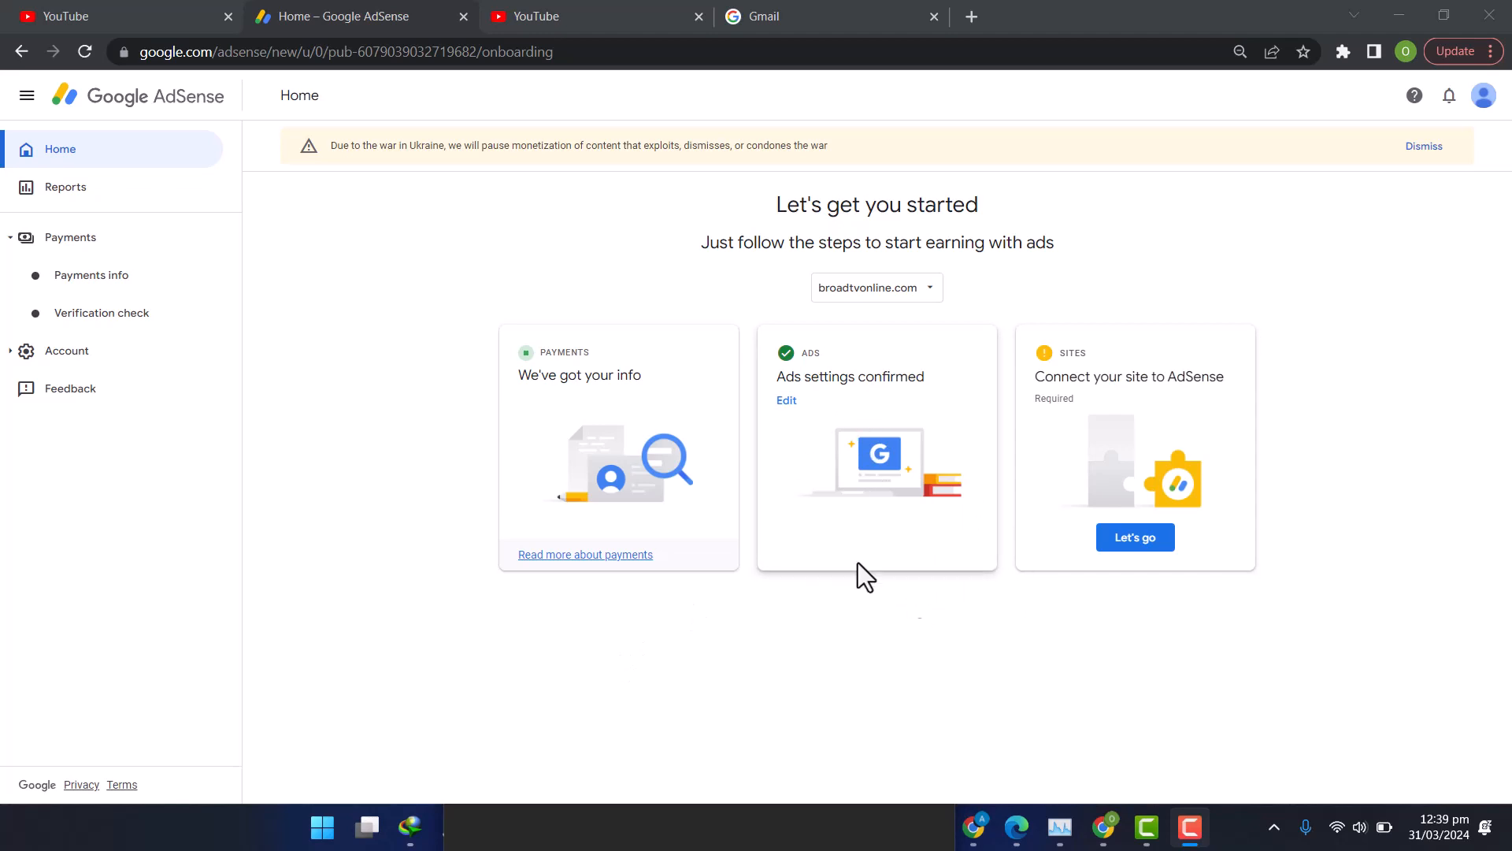
mouse_move(867, 492)
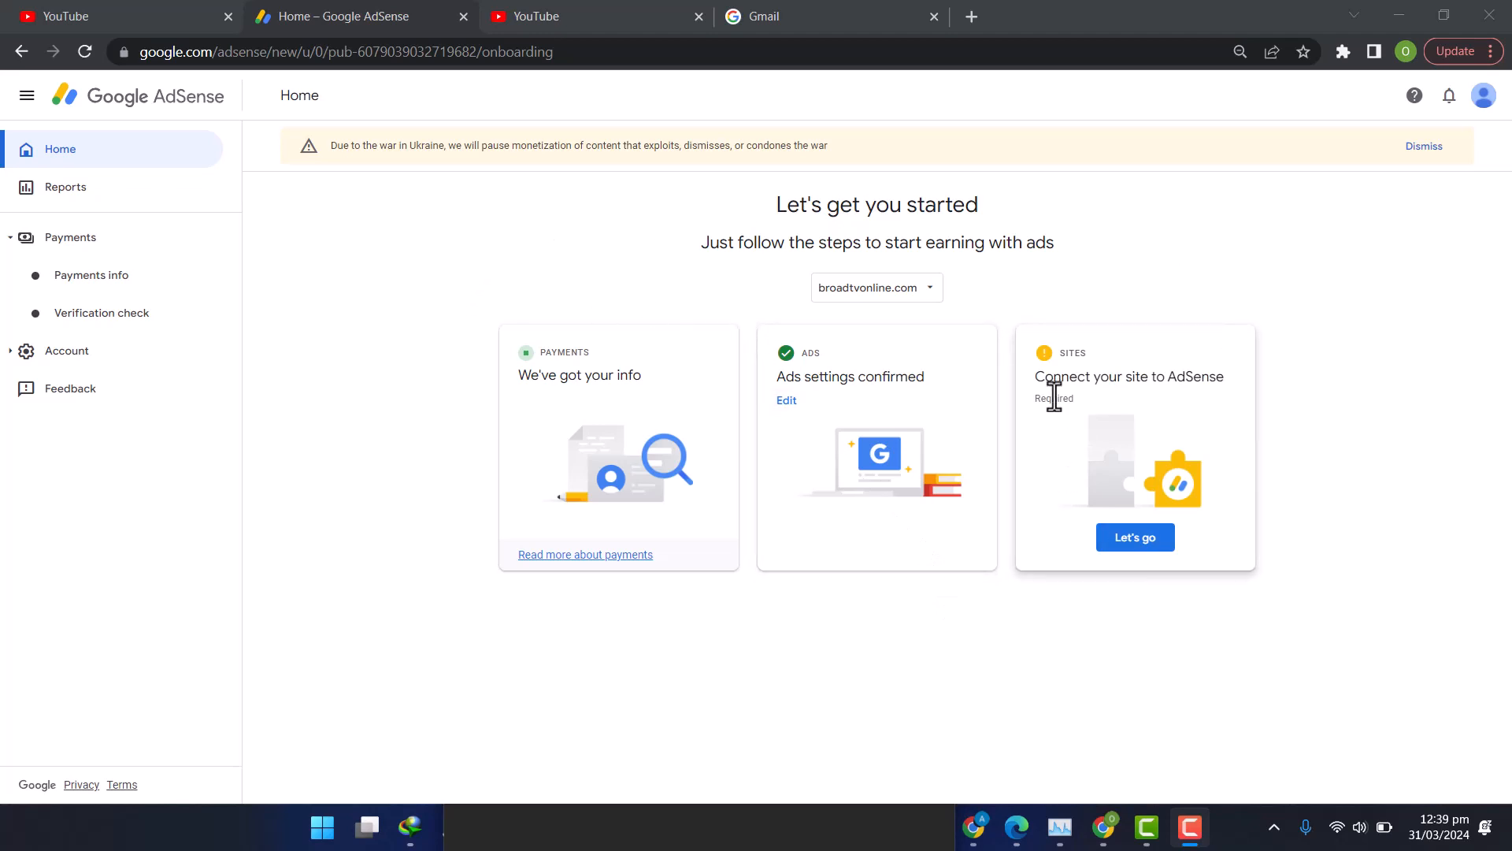
mouse_move(1046, 377)
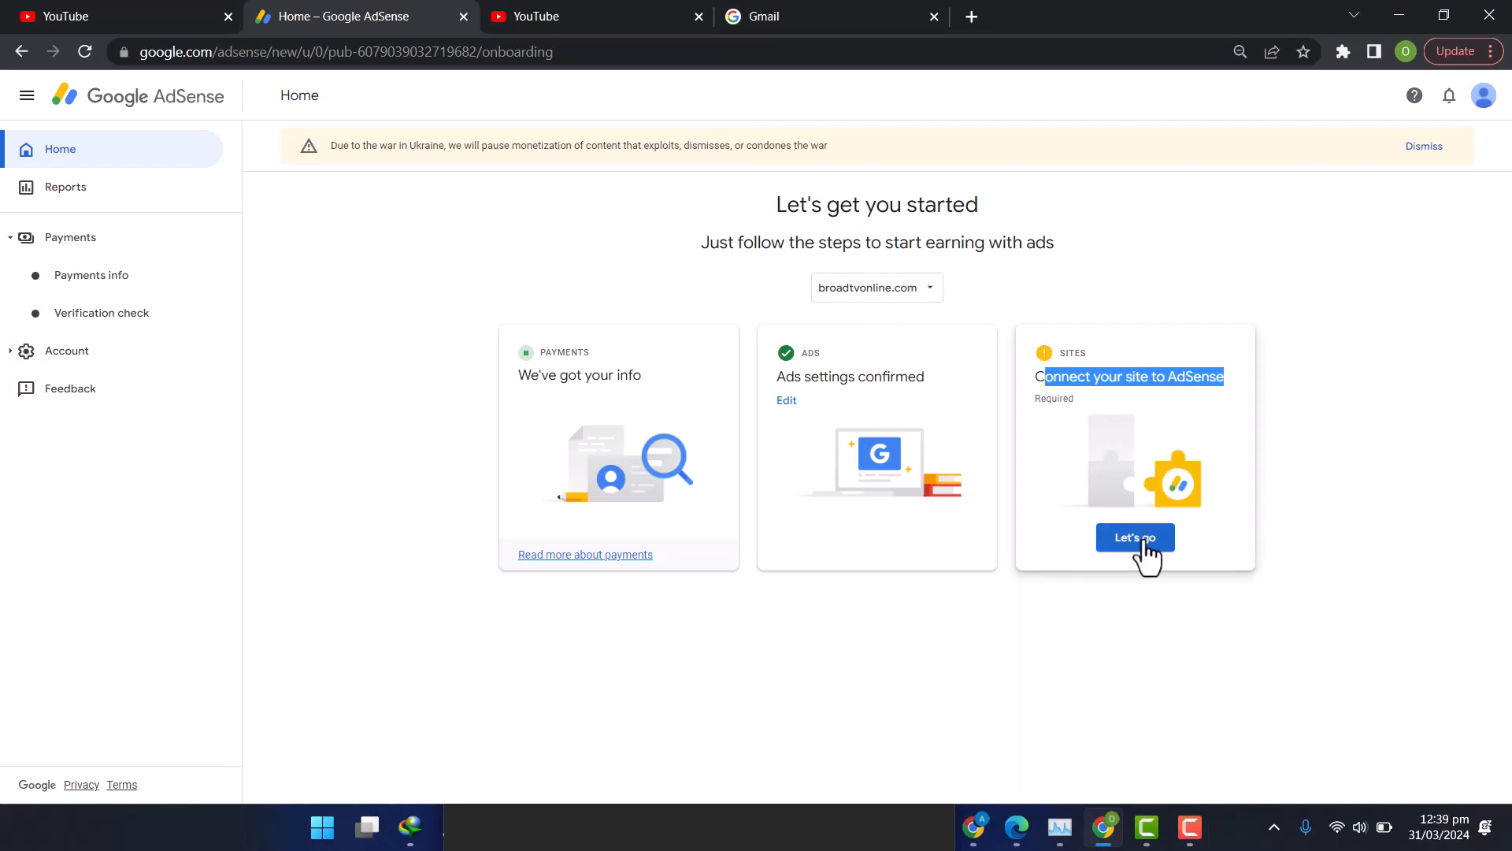
mouse_move(871, 750)
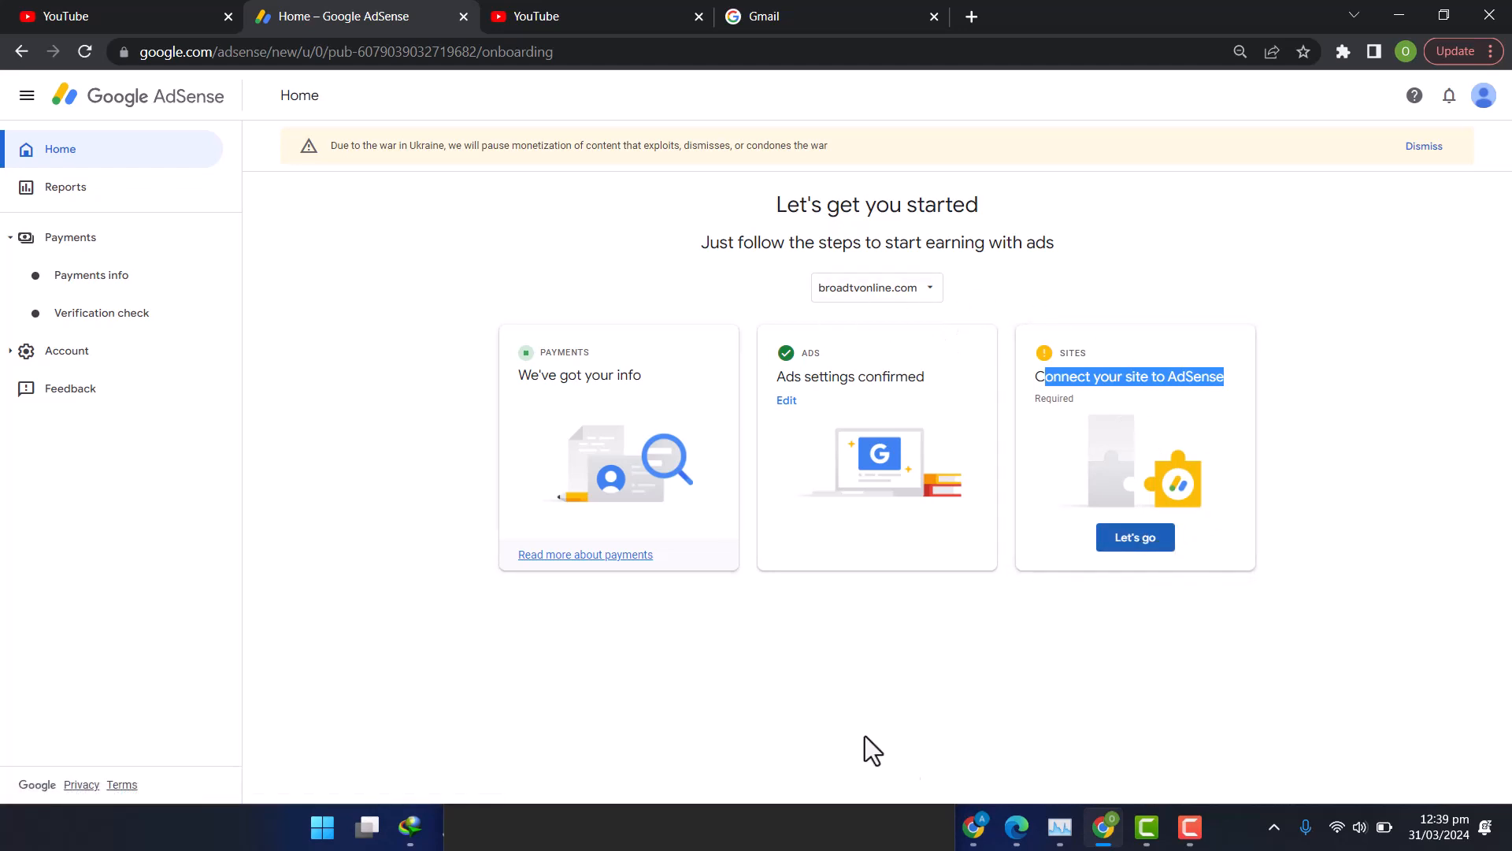
mouse_move(1167, 298)
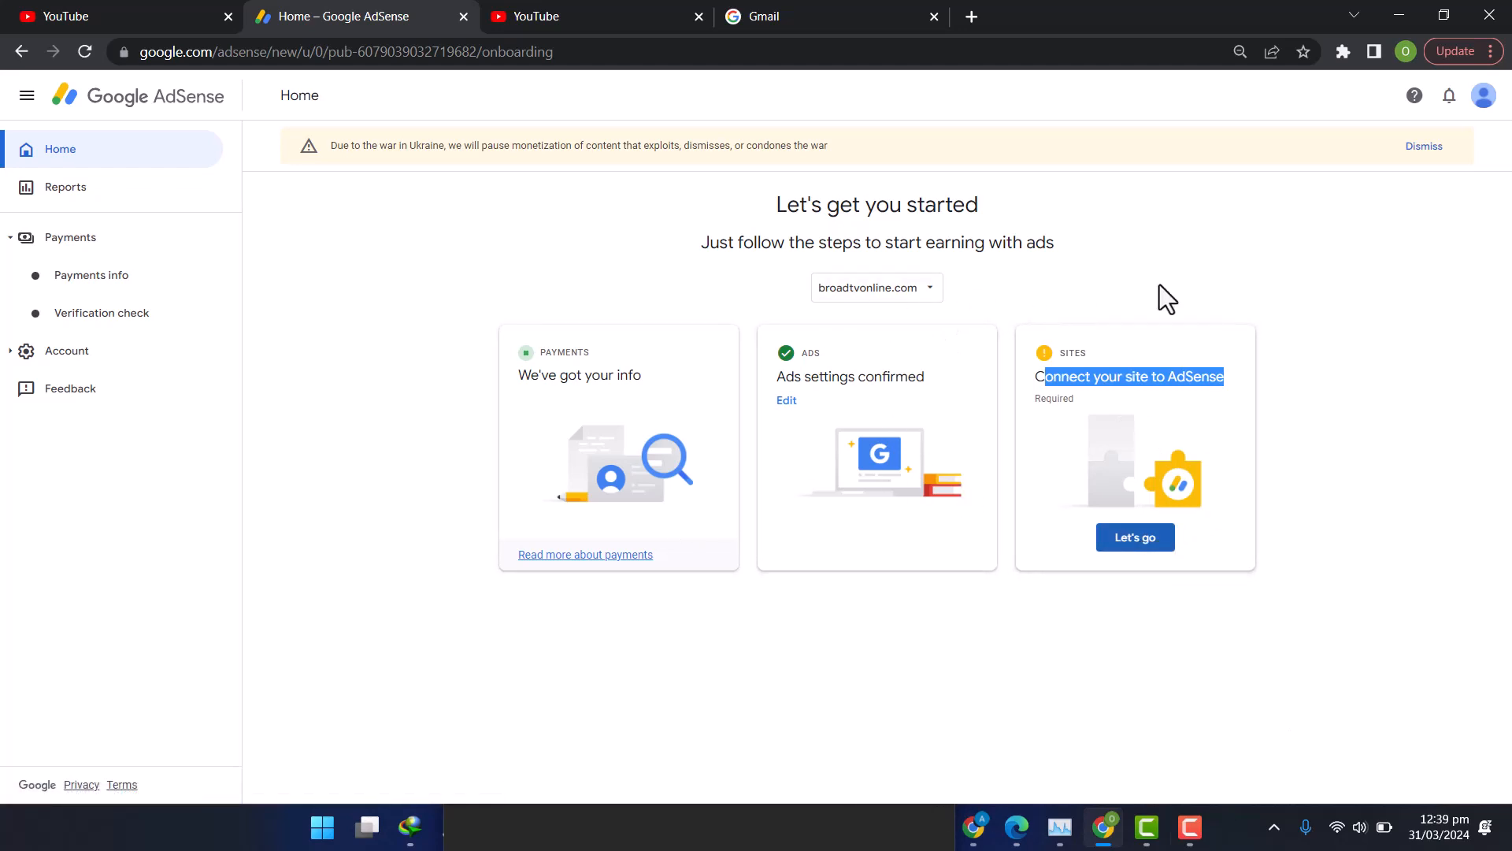
mouse_move(1144, 372)
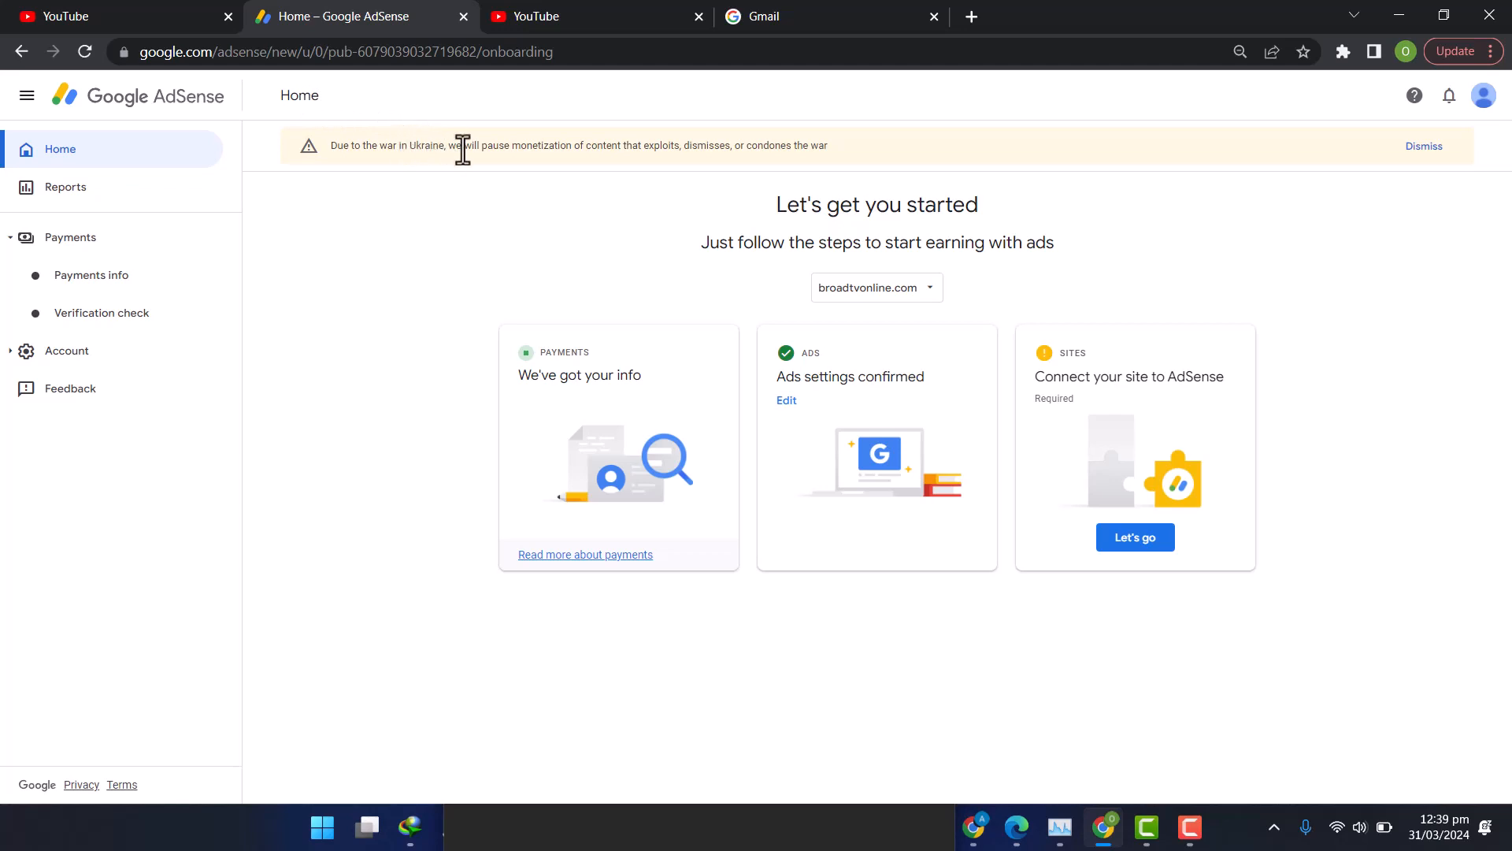
mouse_move(1238, 517)
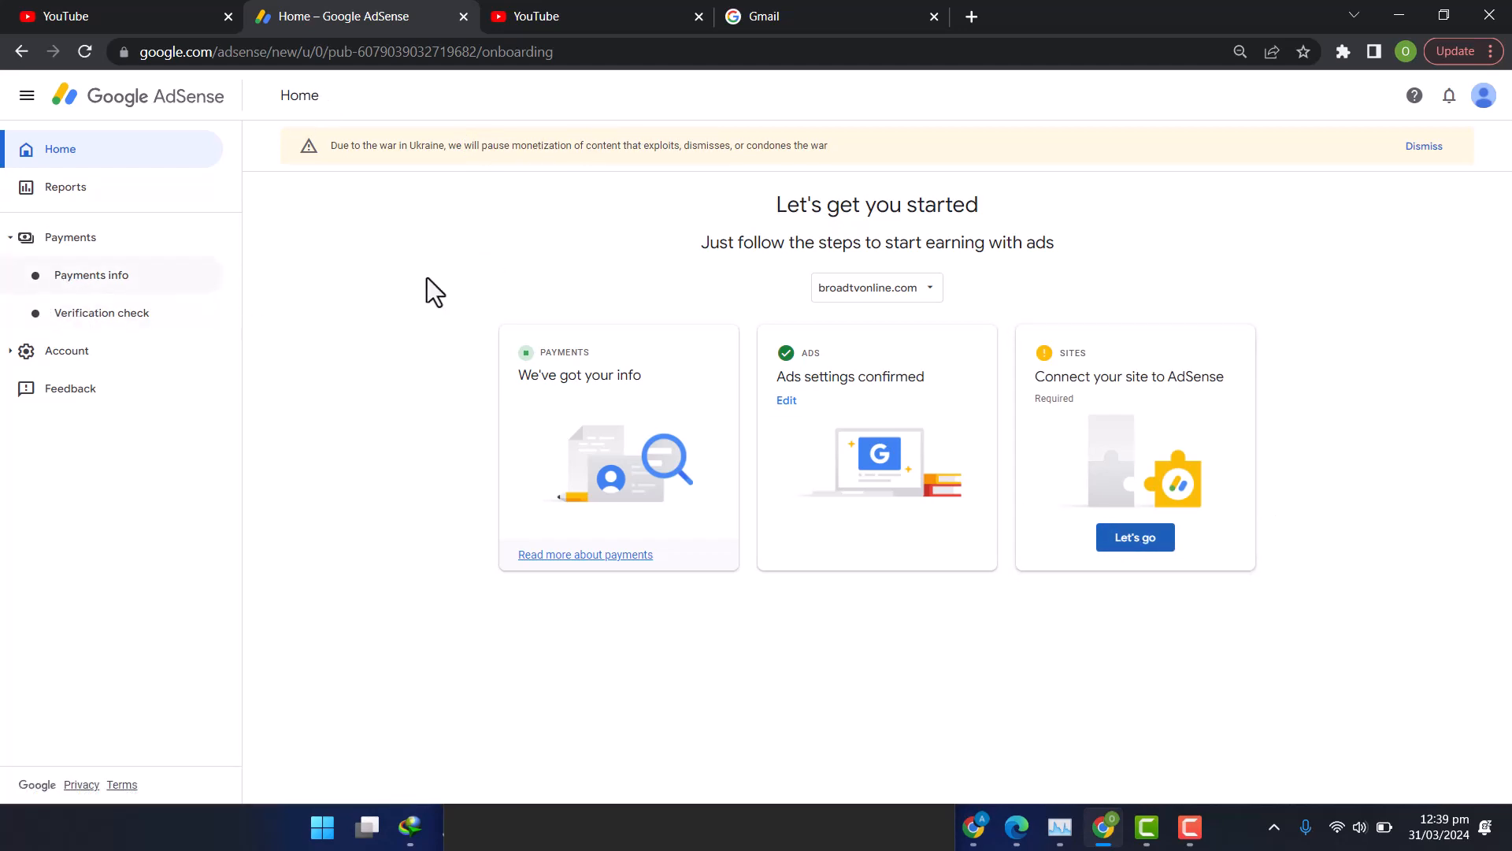
mouse_move(89, 274)
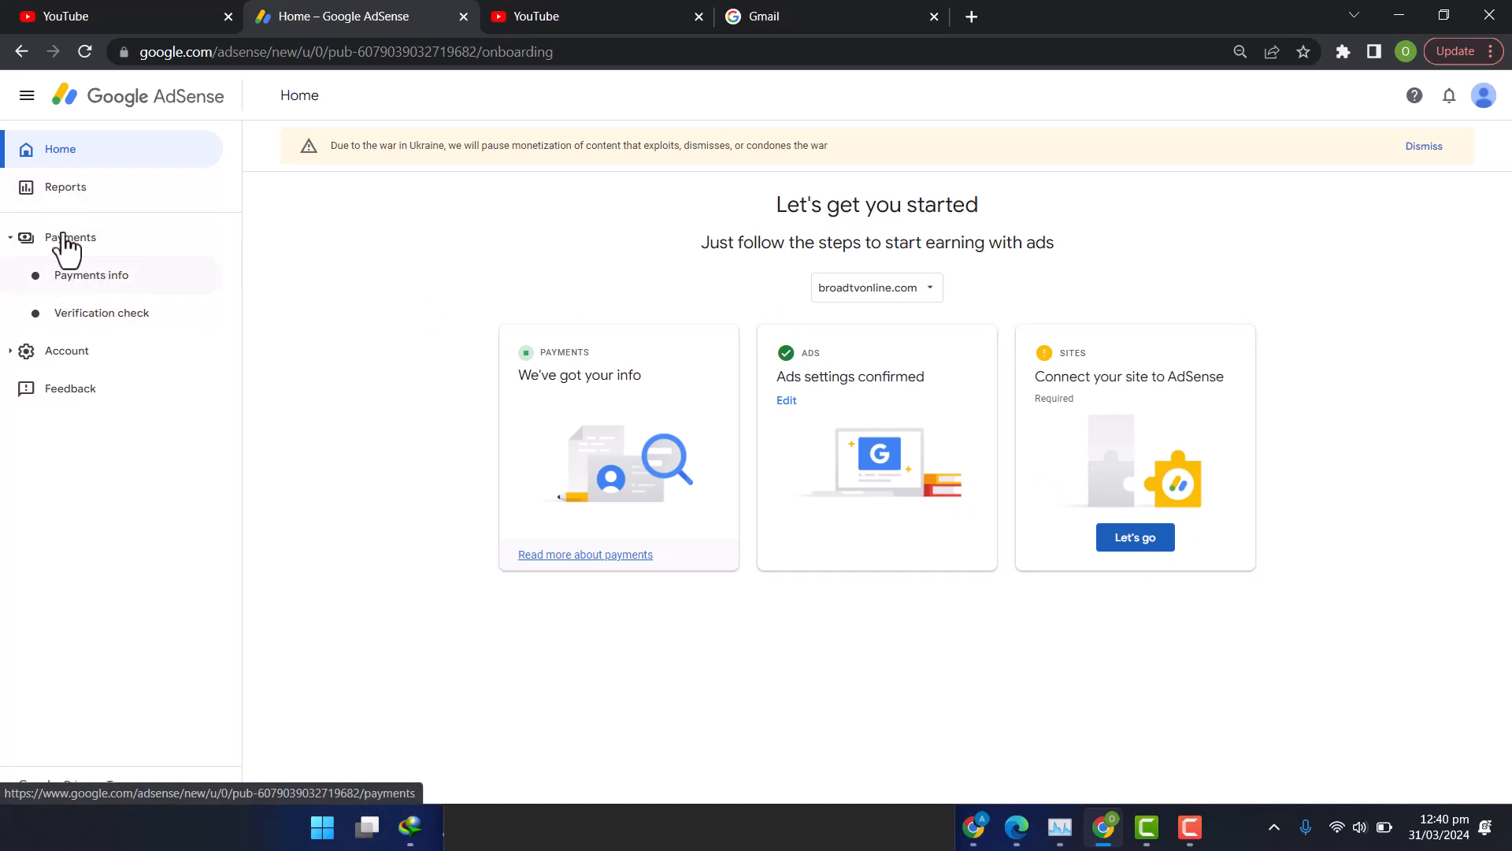
Step: Go to Payments info showing earnings, transactions and the accepted Ireland tax notice
click(91, 275)
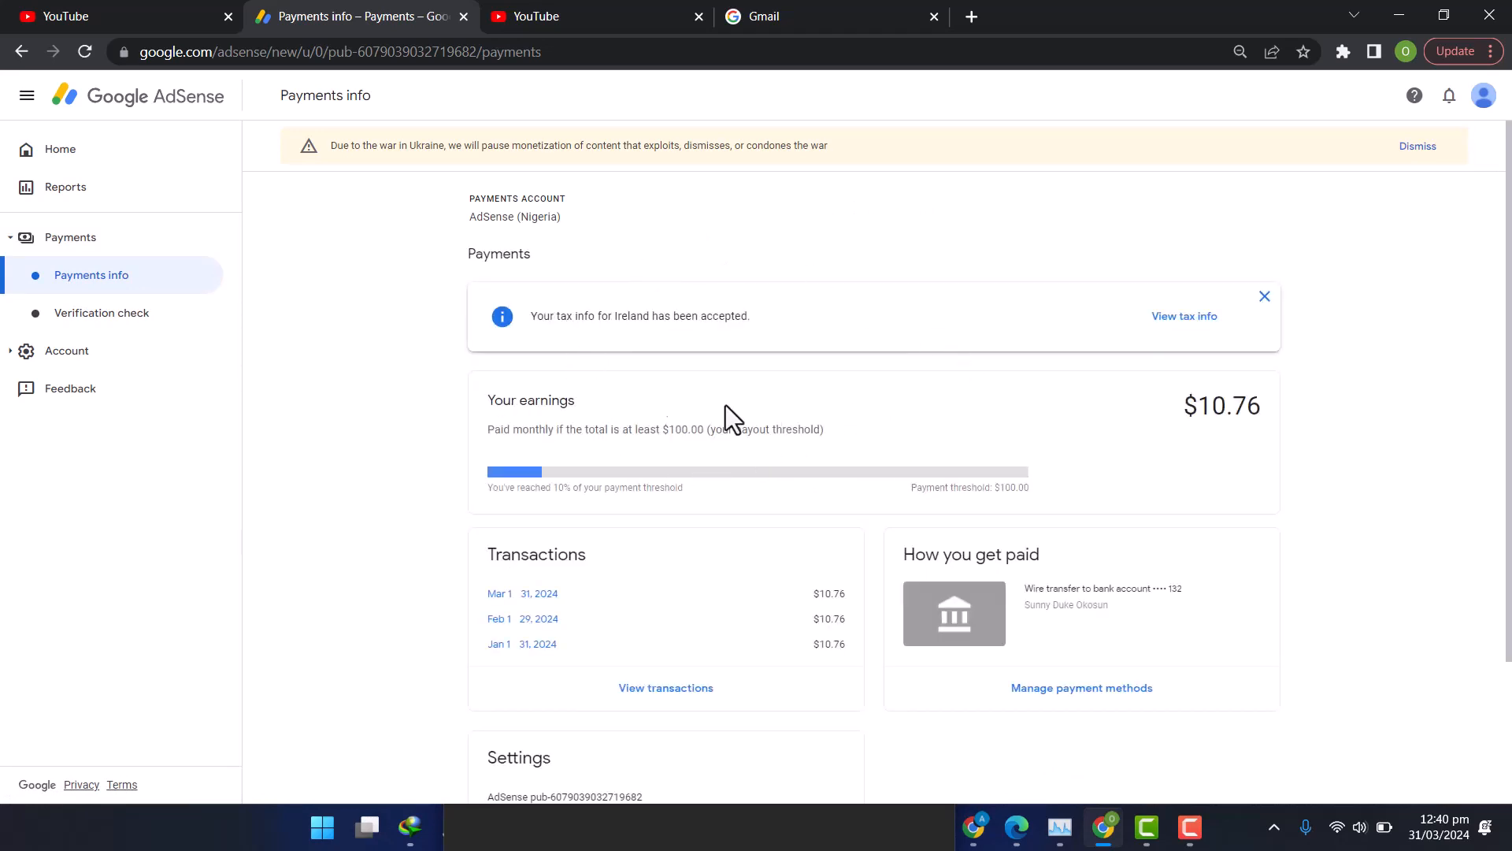
mouse_move(896, 354)
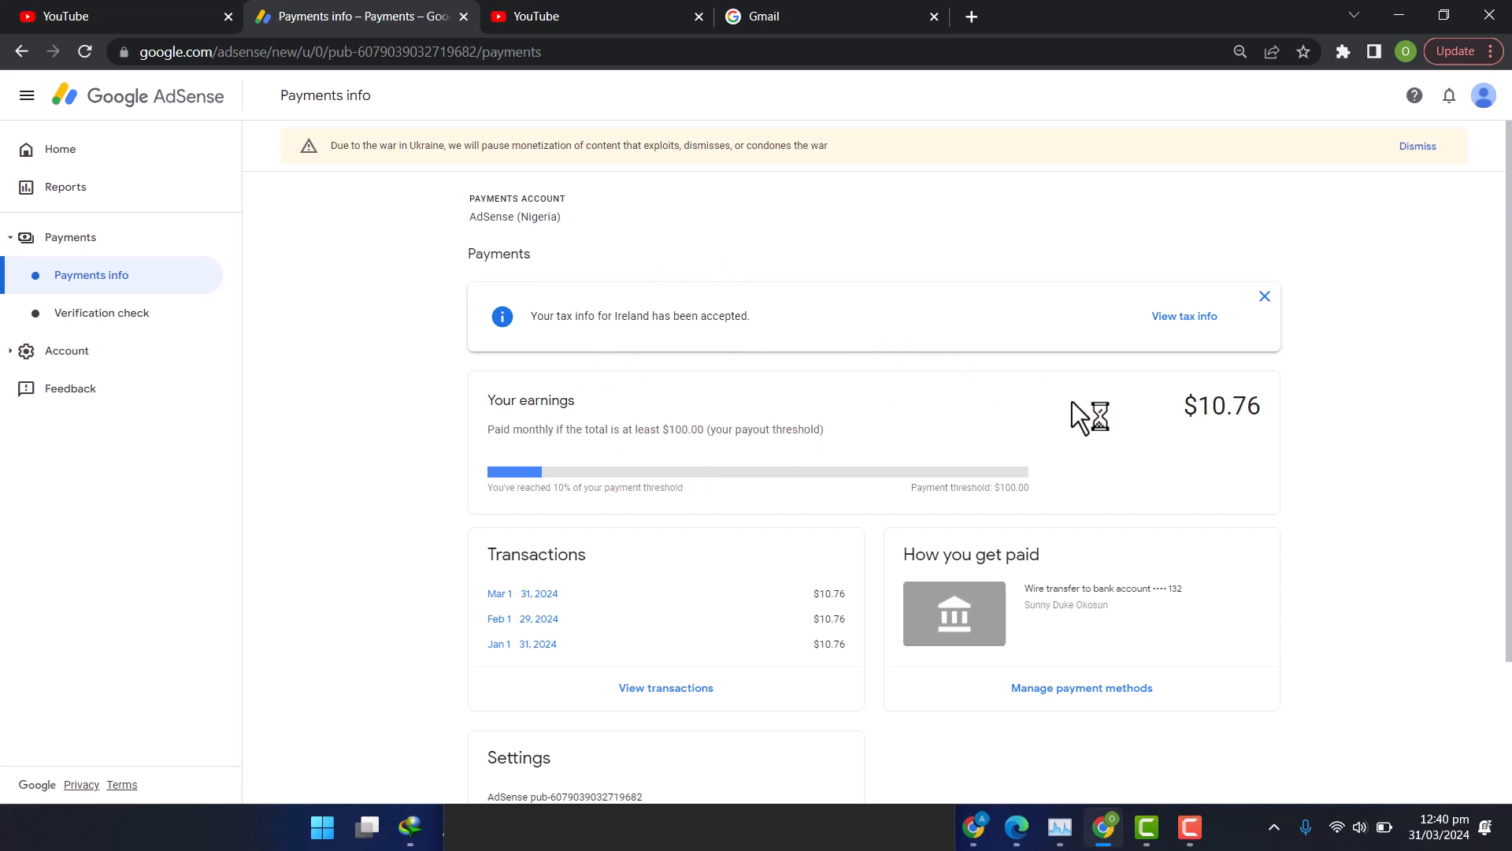
mouse_move(1176, 329)
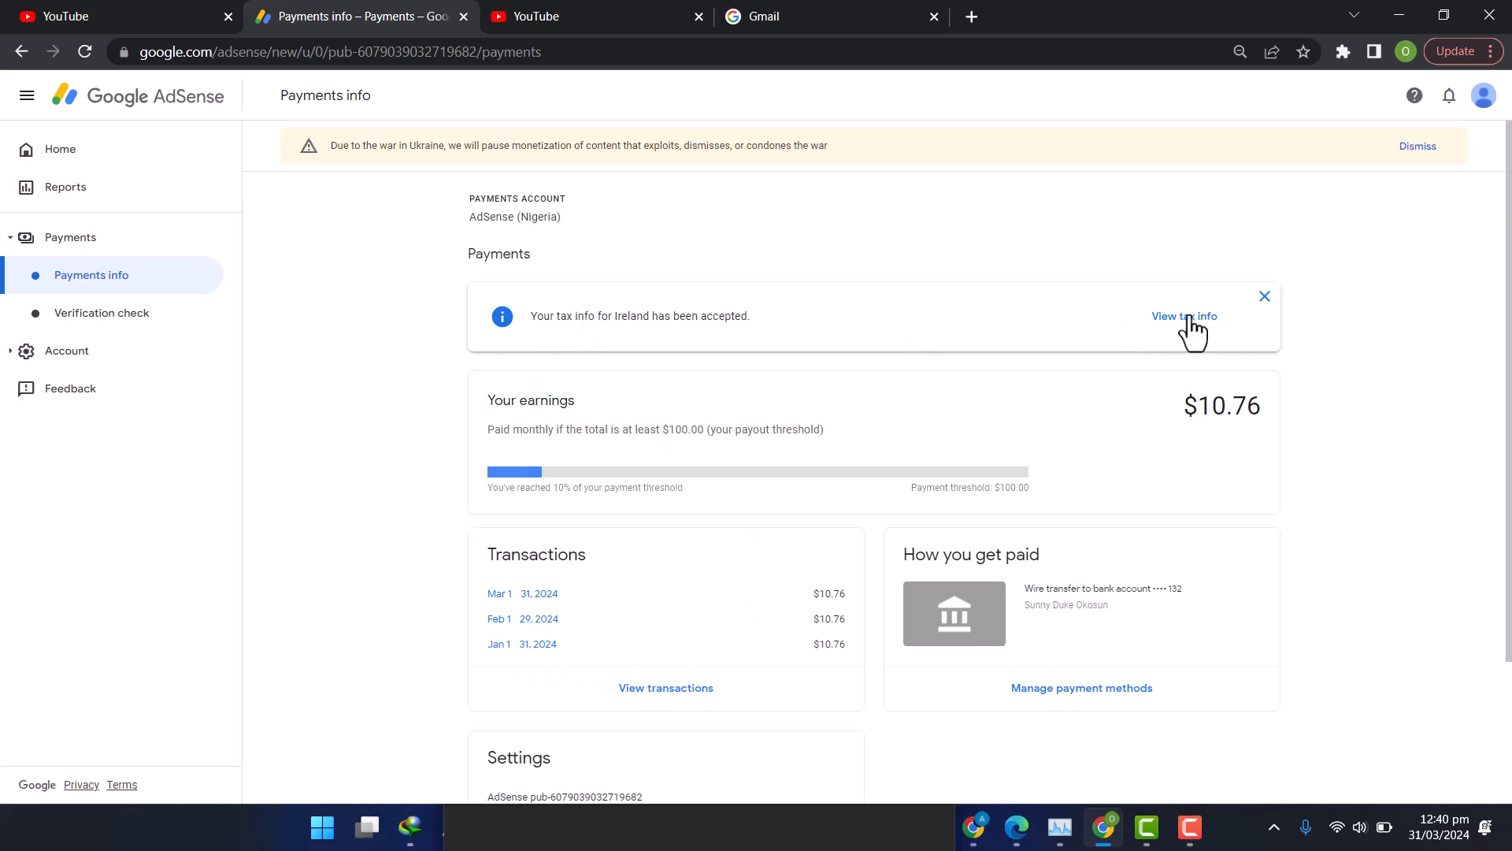
Step: Start adding United States tax info from the Manage tax info overview
scroll(down, 3)
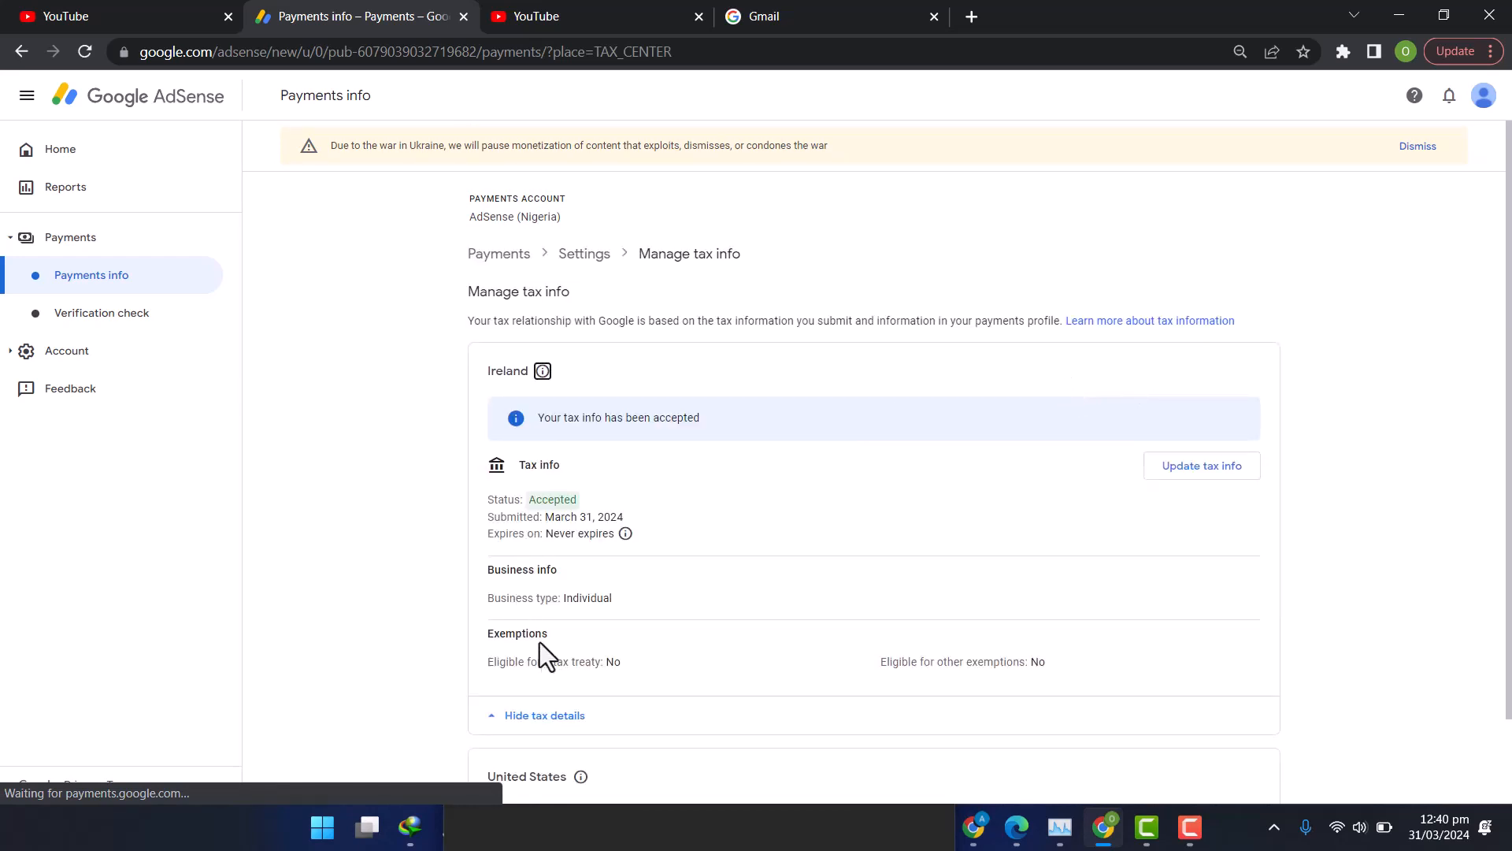
scroll(down, 3)
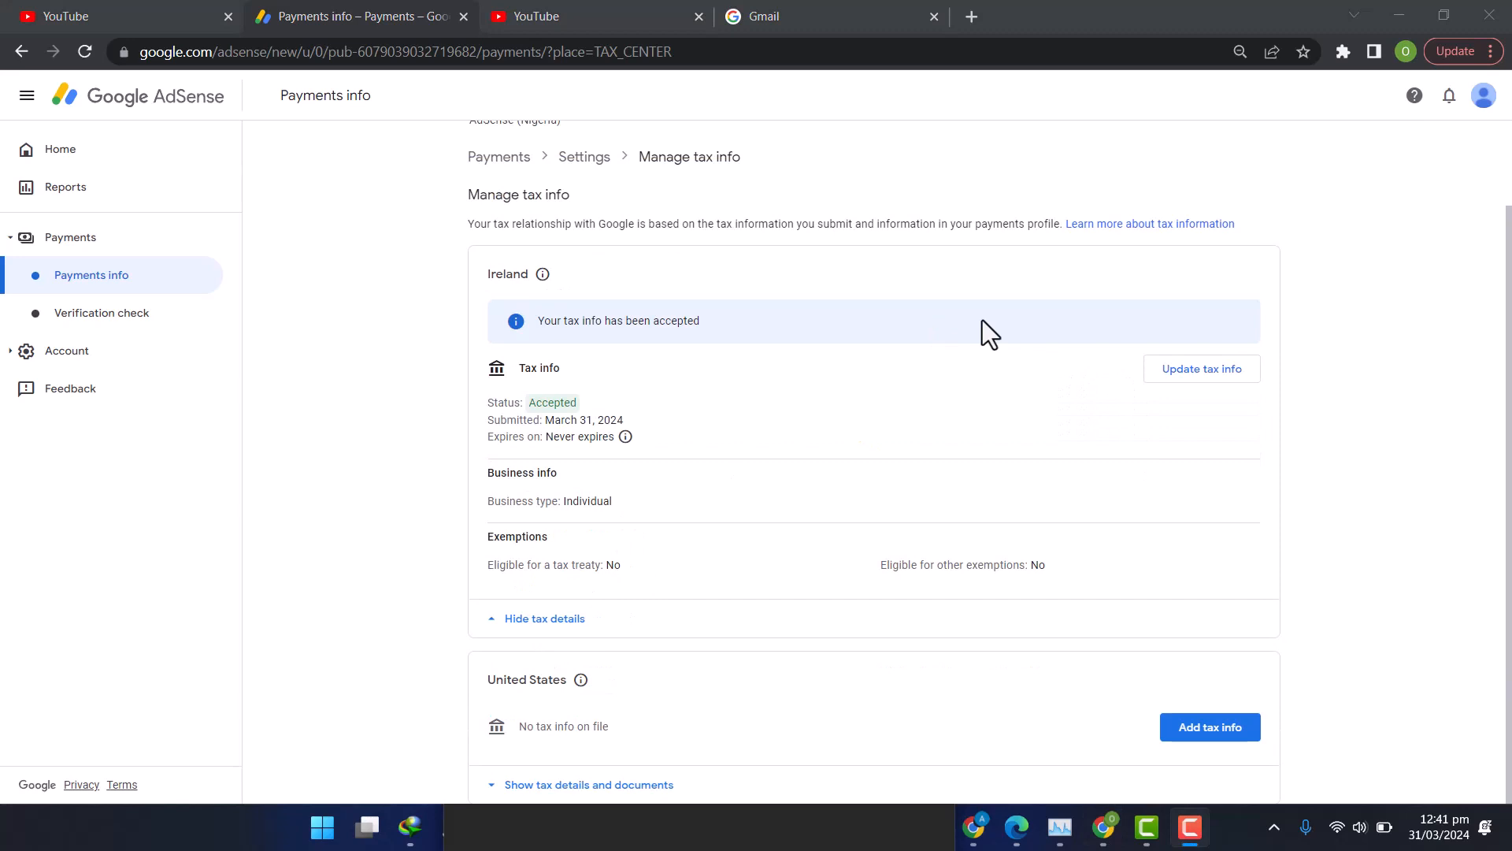
mouse_move(629, 437)
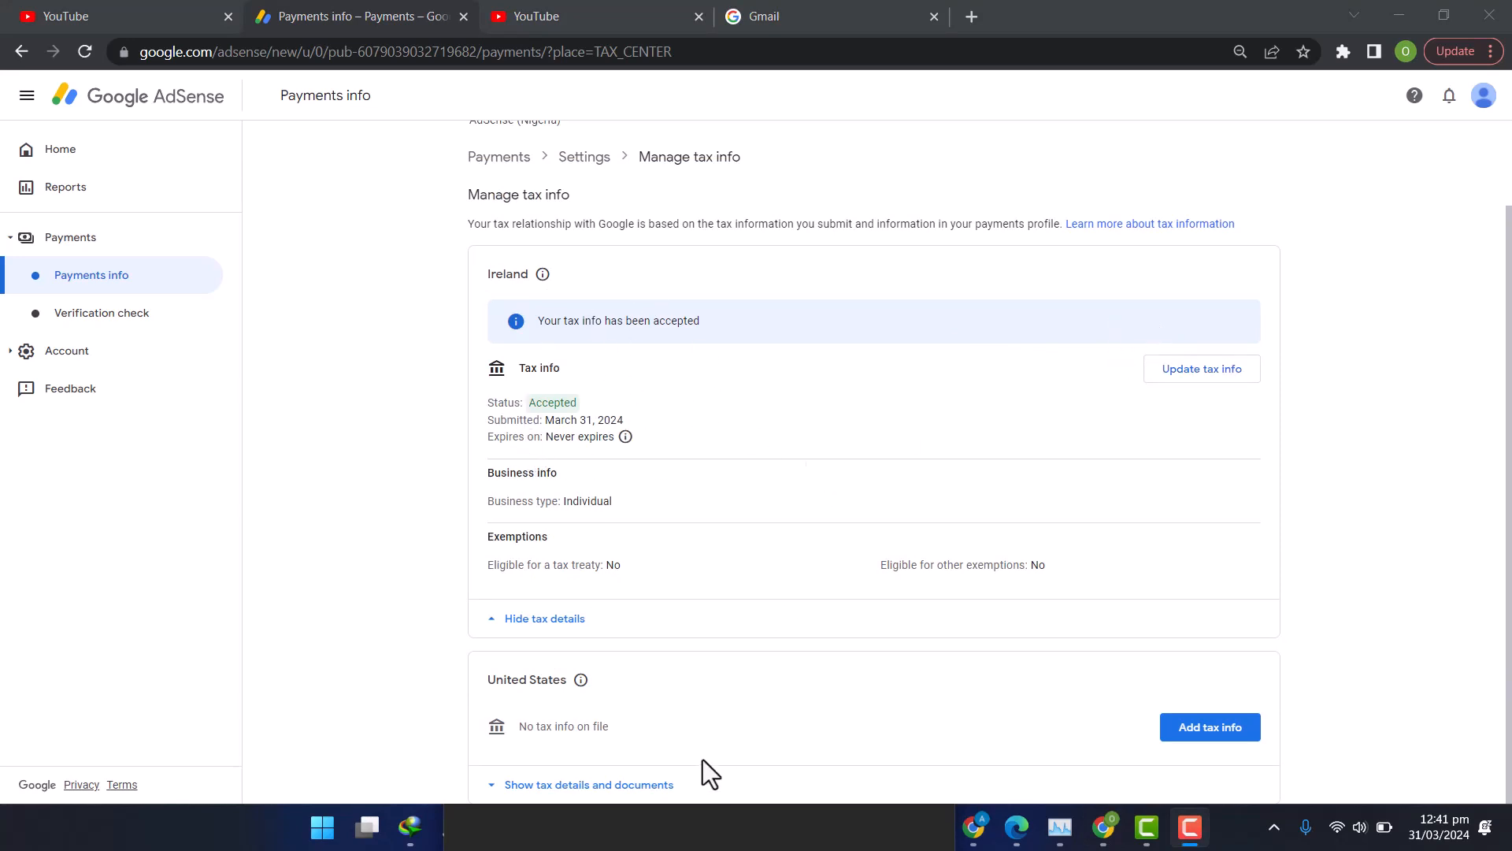
mouse_move(416, 635)
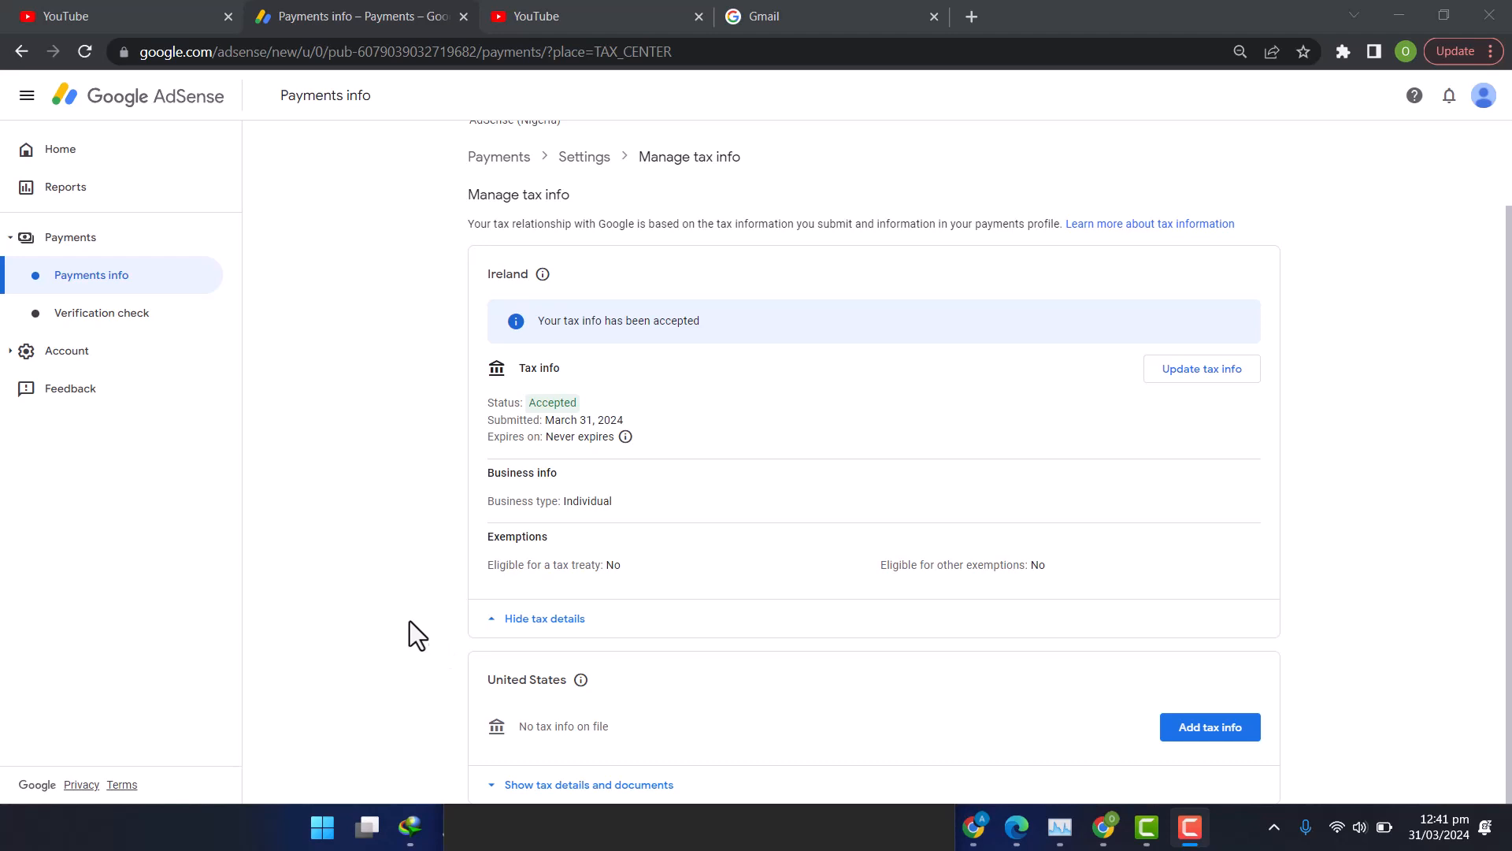
mouse_move(479, 287)
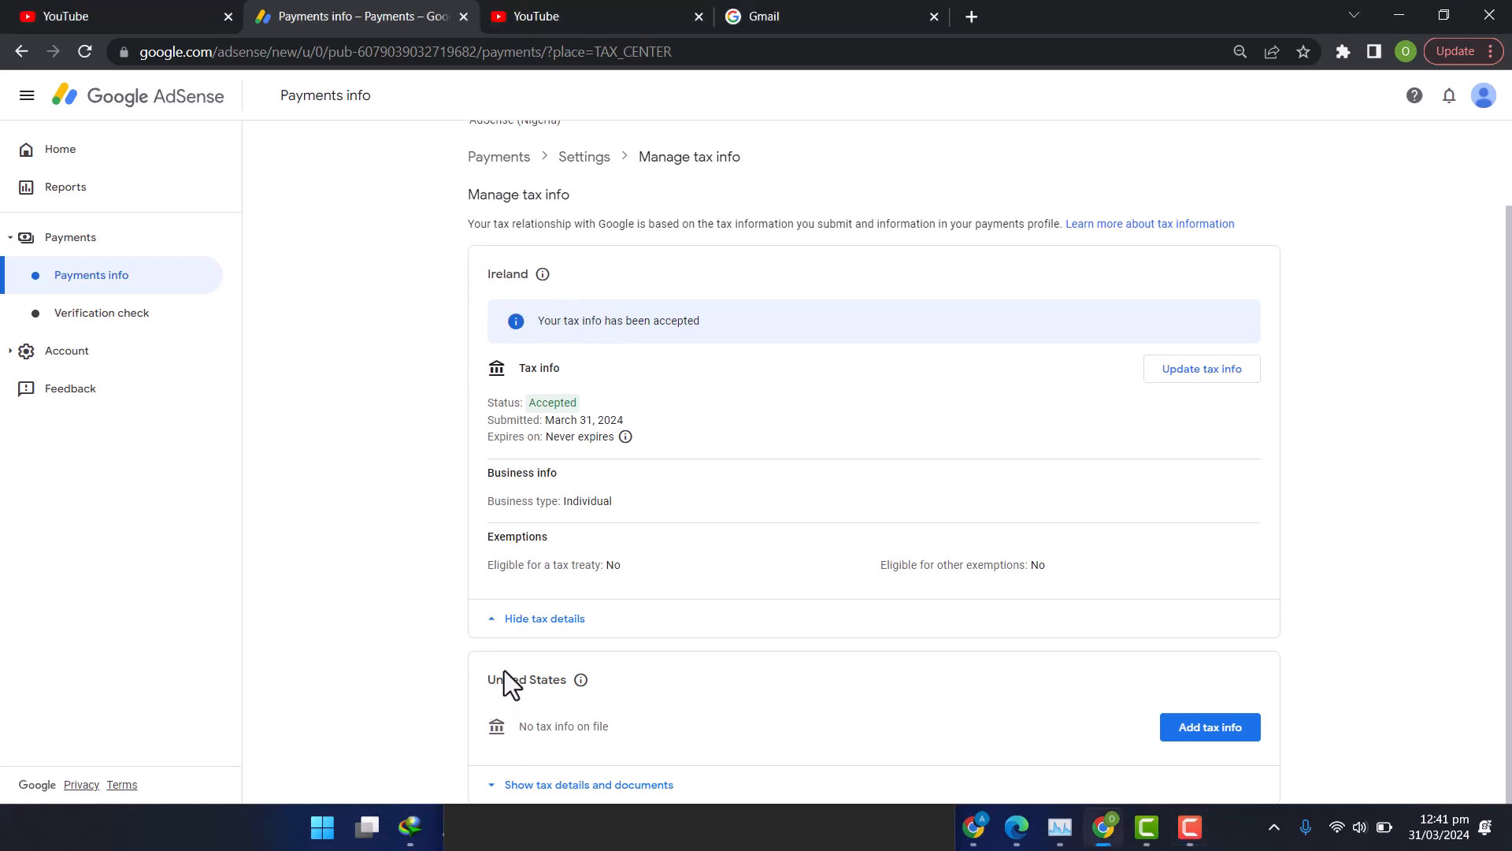
click(1210, 728)
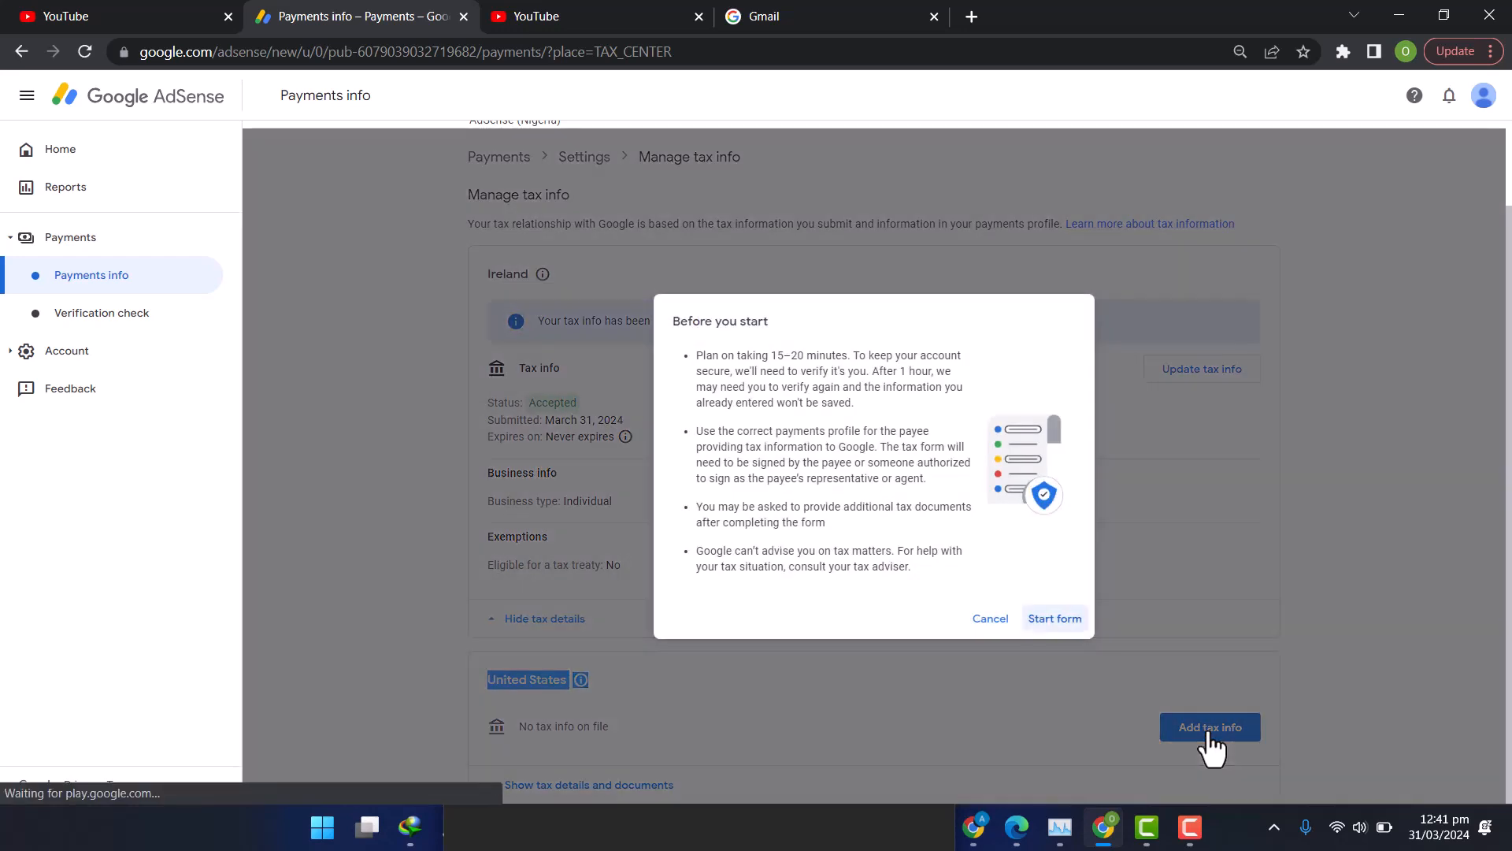
mouse_move(1063, 636)
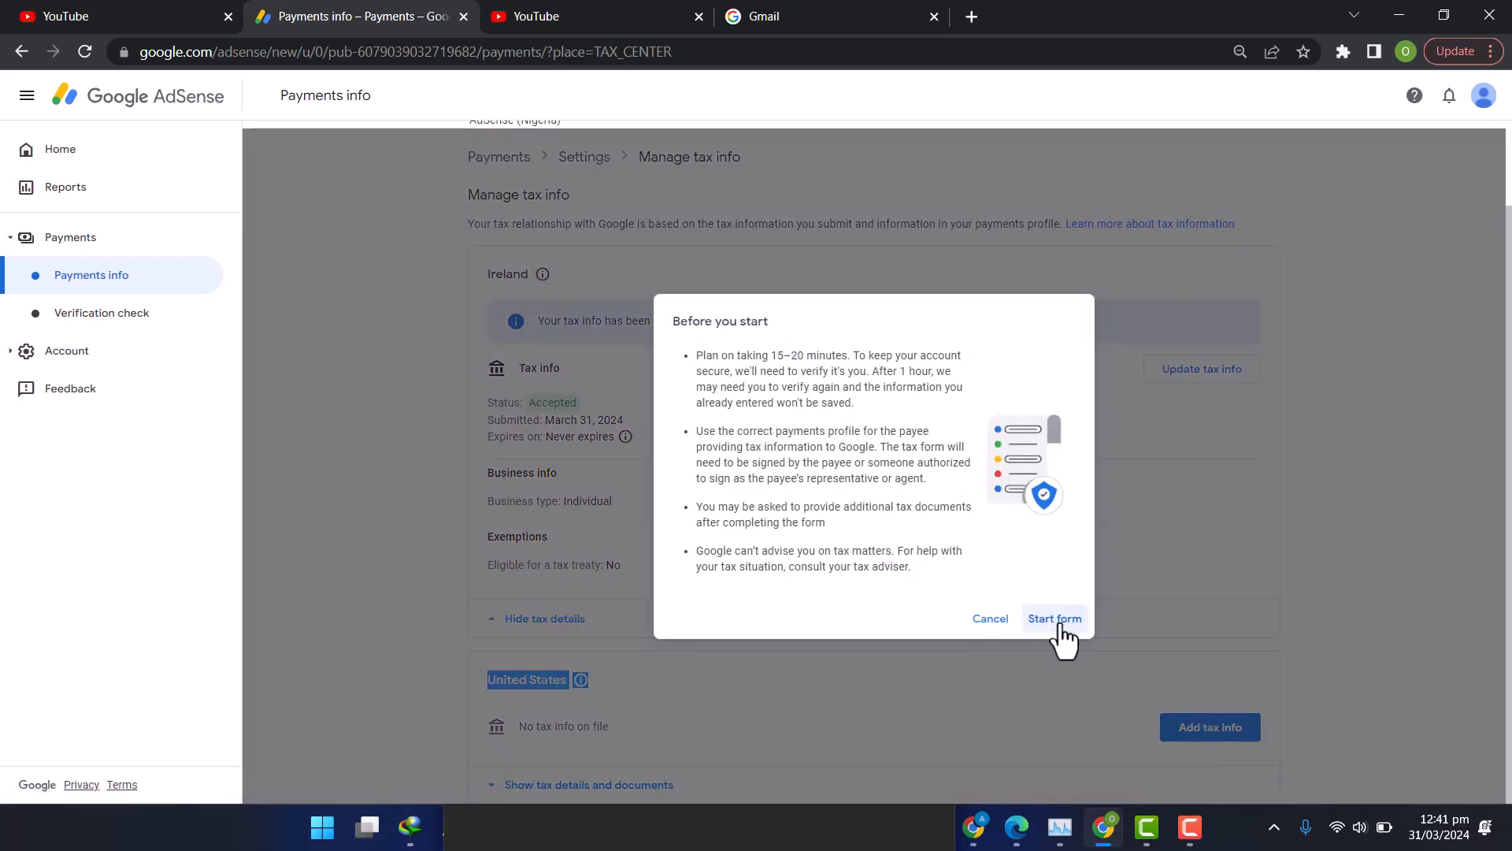
Step: Begin the tax form and enter the account password at the Google identity check
click(1054, 618)
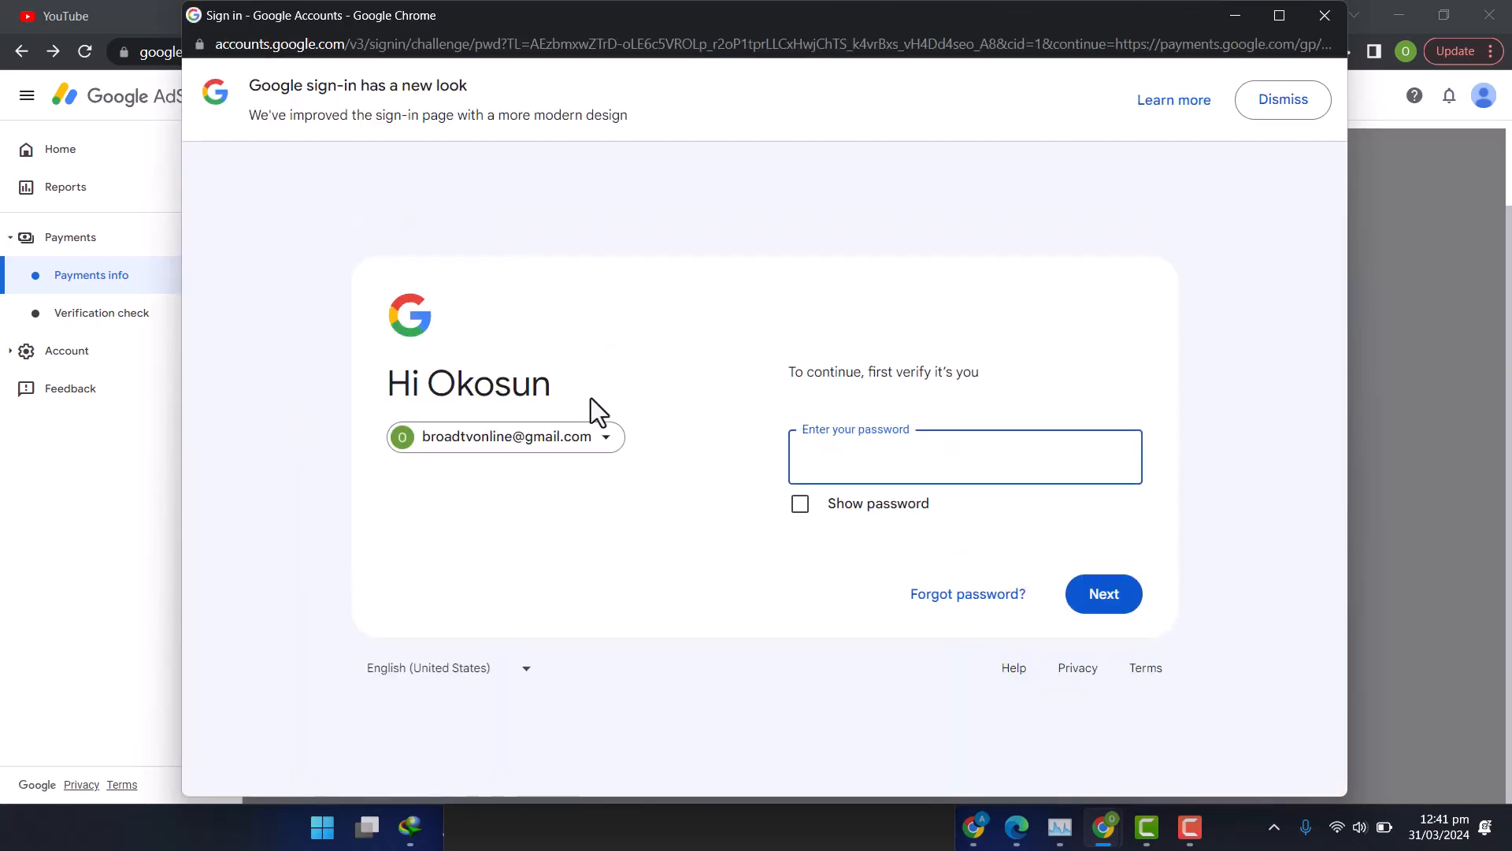
mouse_move(609, 358)
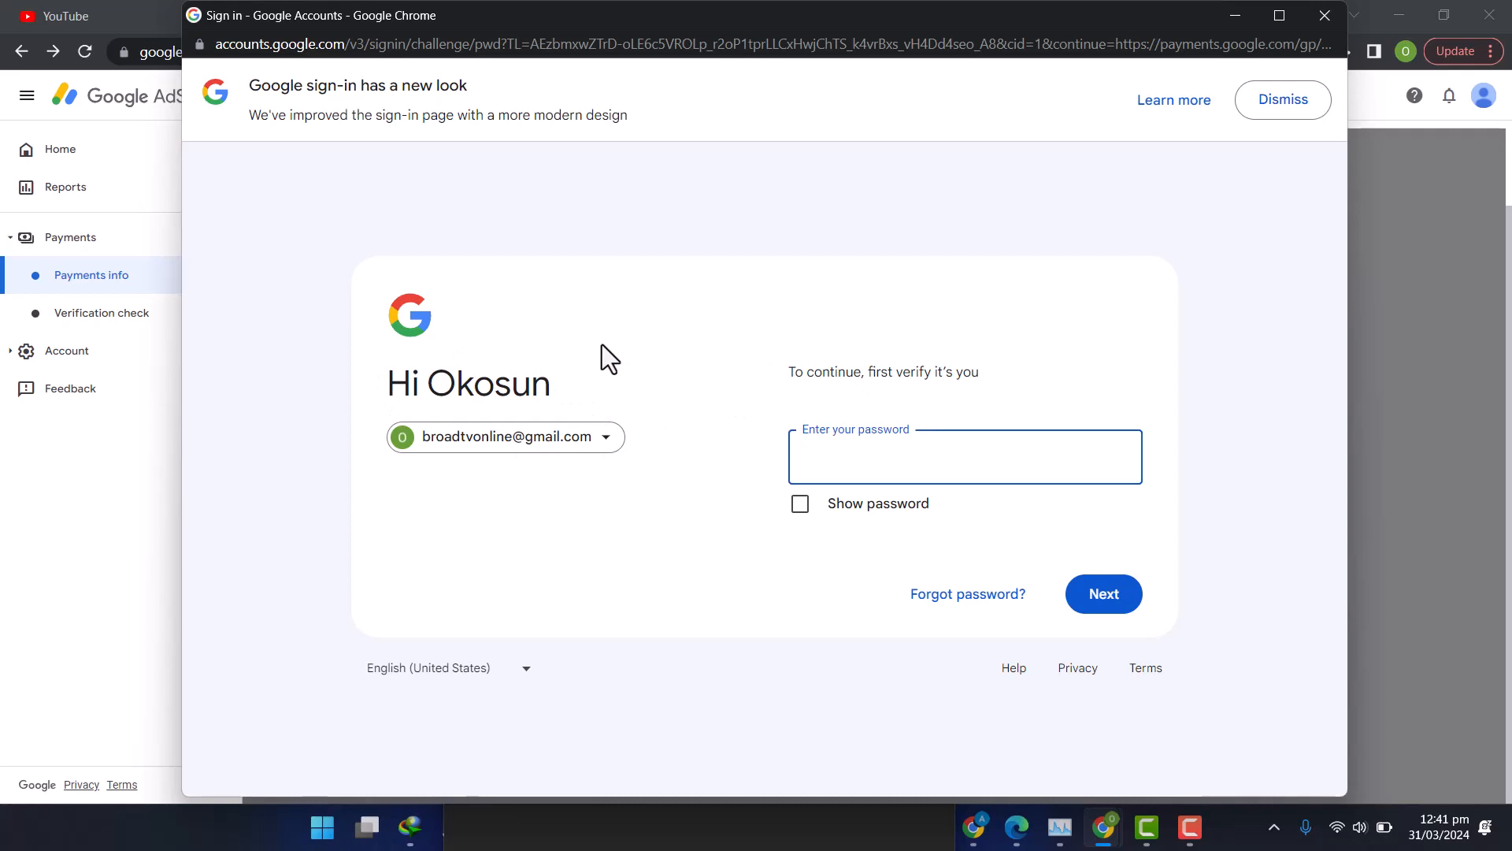
click(964, 455)
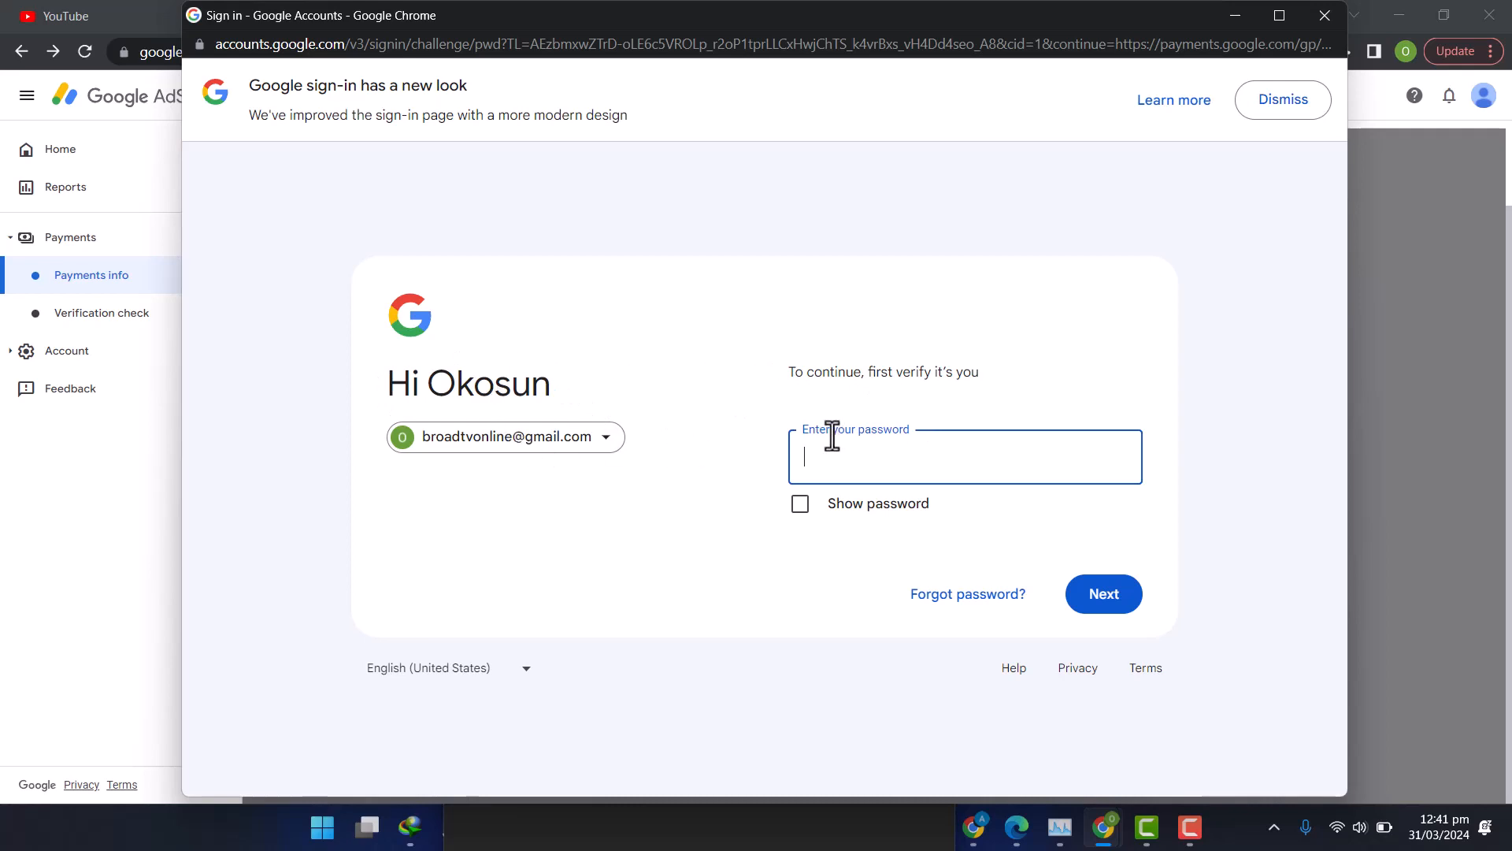
mouse_move(819, 410)
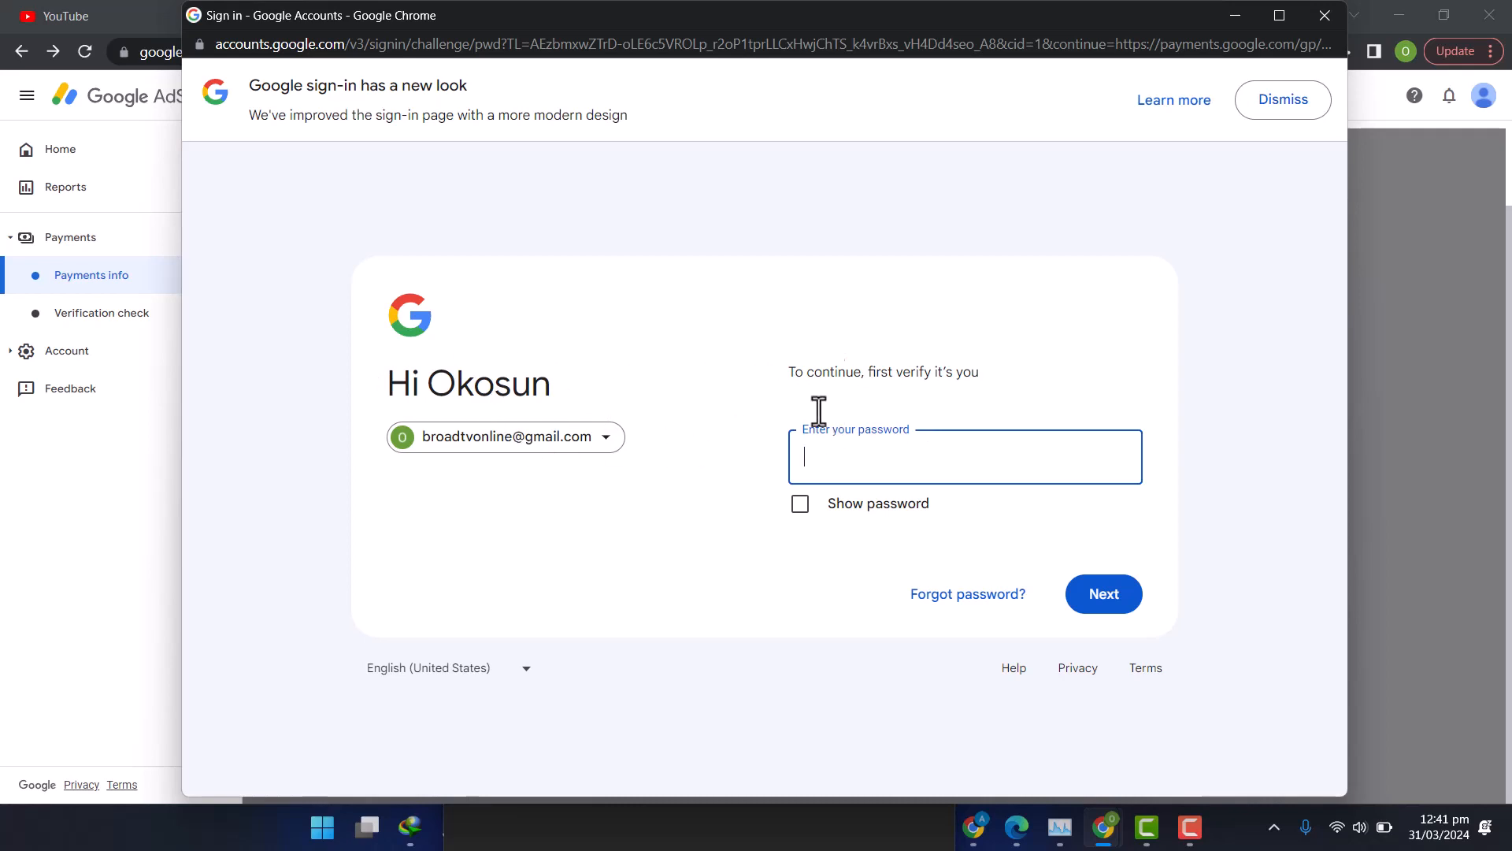
mouse_move(805, 605)
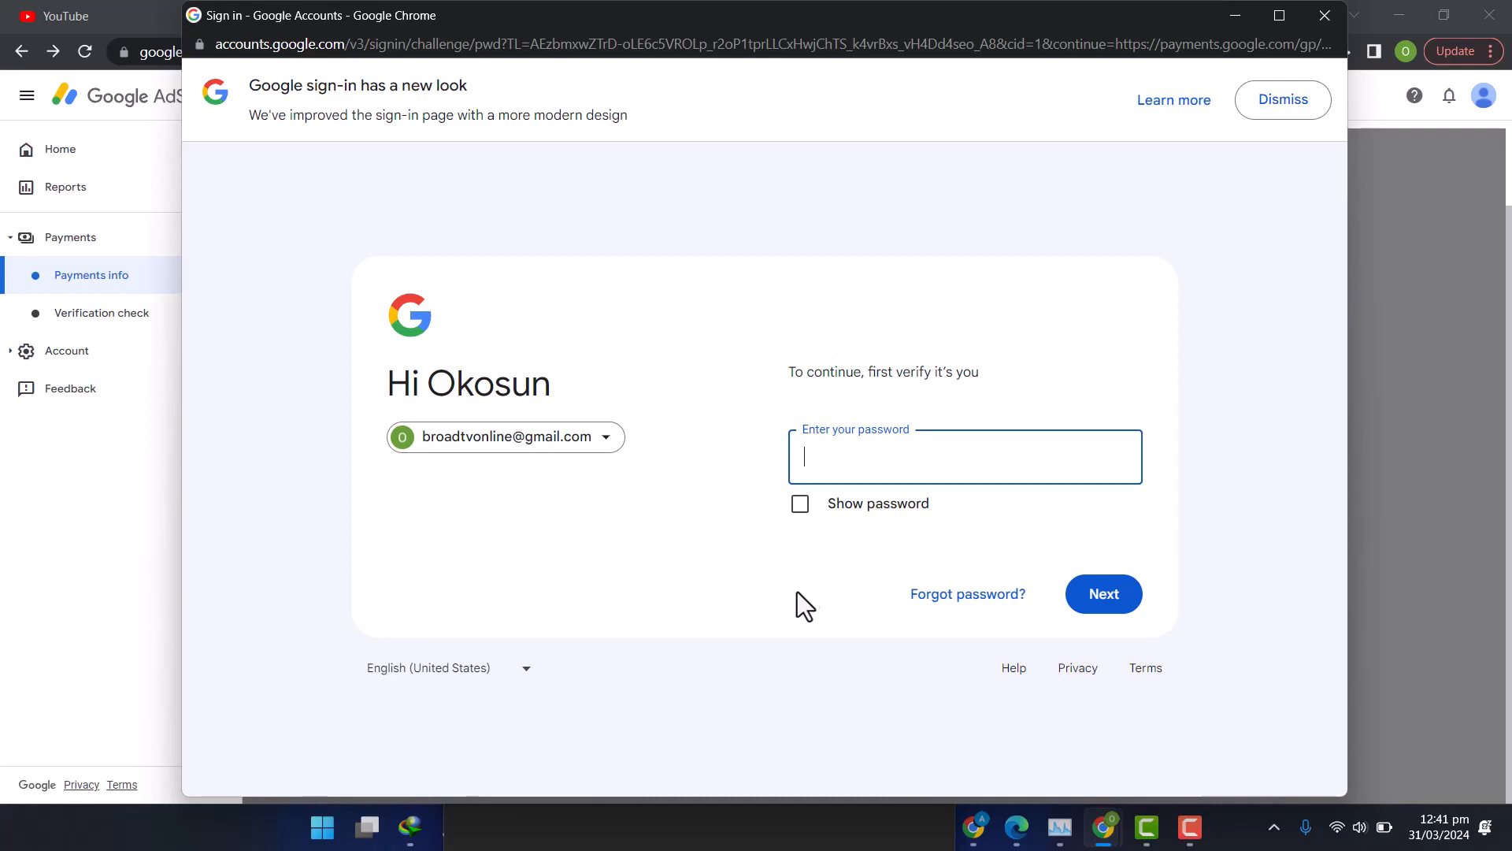
mouse_move(608, 495)
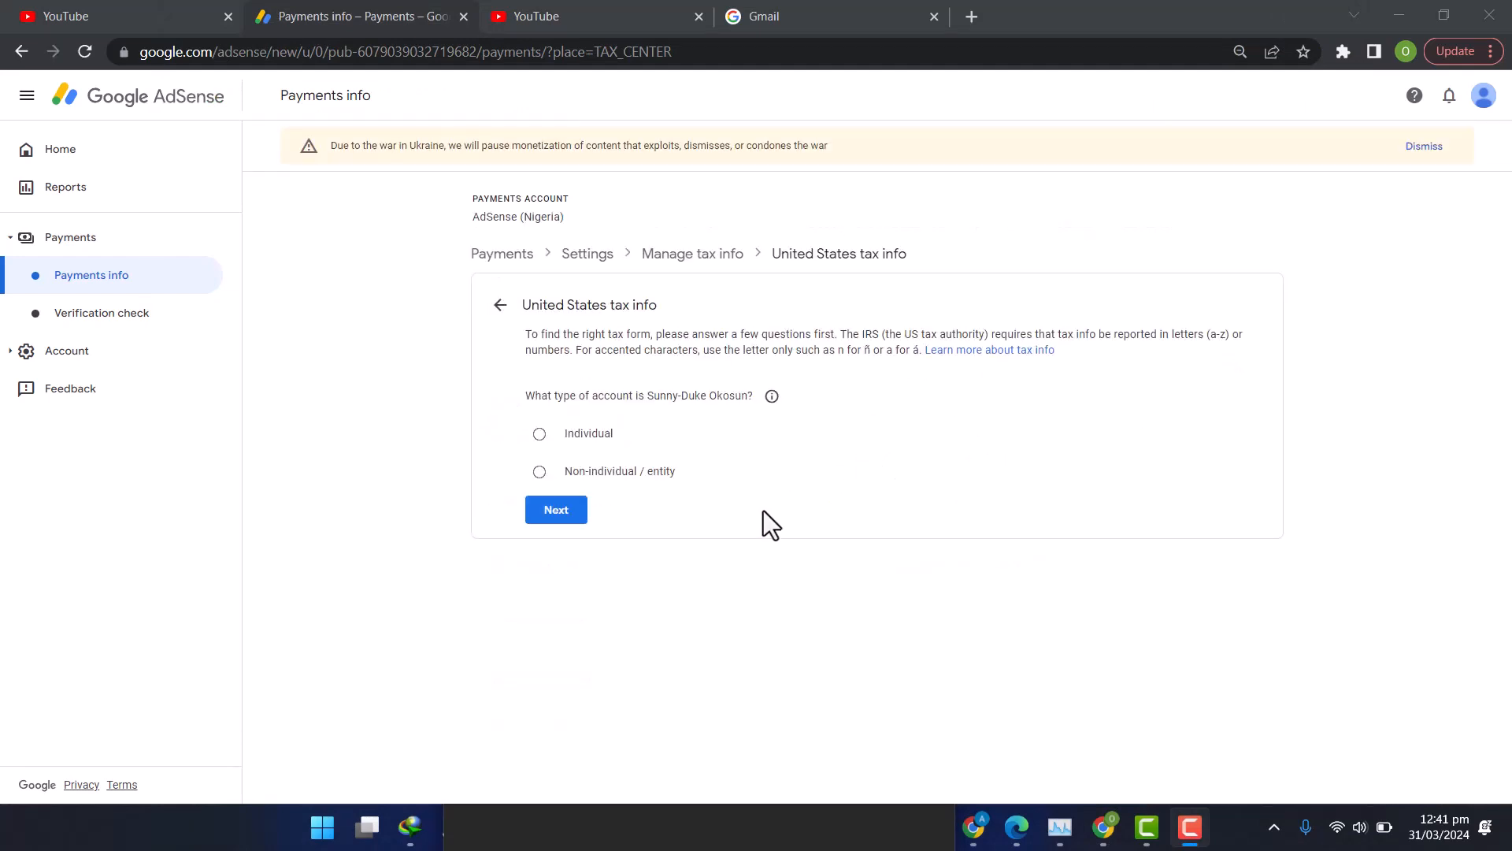
mouse_move(293, 431)
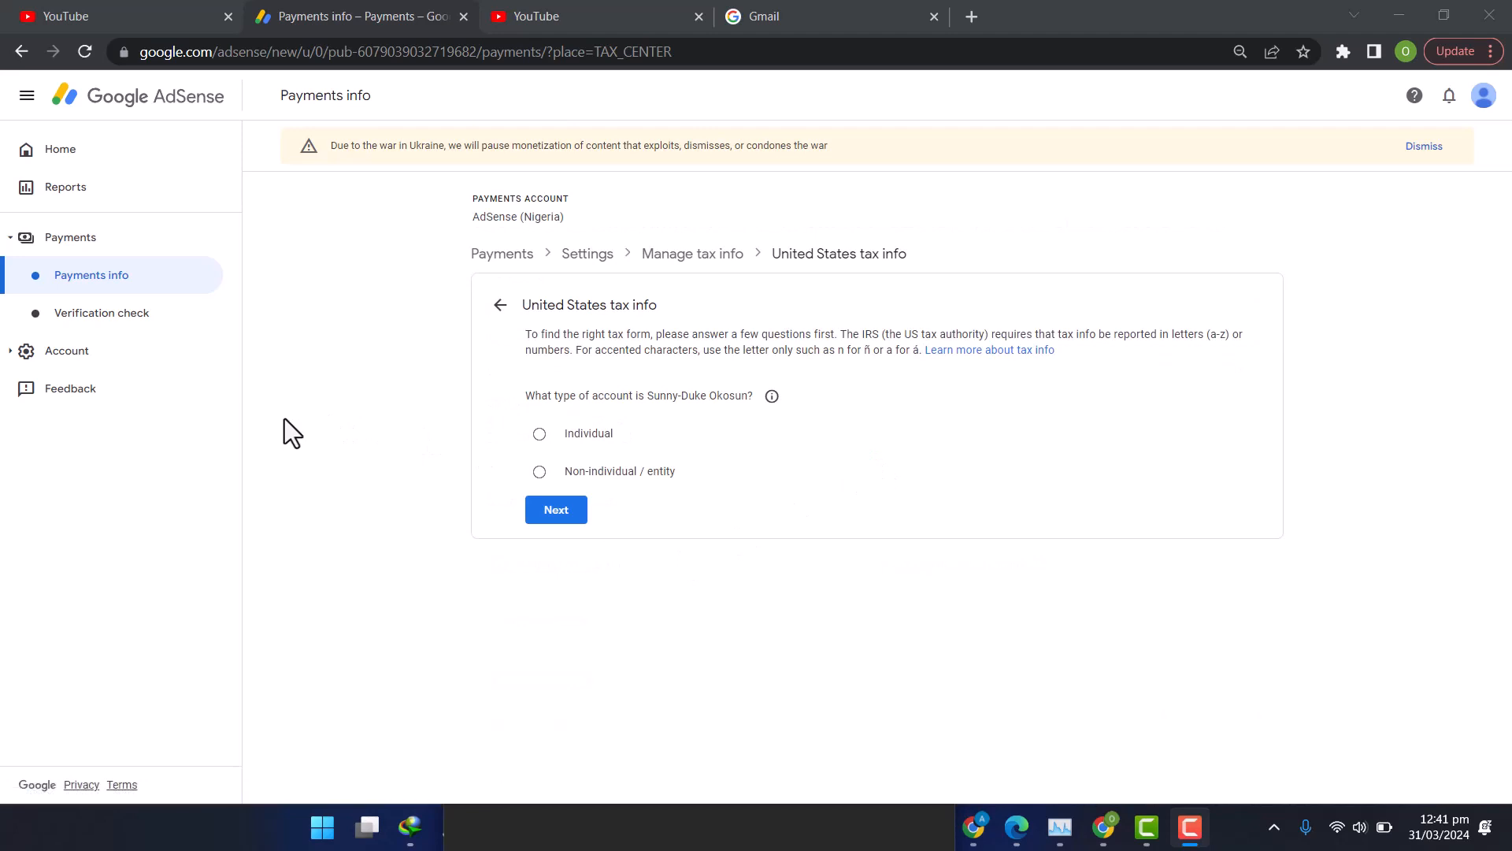
mouse_move(641, 523)
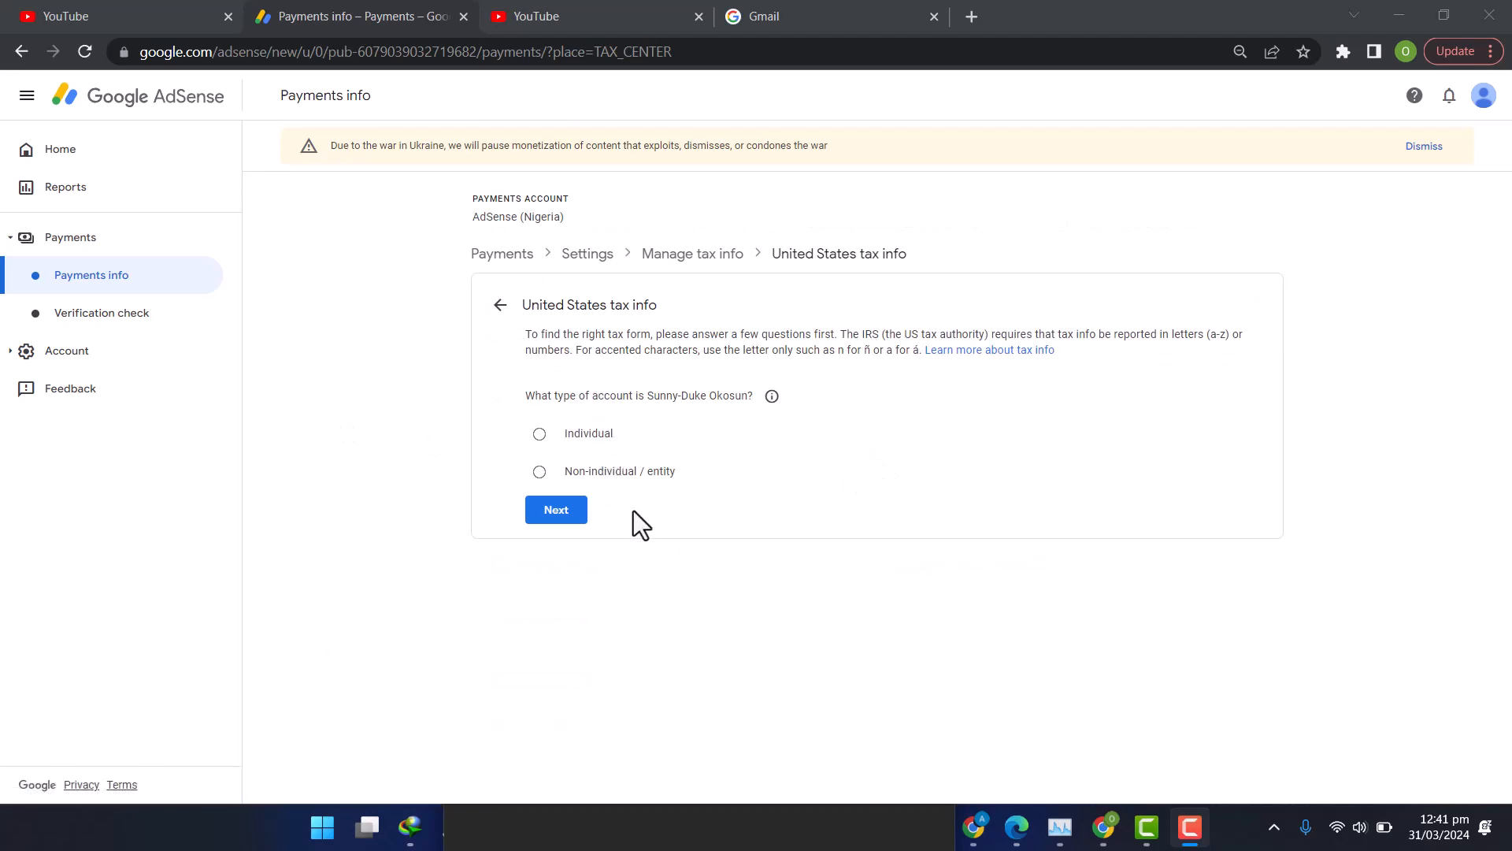
Step: Declare the account as an Individual who is not a US citizen or resident
click(539, 433)
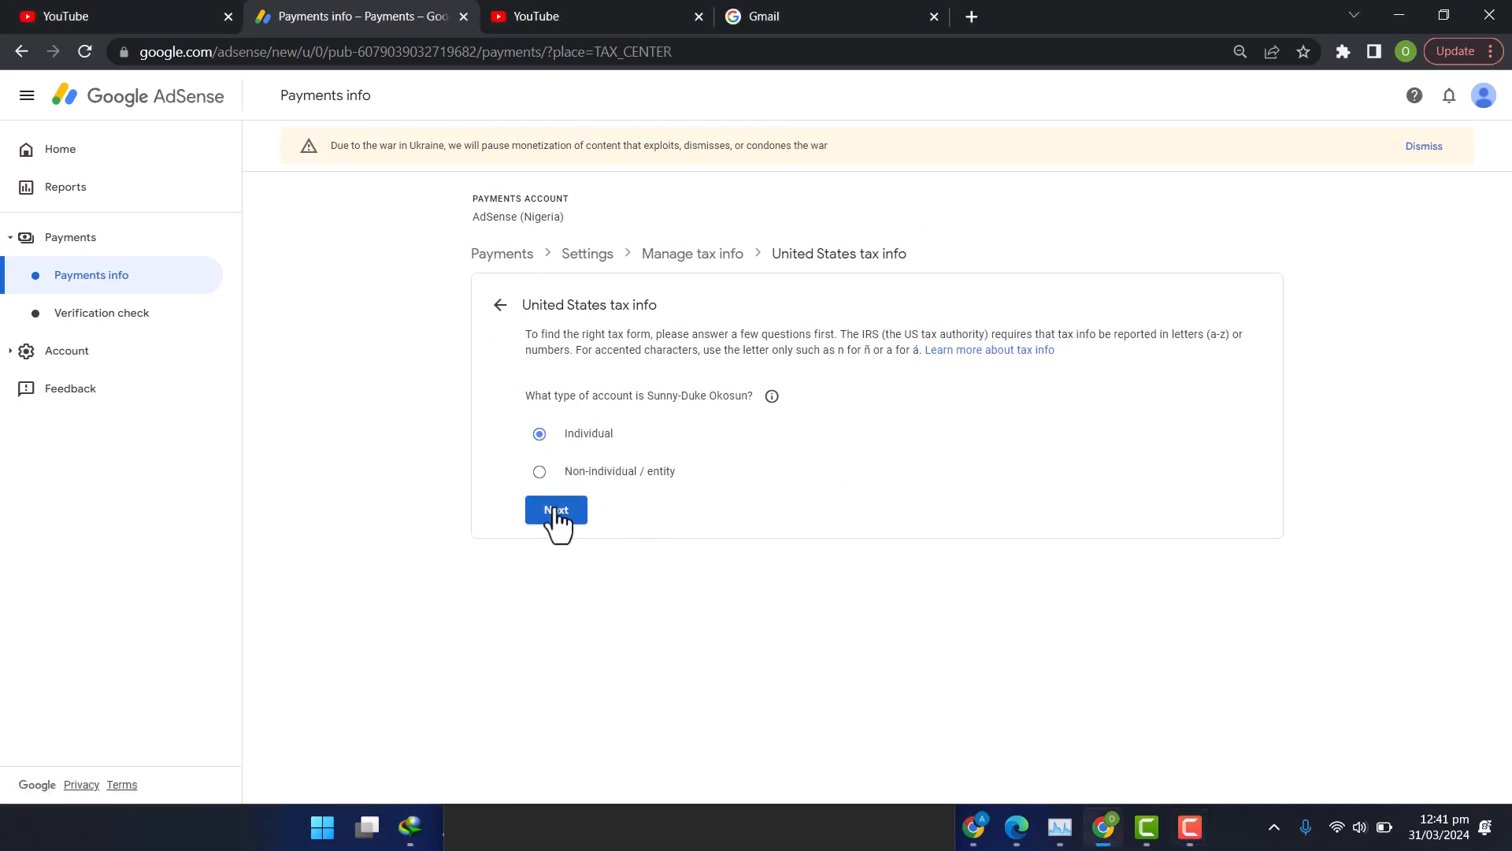
click(556, 509)
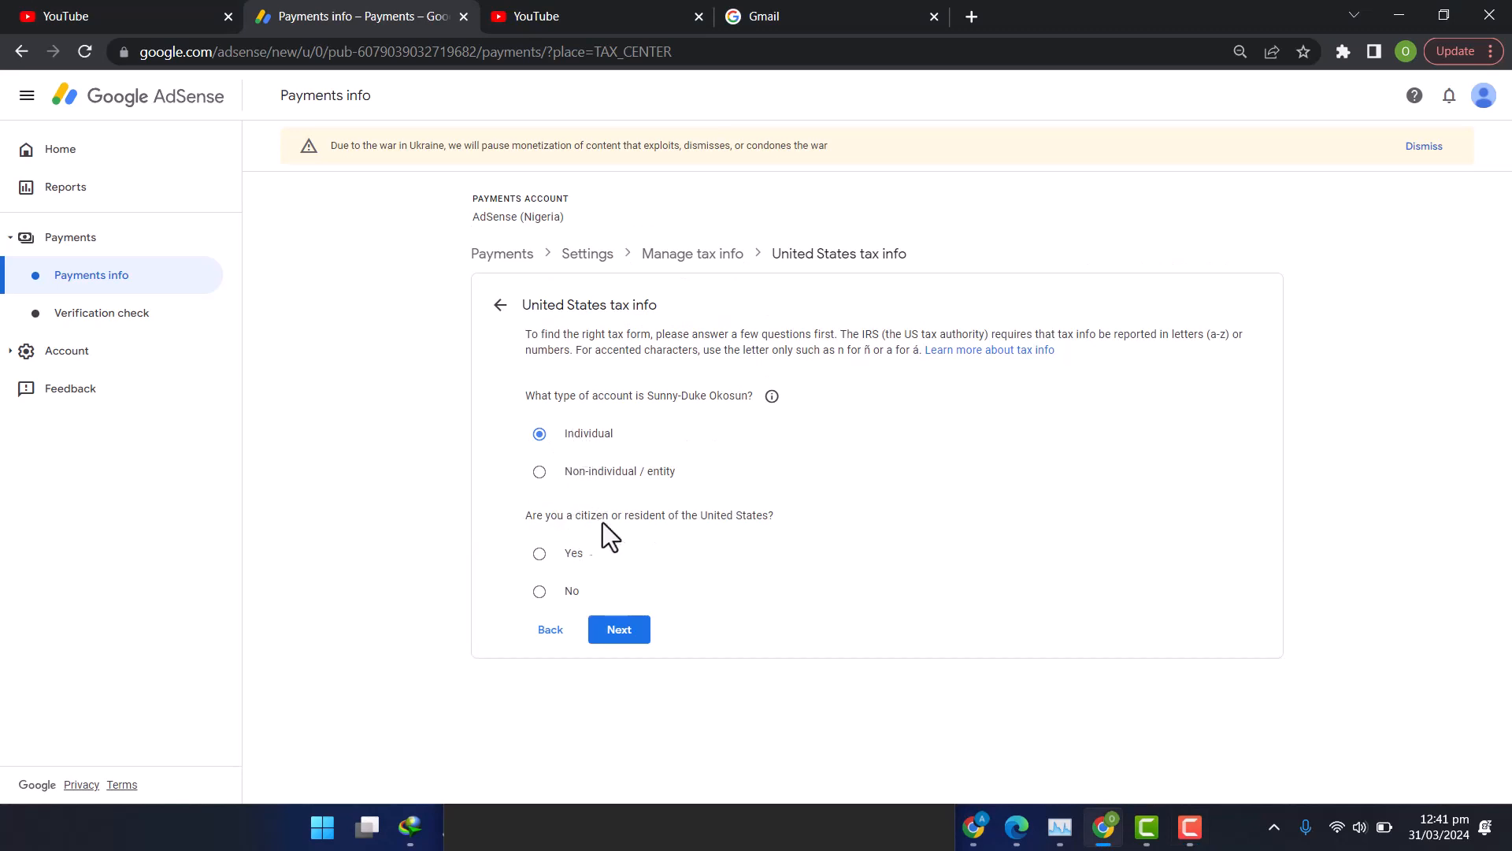
click(539, 590)
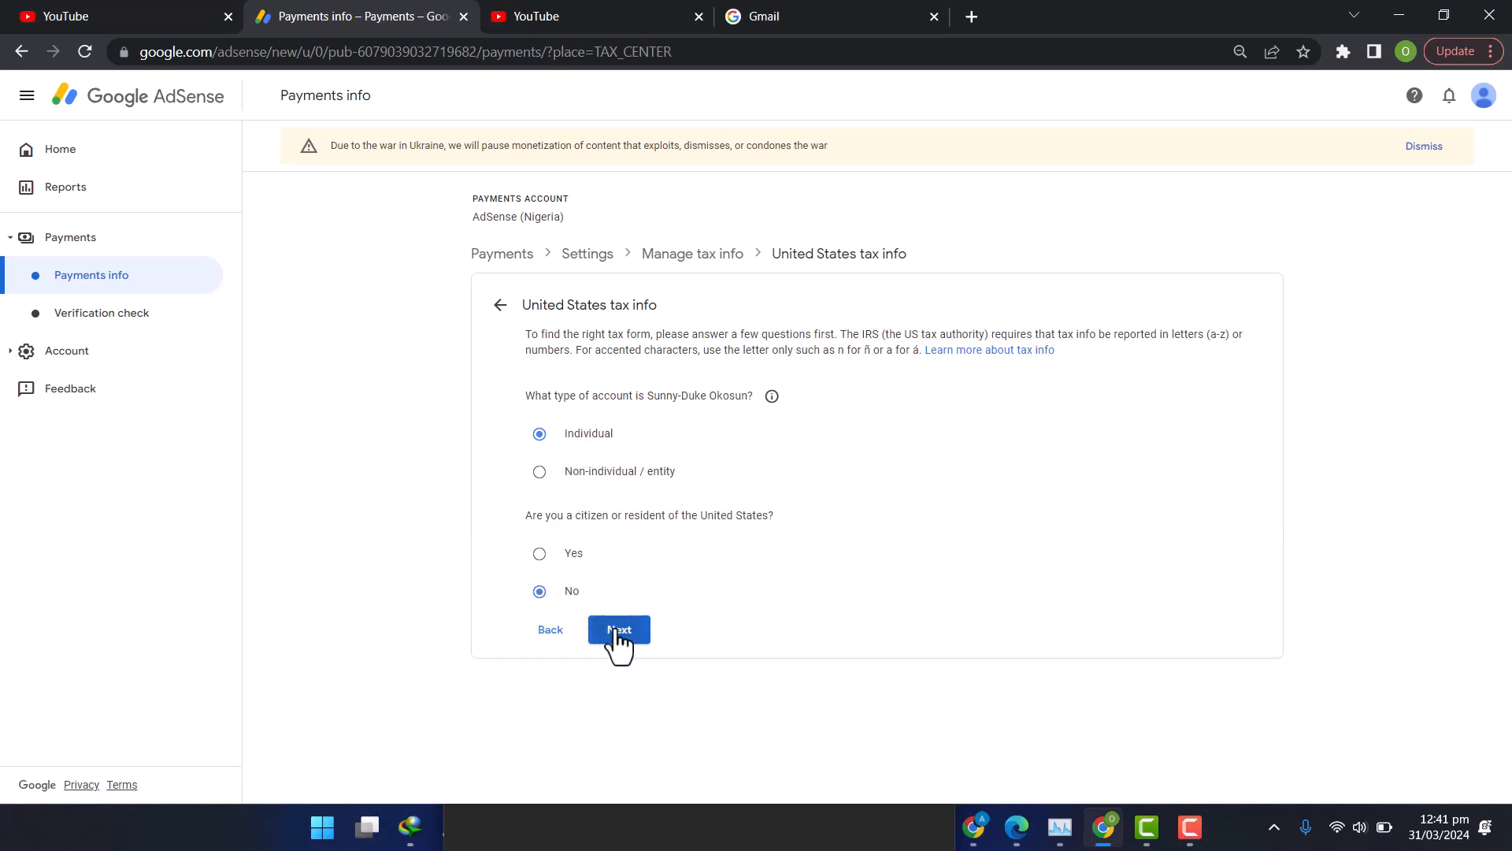
Step: Choose W-8BEN as the W-8 form type
click(618, 629)
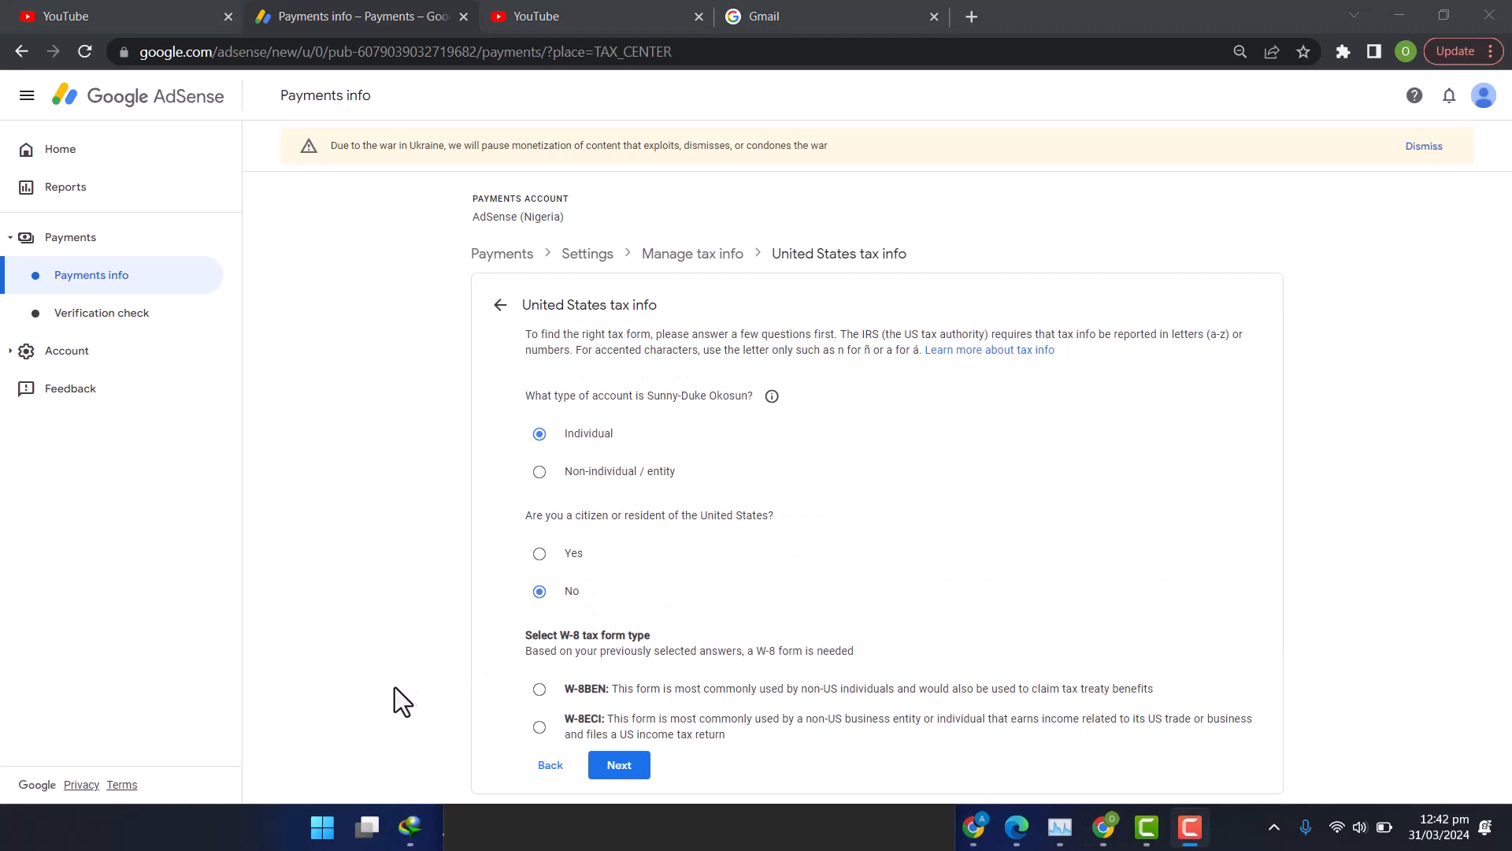
mouse_move(622, 689)
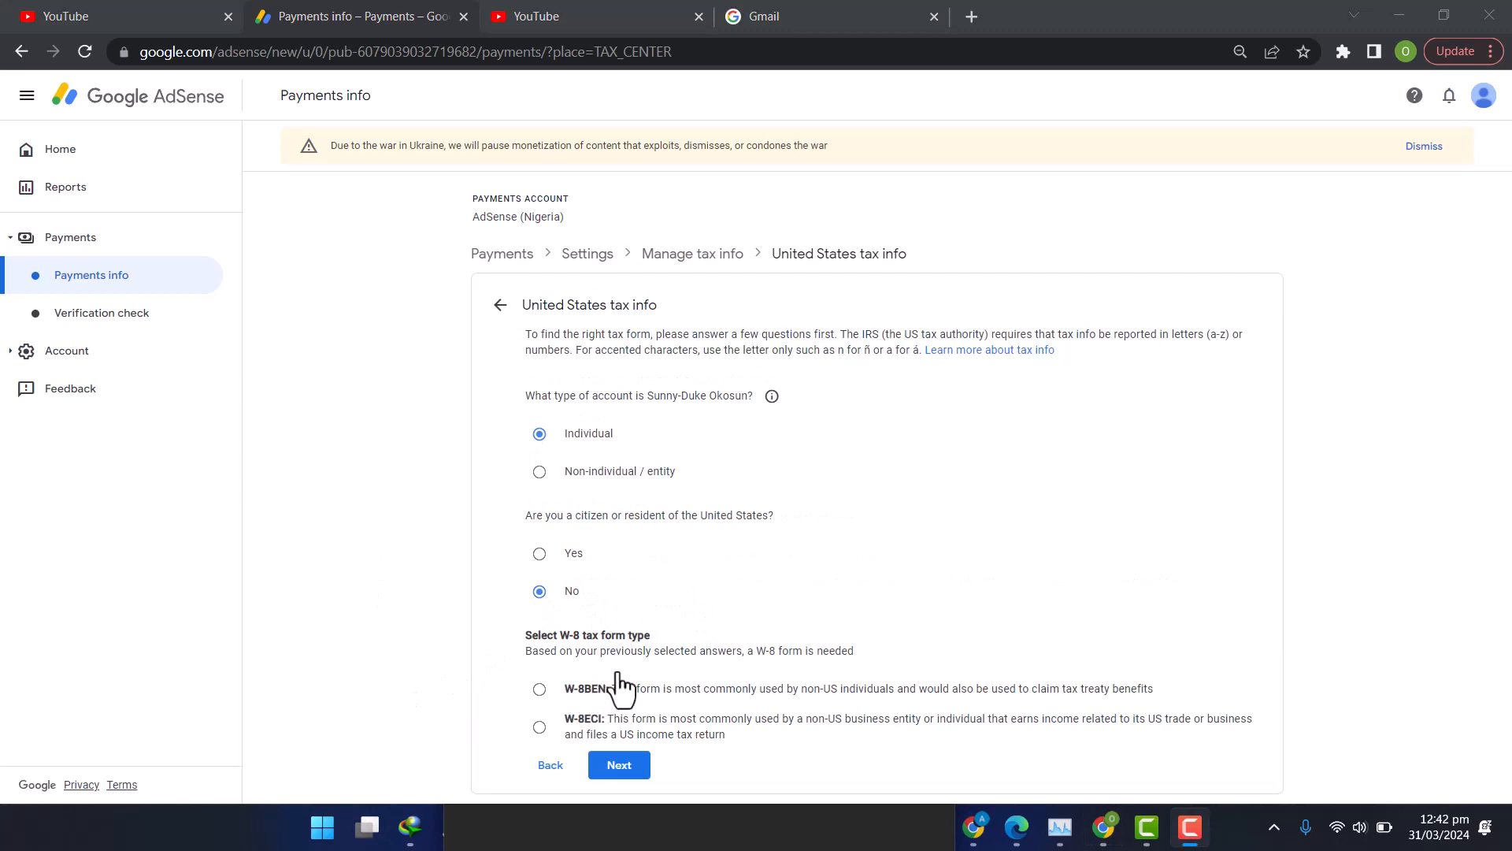
drag(650, 689, 960, 688)
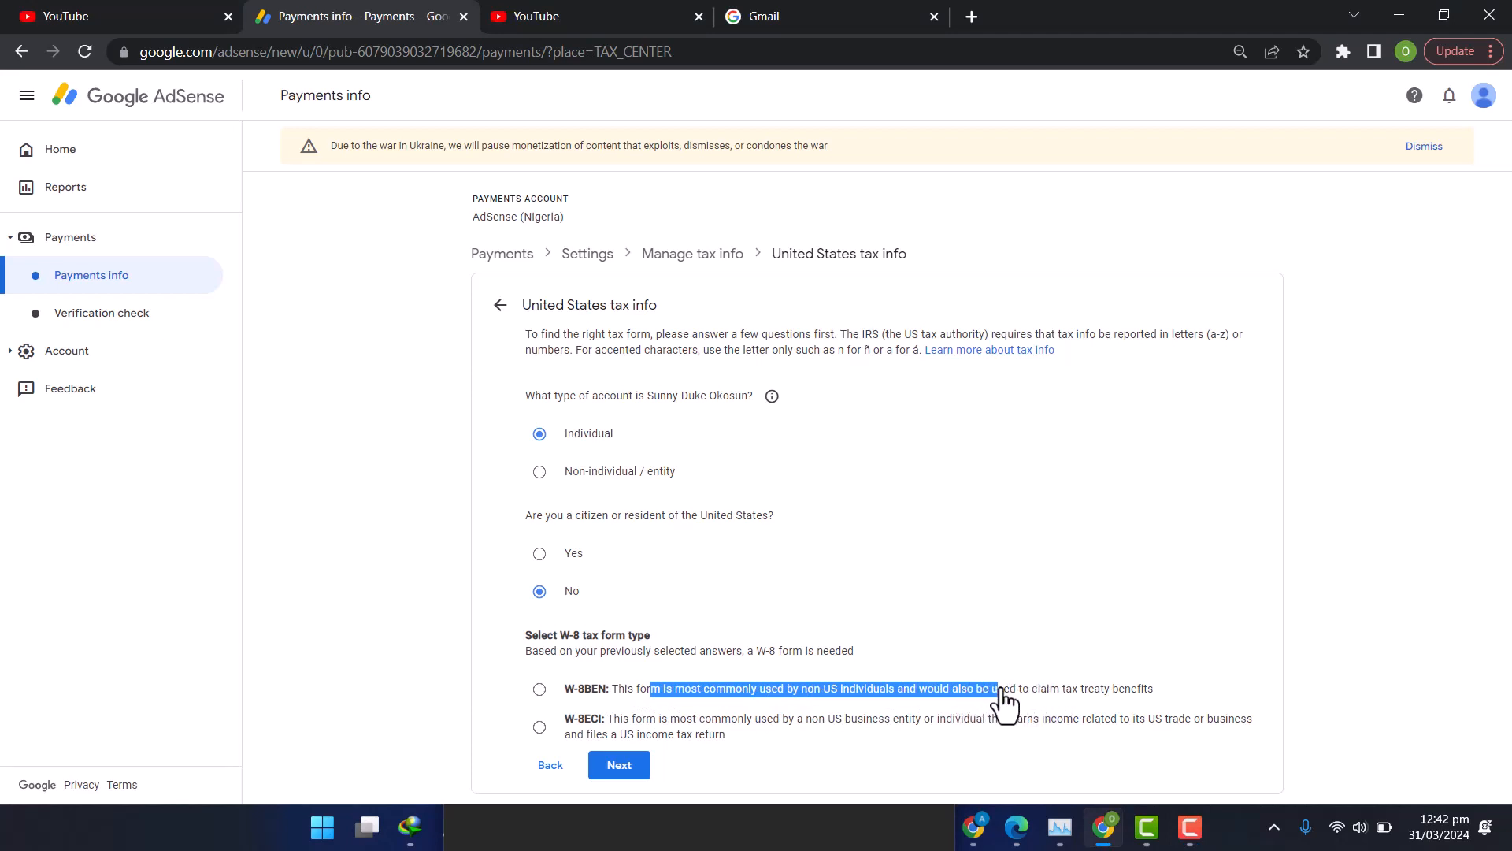
click(539, 689)
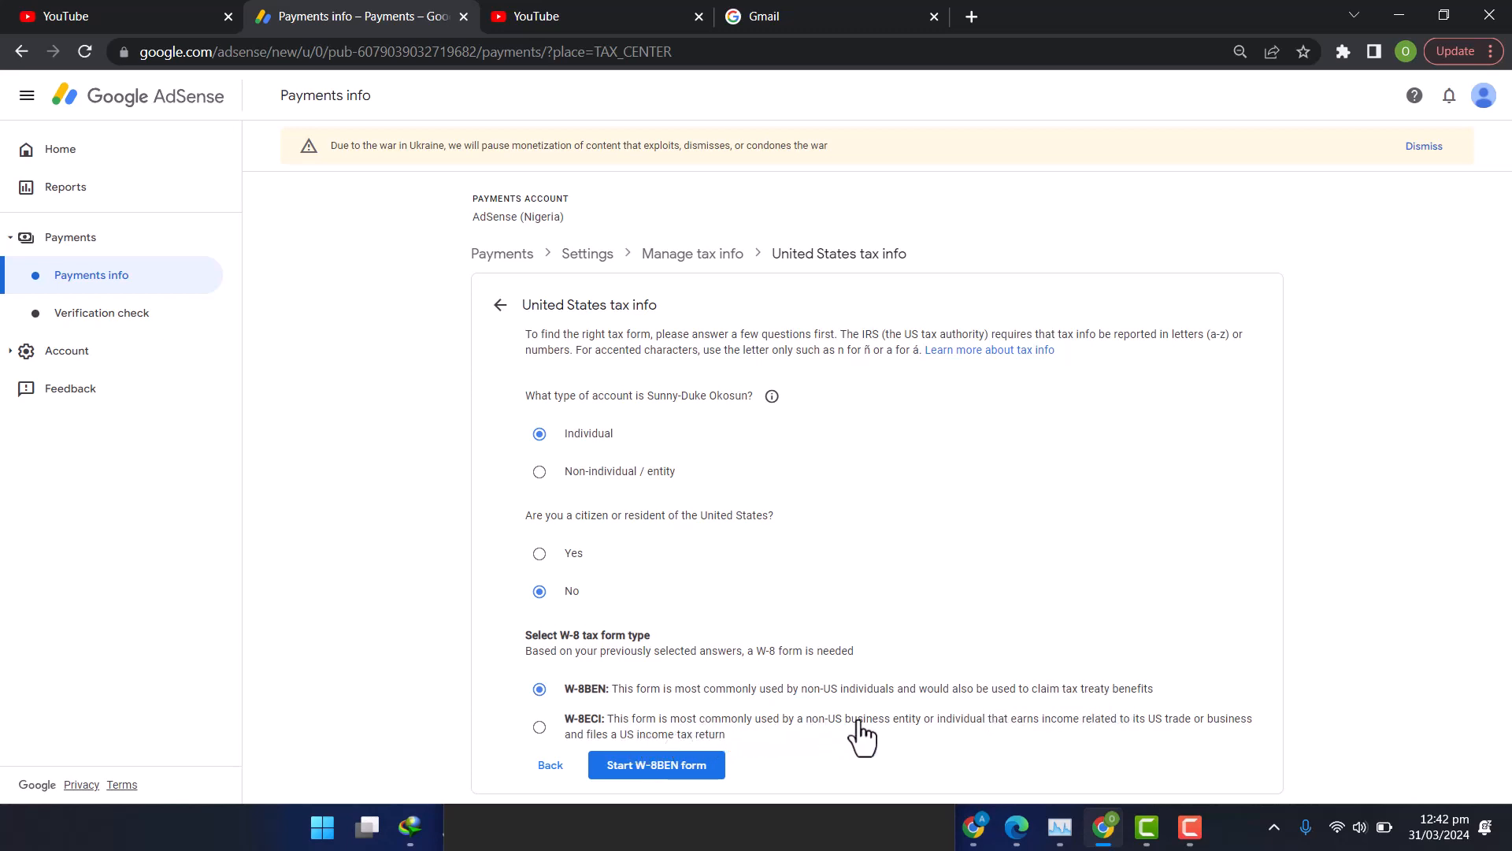
mouse_move(1052, 741)
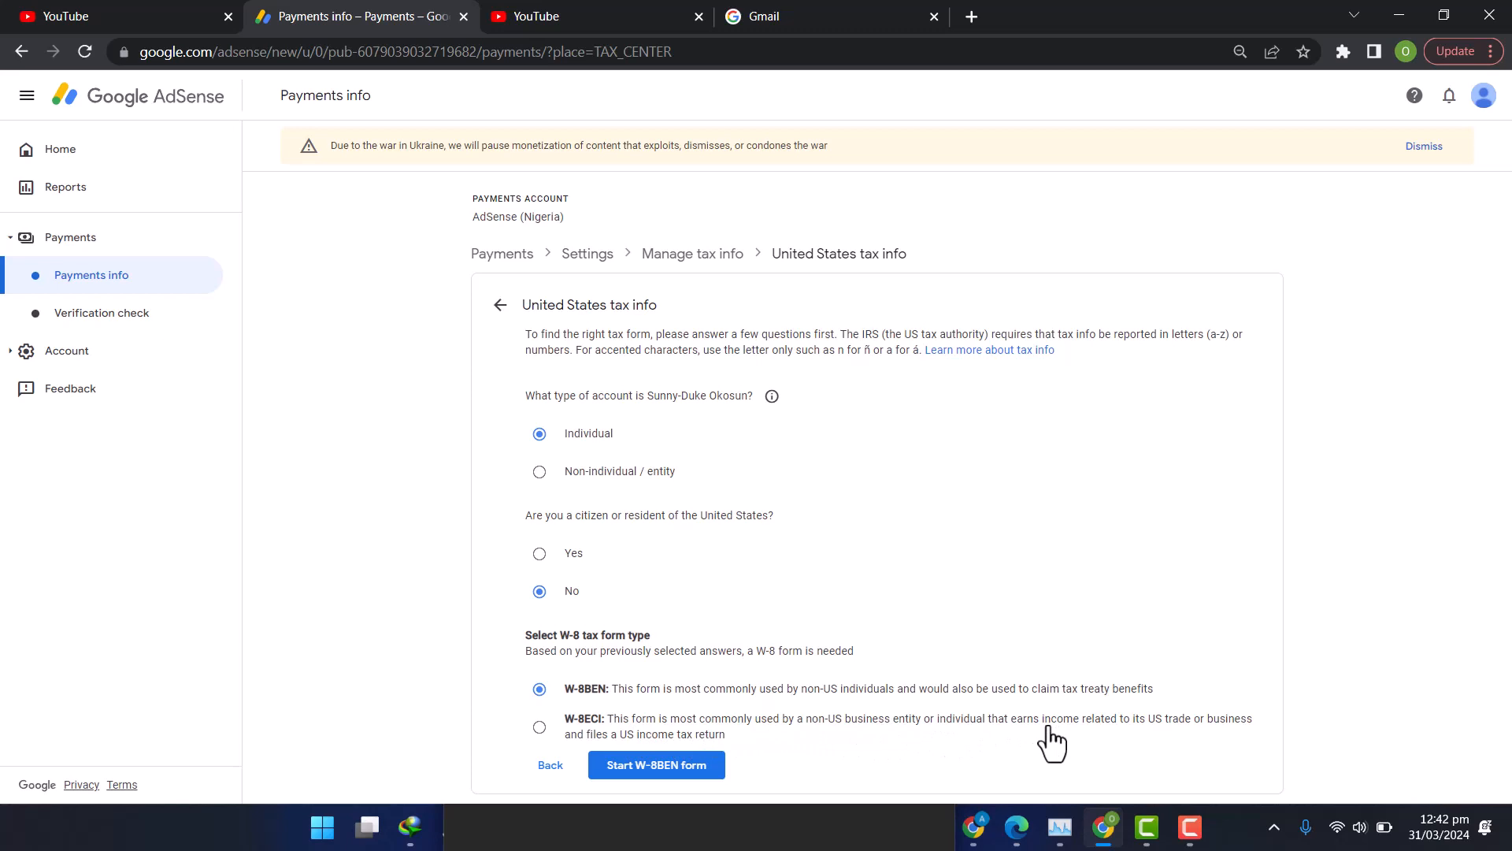
mouse_move(1146, 737)
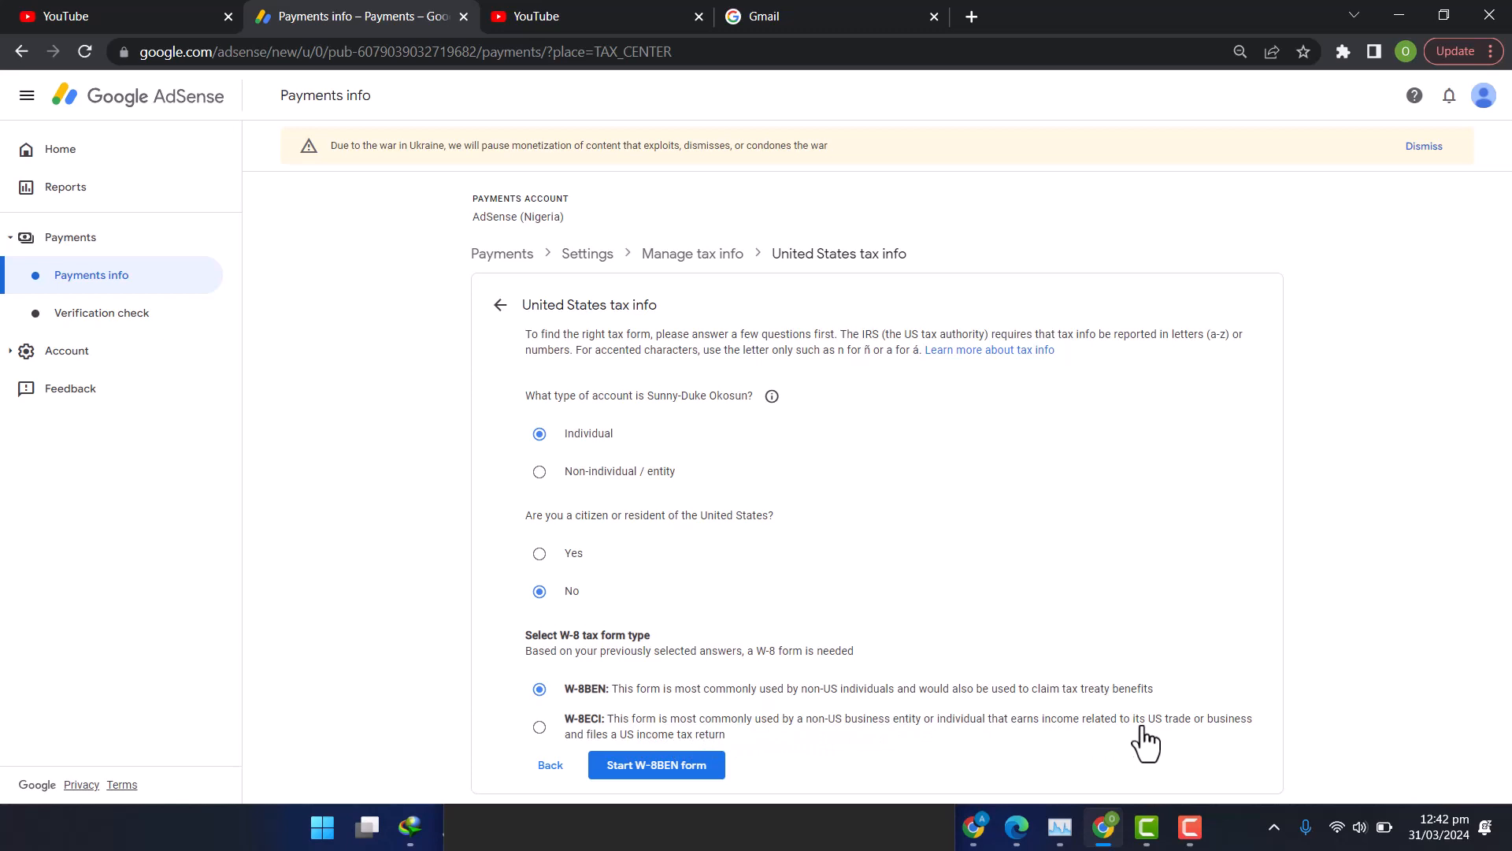
mouse_move(641, 750)
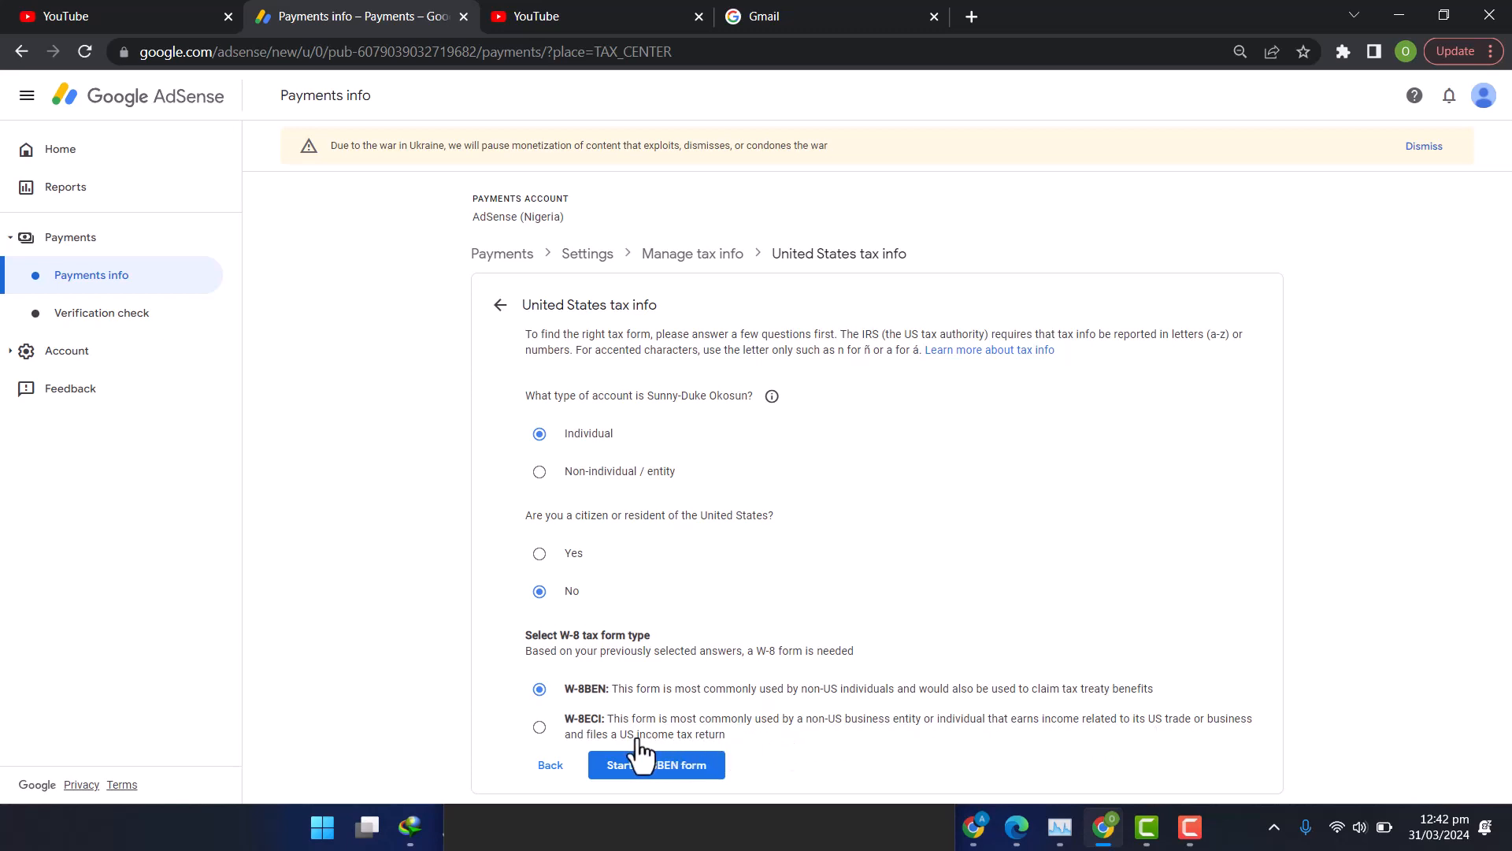
mouse_move(758, 750)
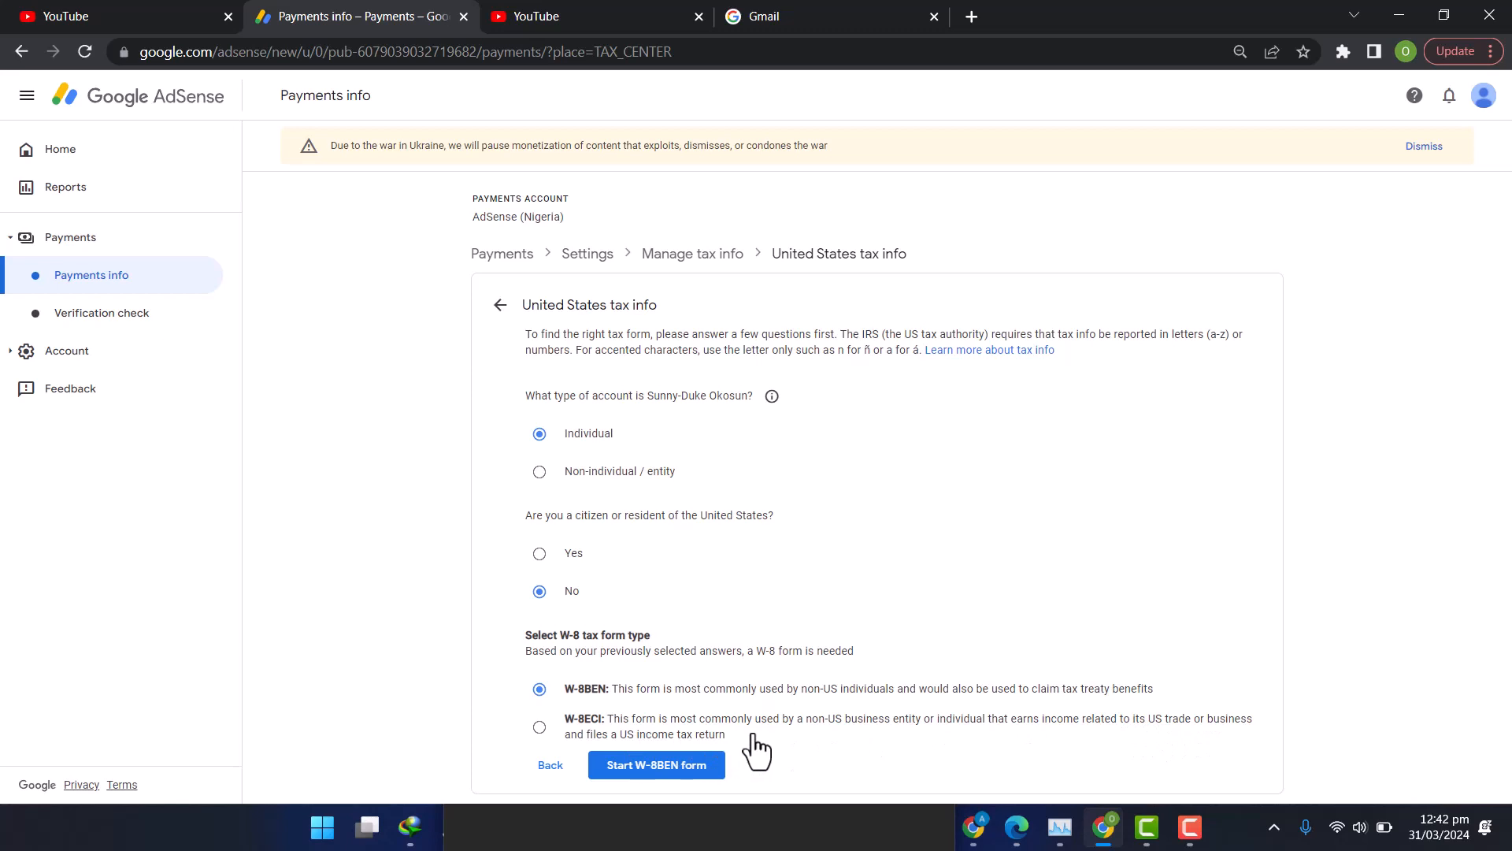
mouse_move(578, 700)
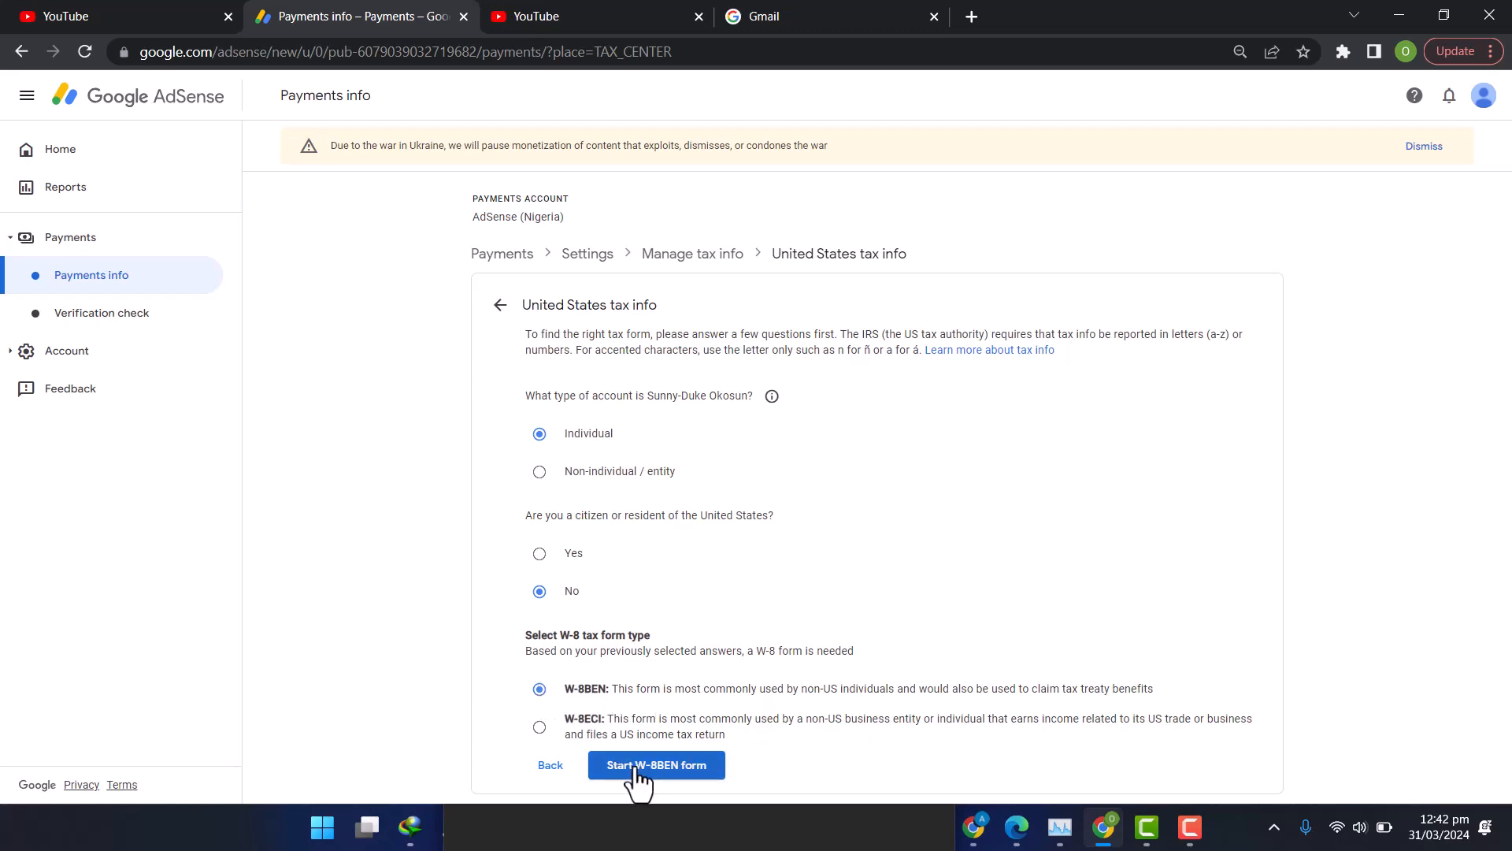
Step: Start the W-8BEN form at its Tax identity step
click(655, 766)
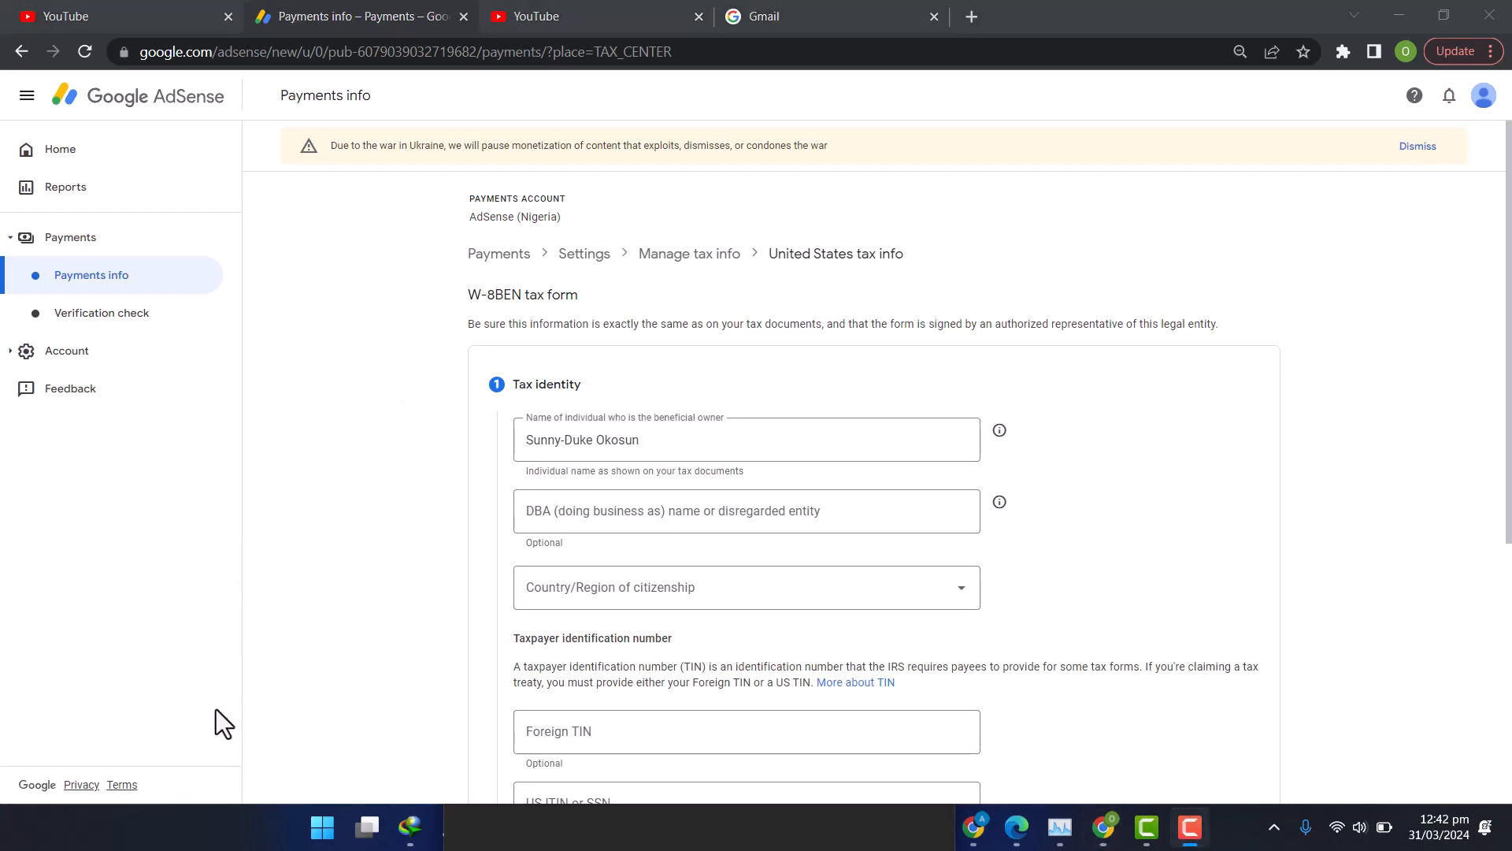
Step: Set Nigeria as the country of citizenship, leaving DBA and TIN fields blank
click(745, 510)
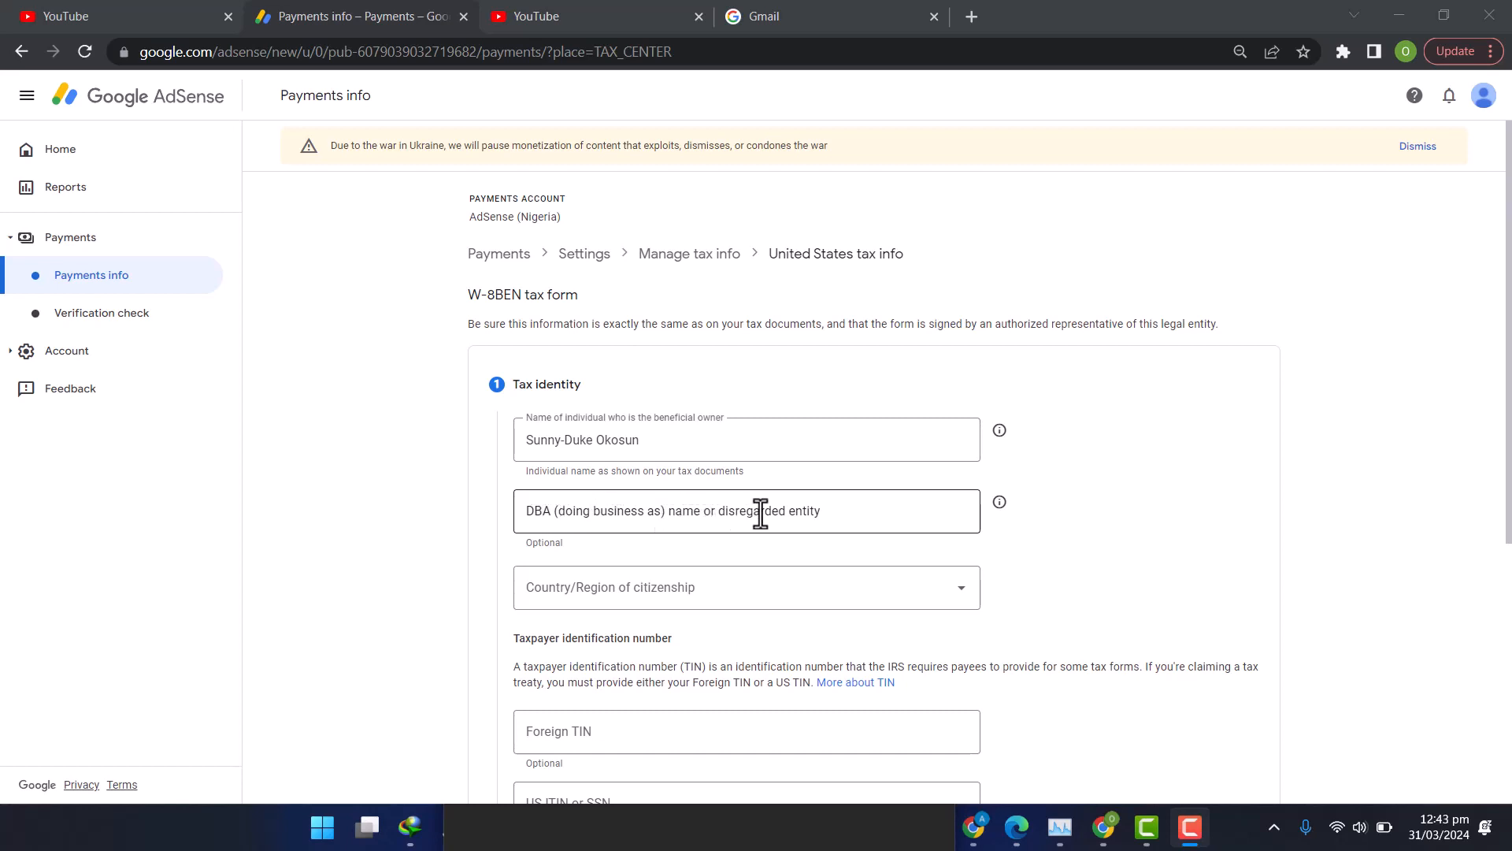
double_click(544, 540)
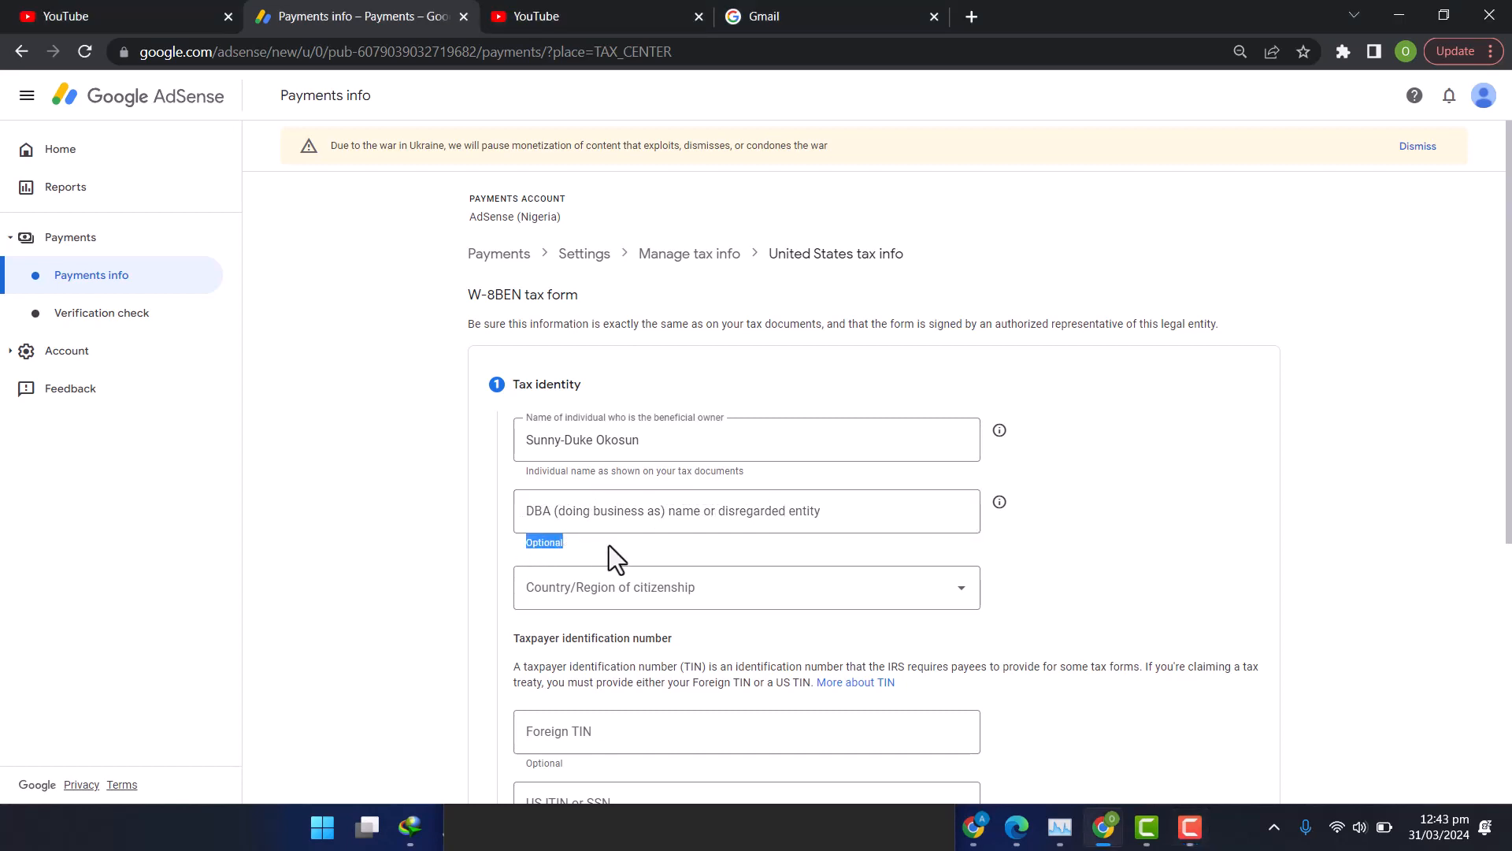
click(745, 586)
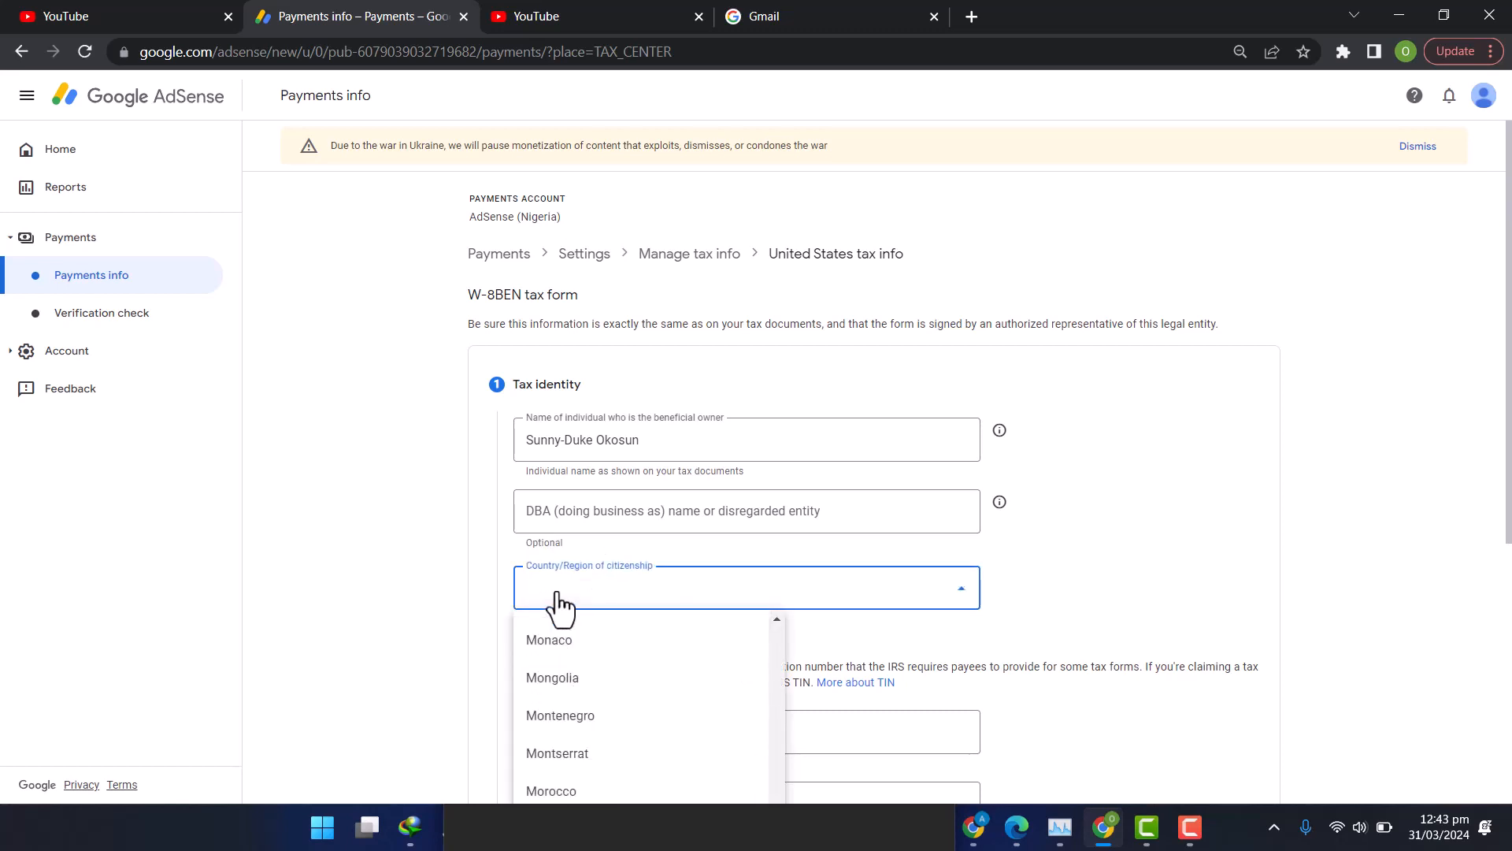
scroll(down, 3)
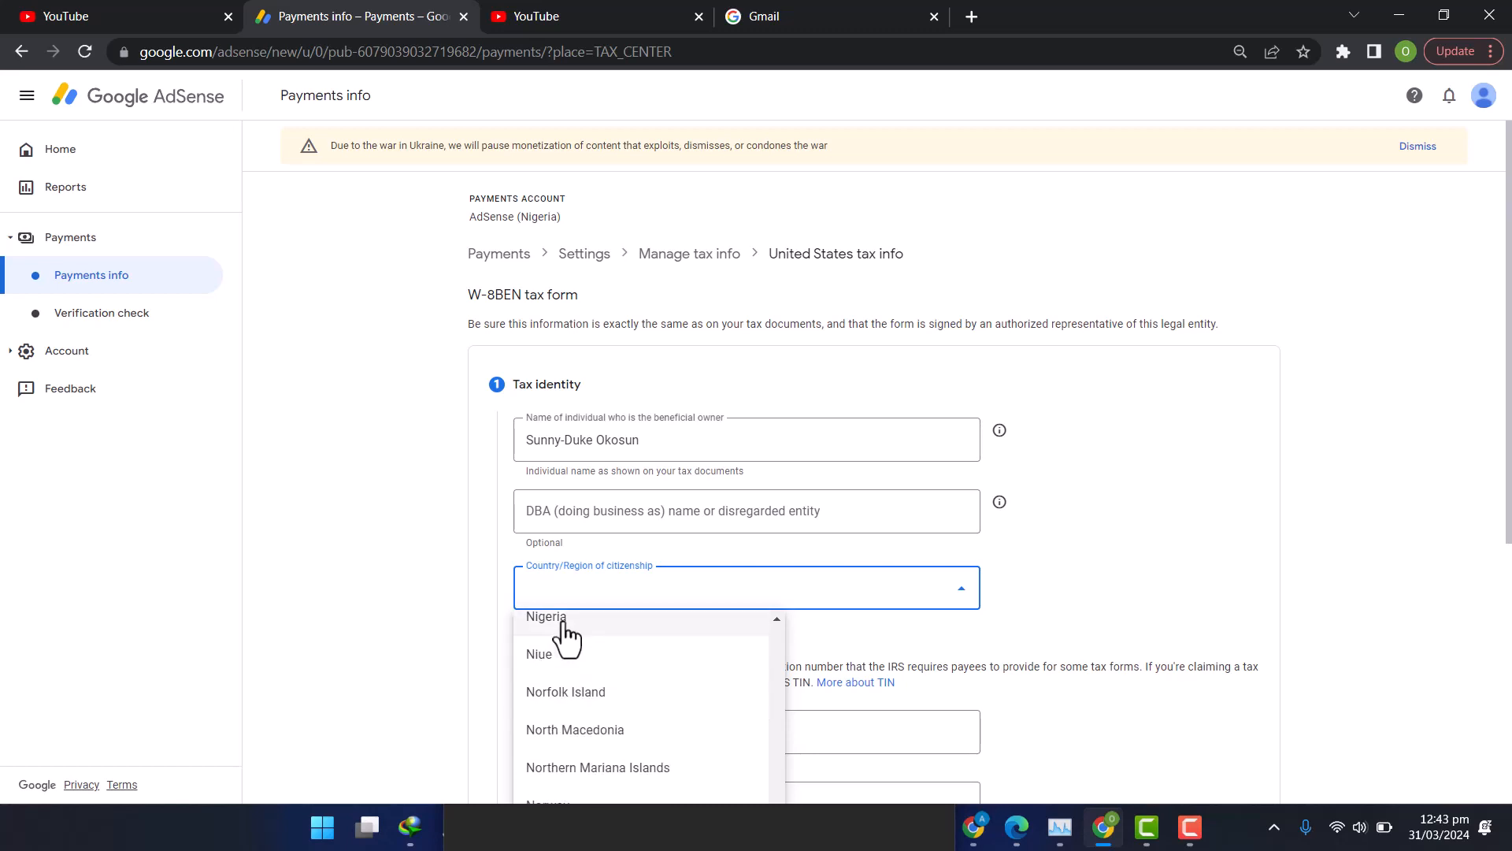
click(546, 616)
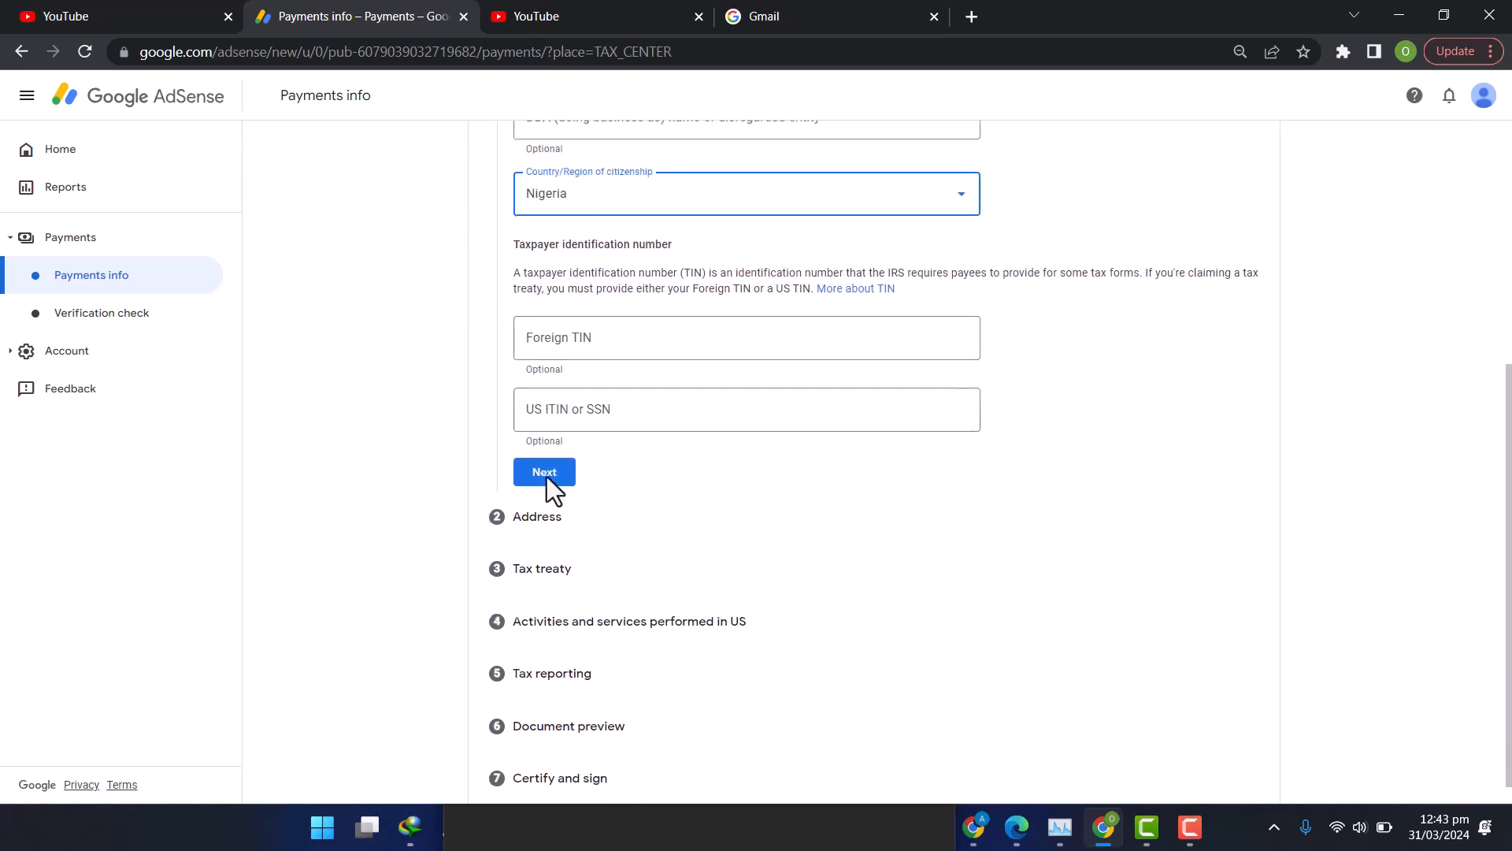
click(544, 471)
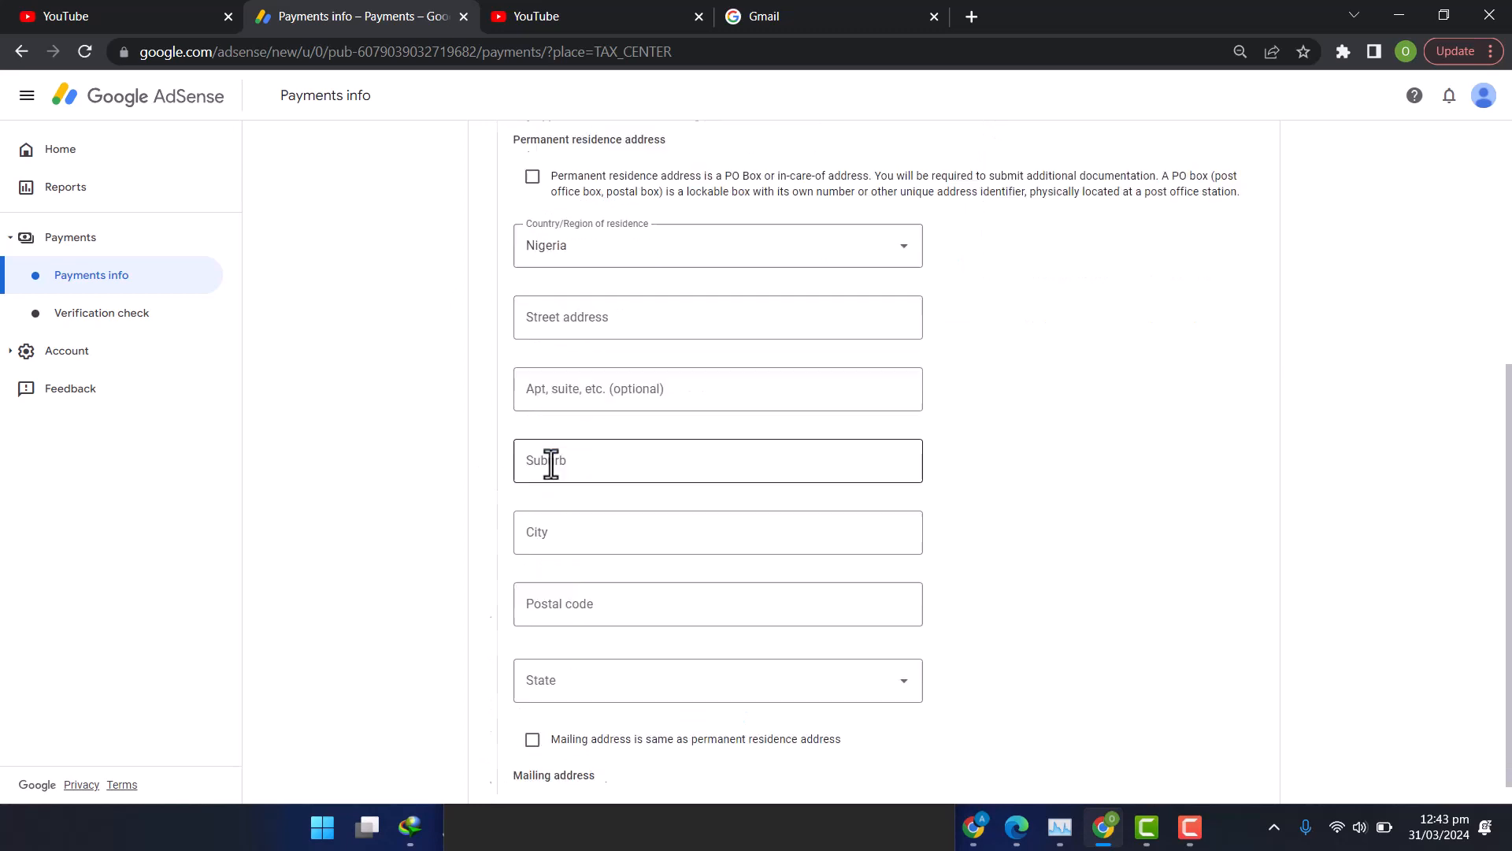
click(717, 317)
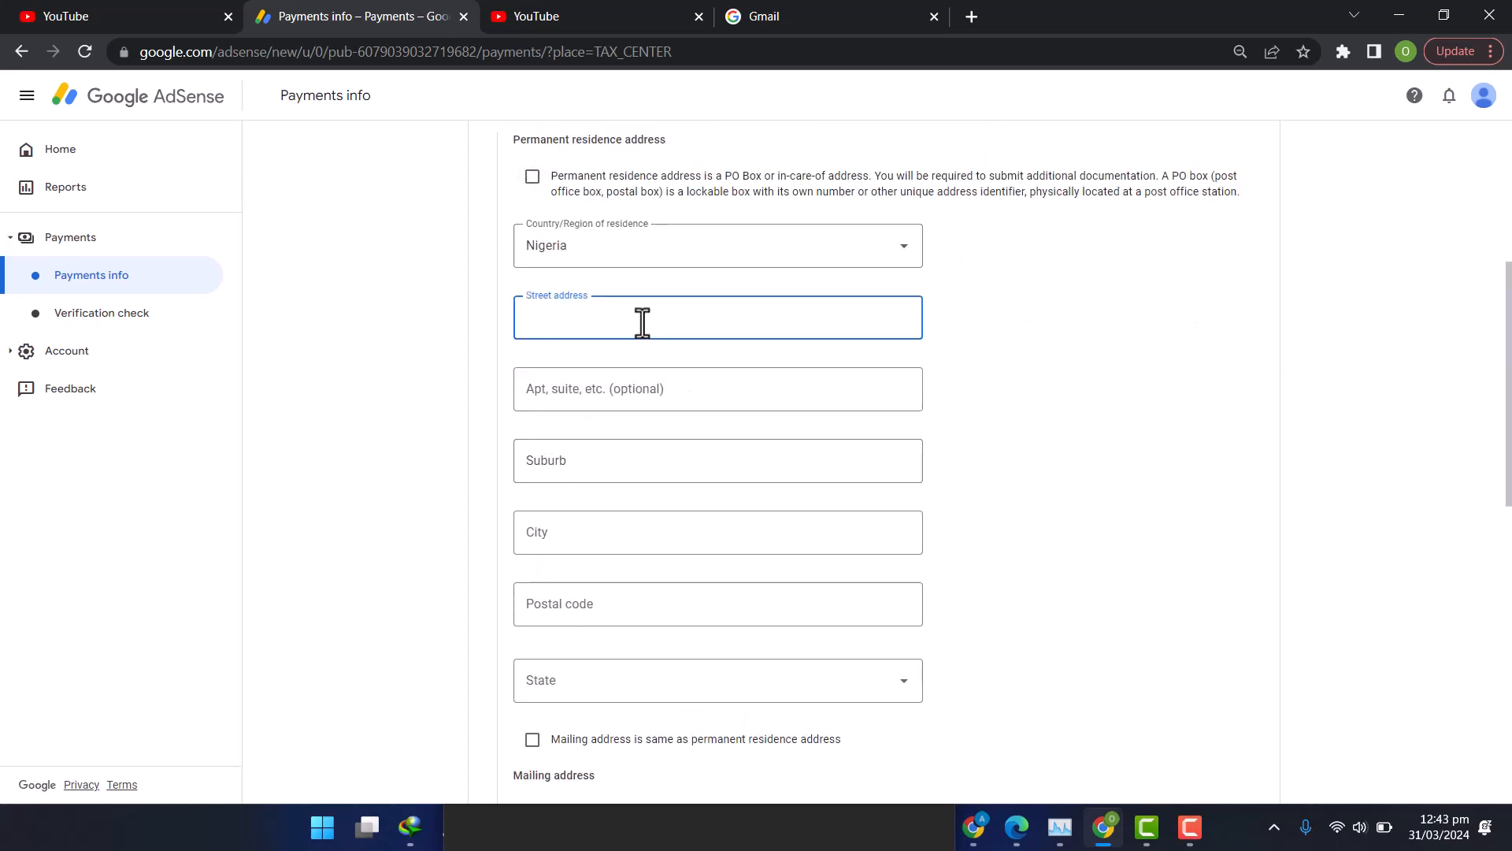
text(31c Ero Shopping Mall, Urubi)
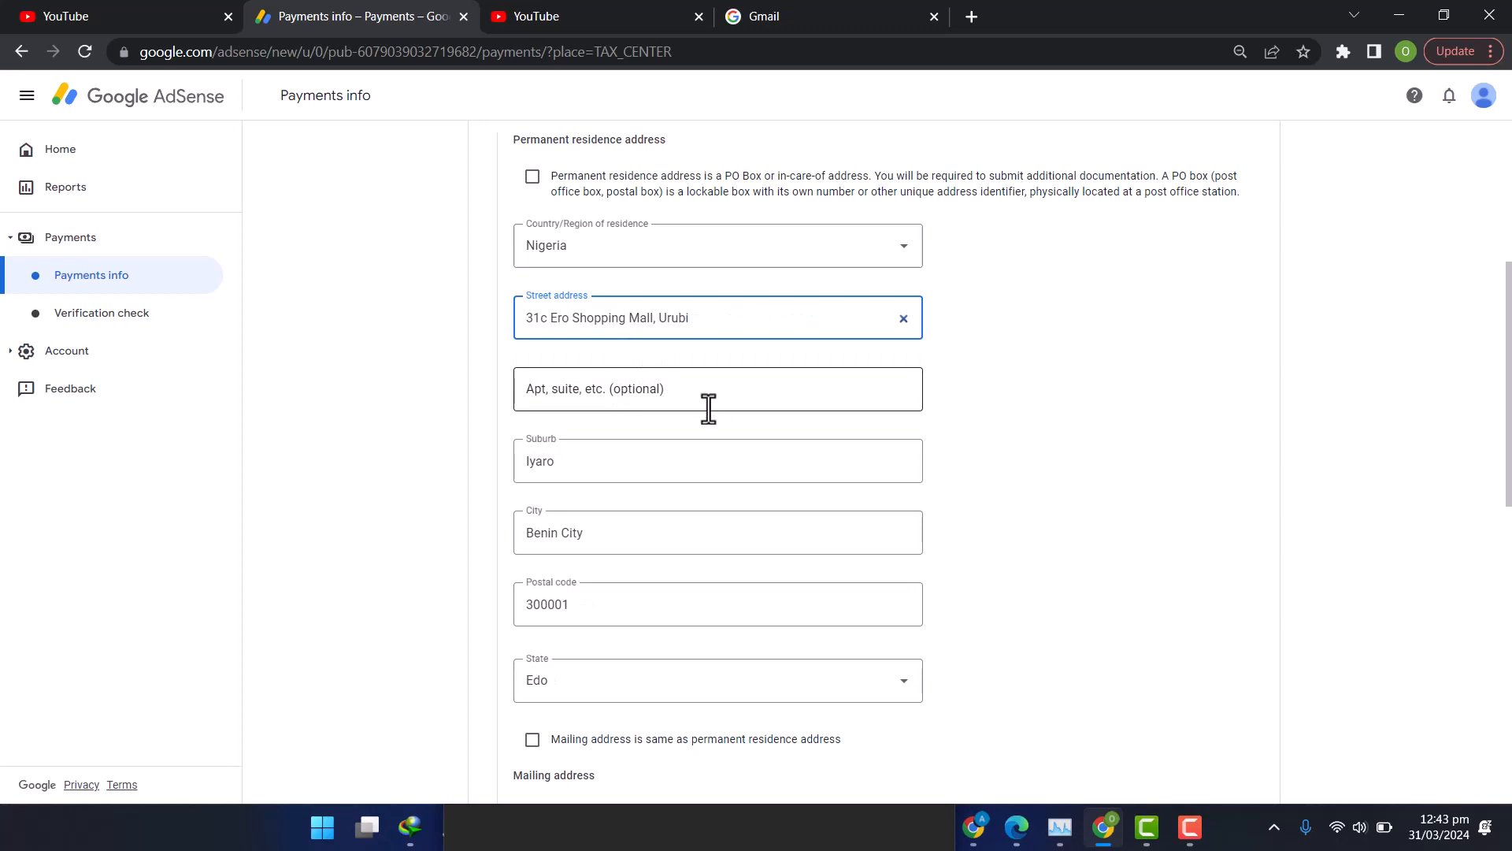
scroll(down, 3)
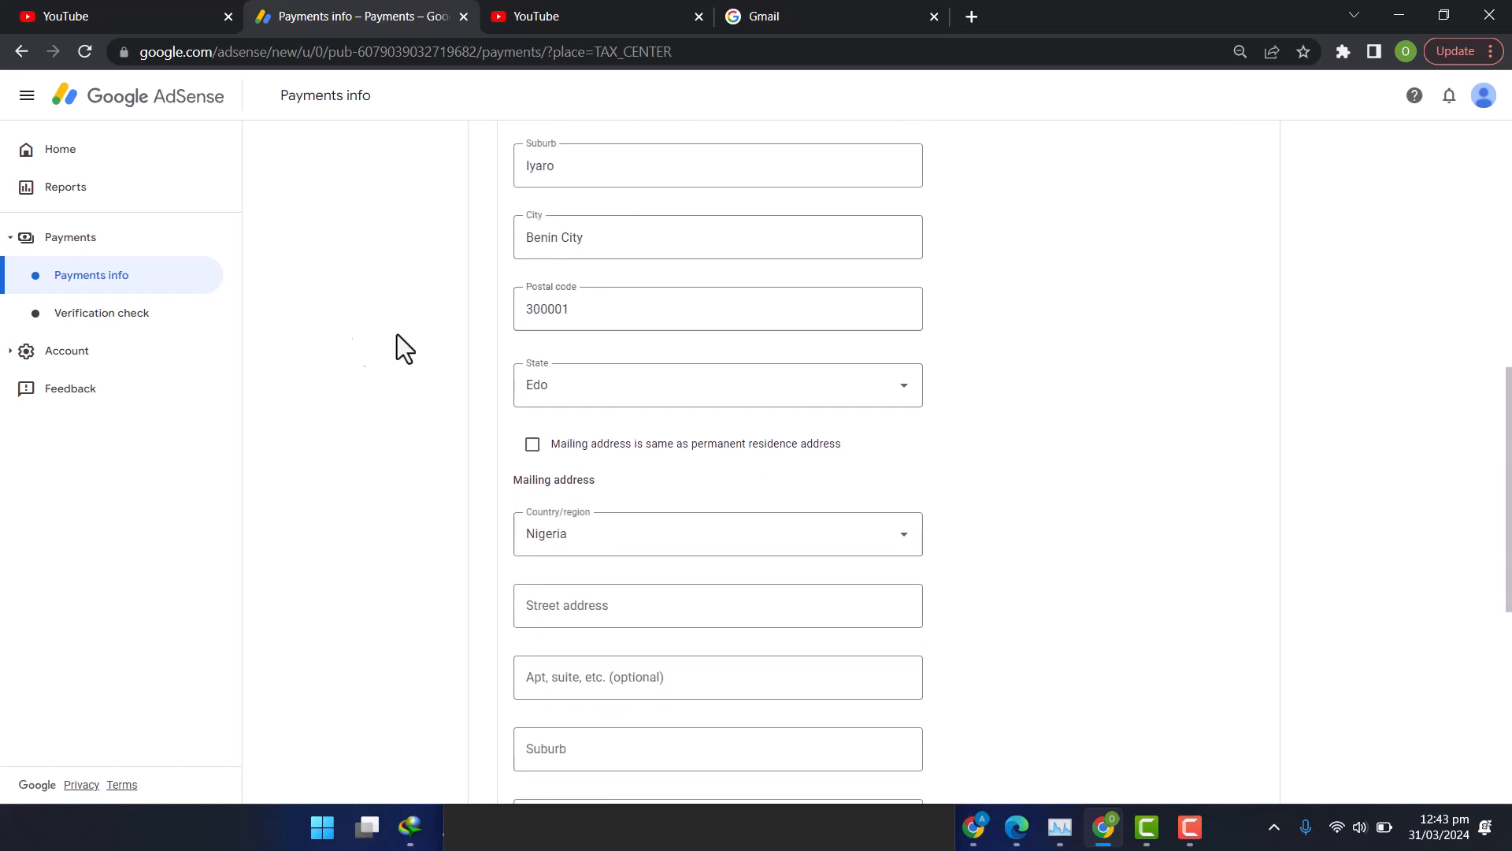
mouse_move(619, 448)
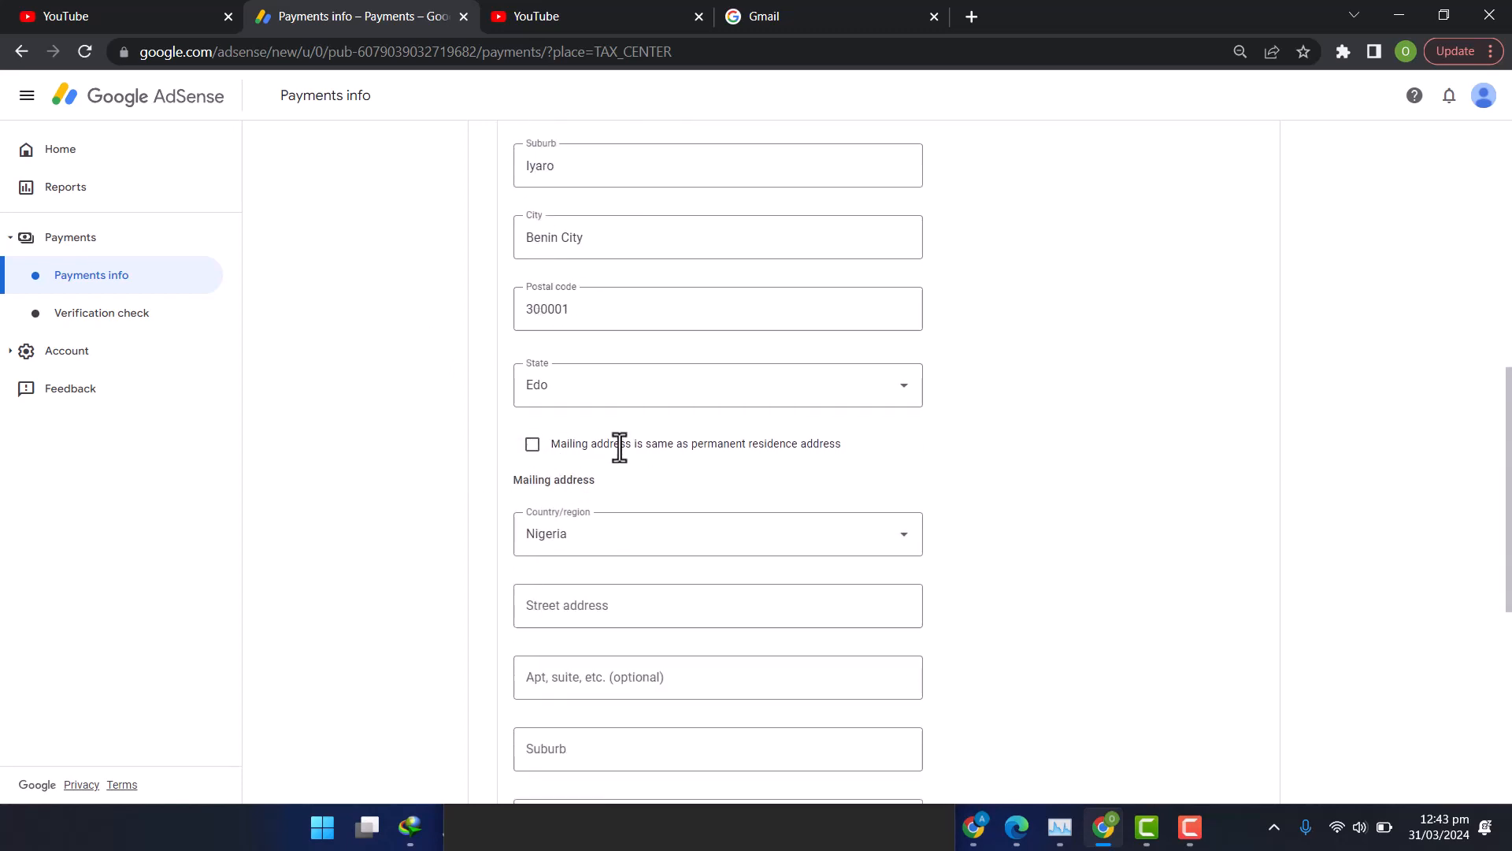
click(531, 449)
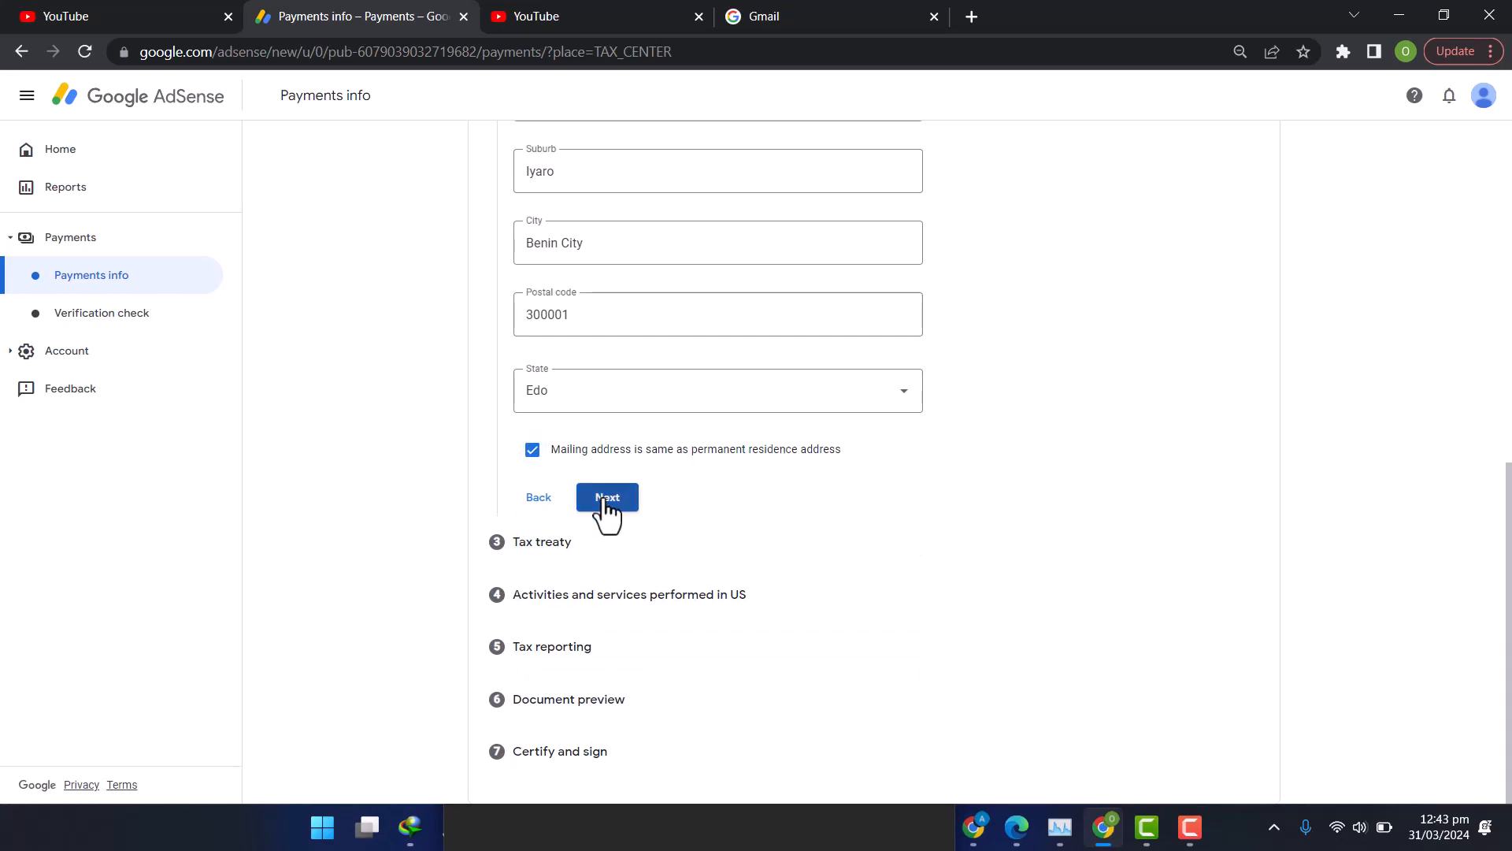
click(606, 496)
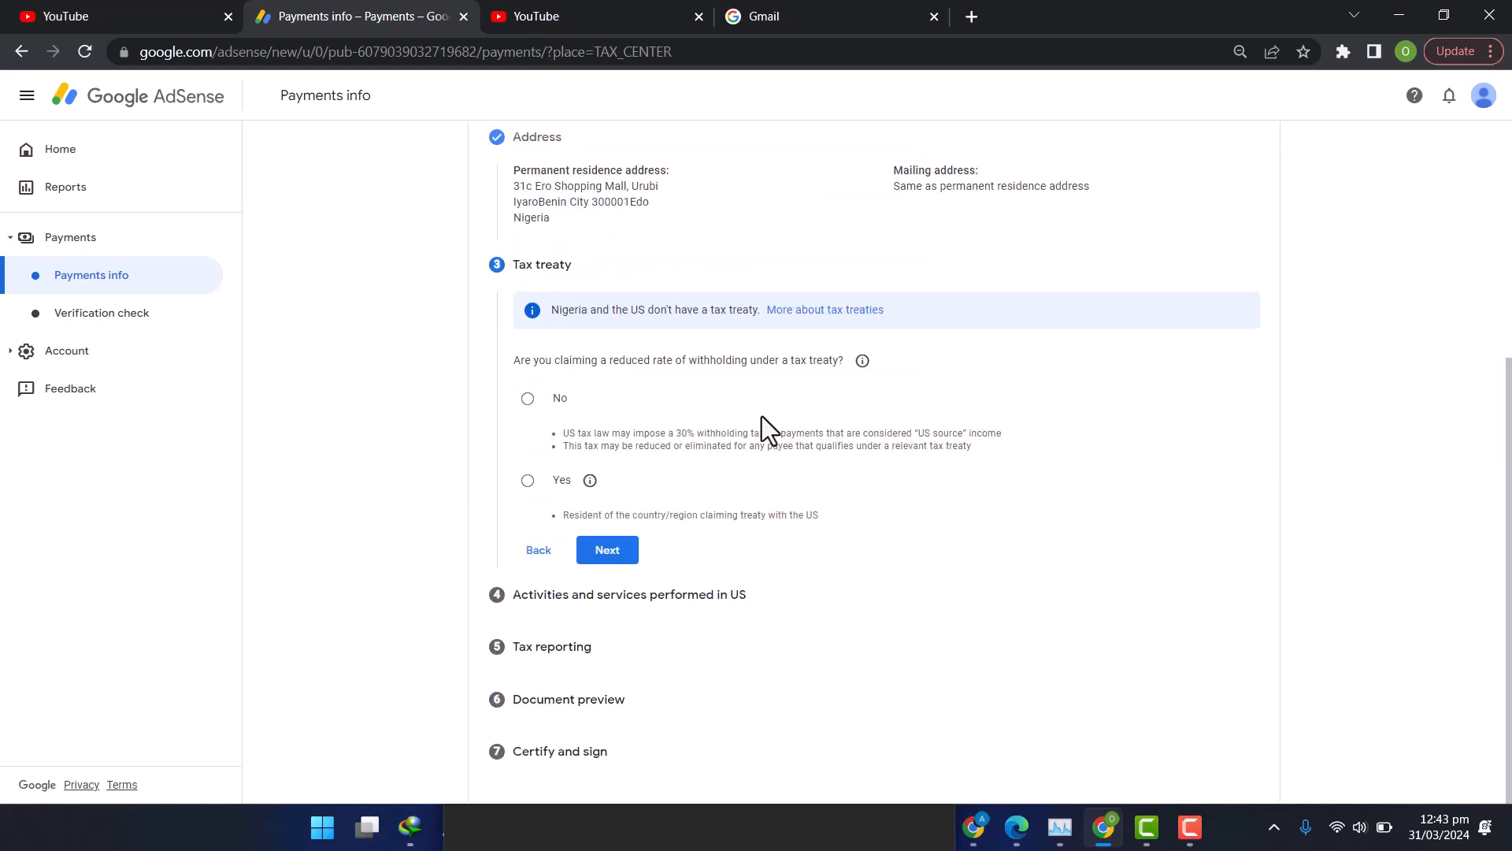
mouse_move(656, 640)
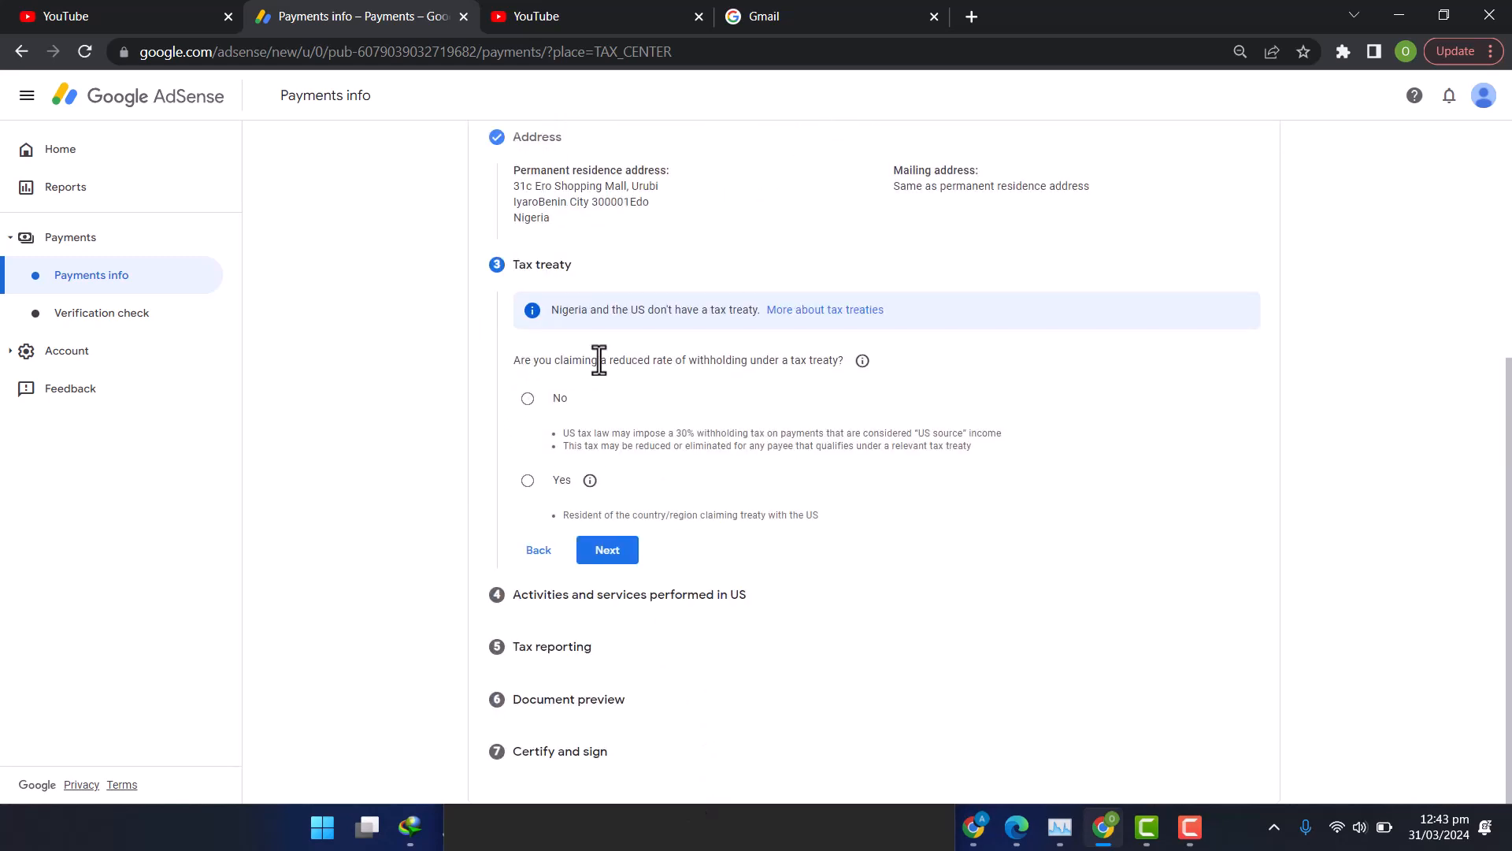
mouse_move(534, 422)
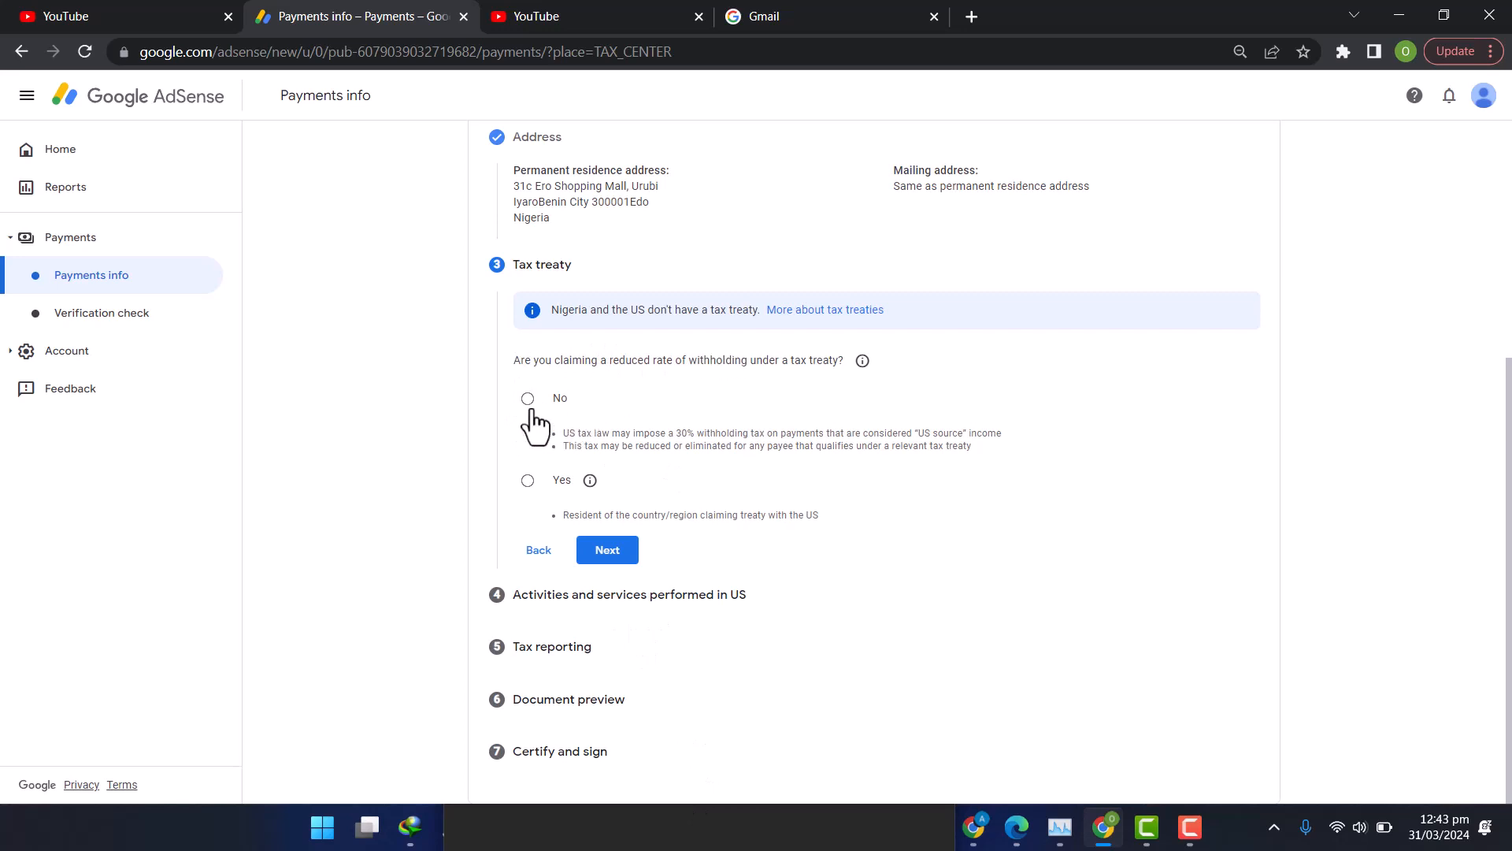
Step: Answer No to claiming a reduced tax treaty withholding rate and continue
click(528, 397)
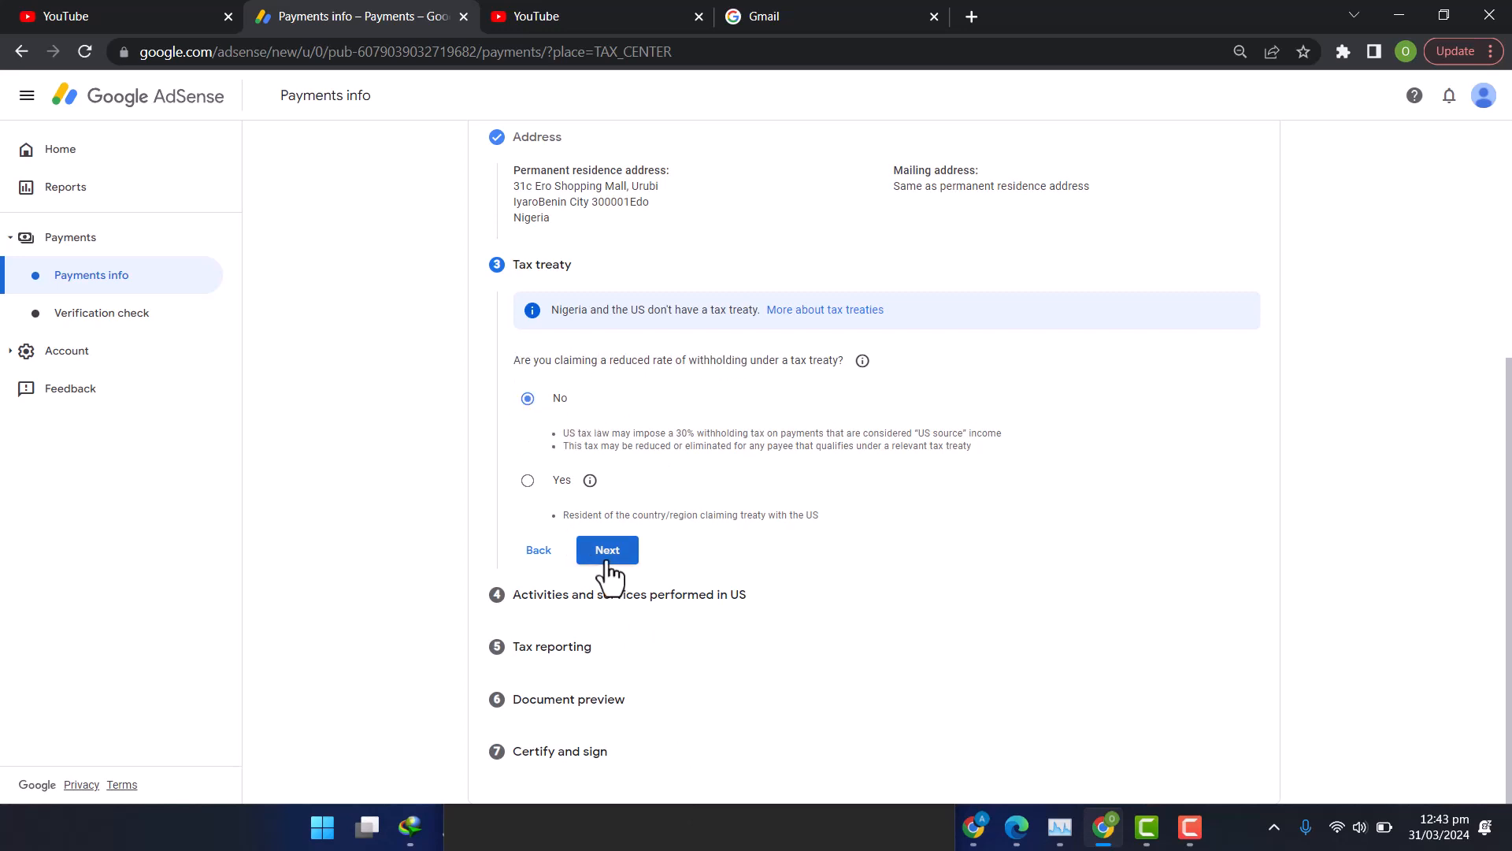
click(607, 549)
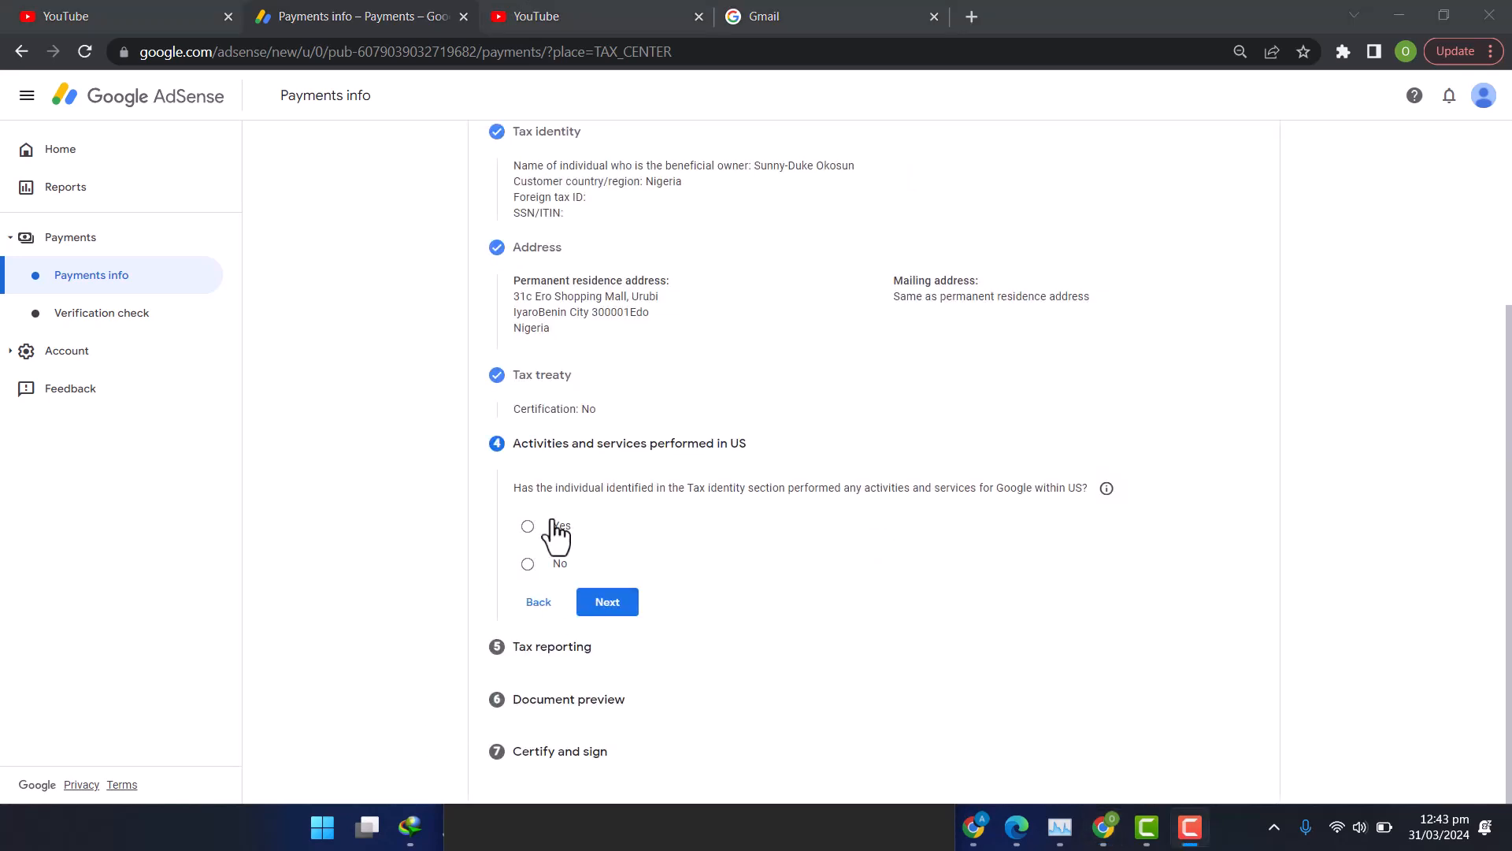
mouse_move(1073, 488)
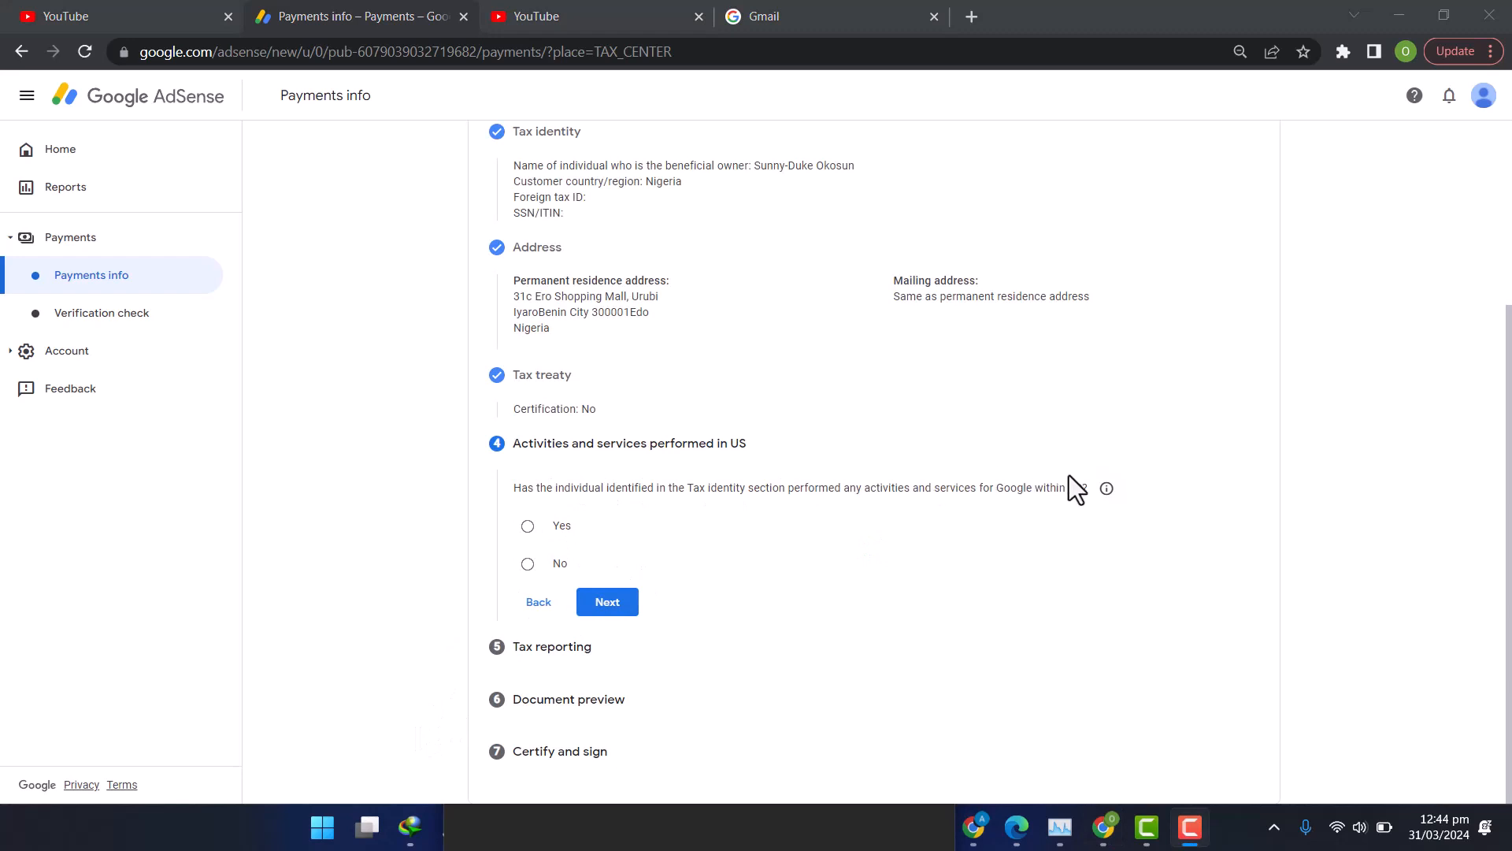
mouse_move(588, 514)
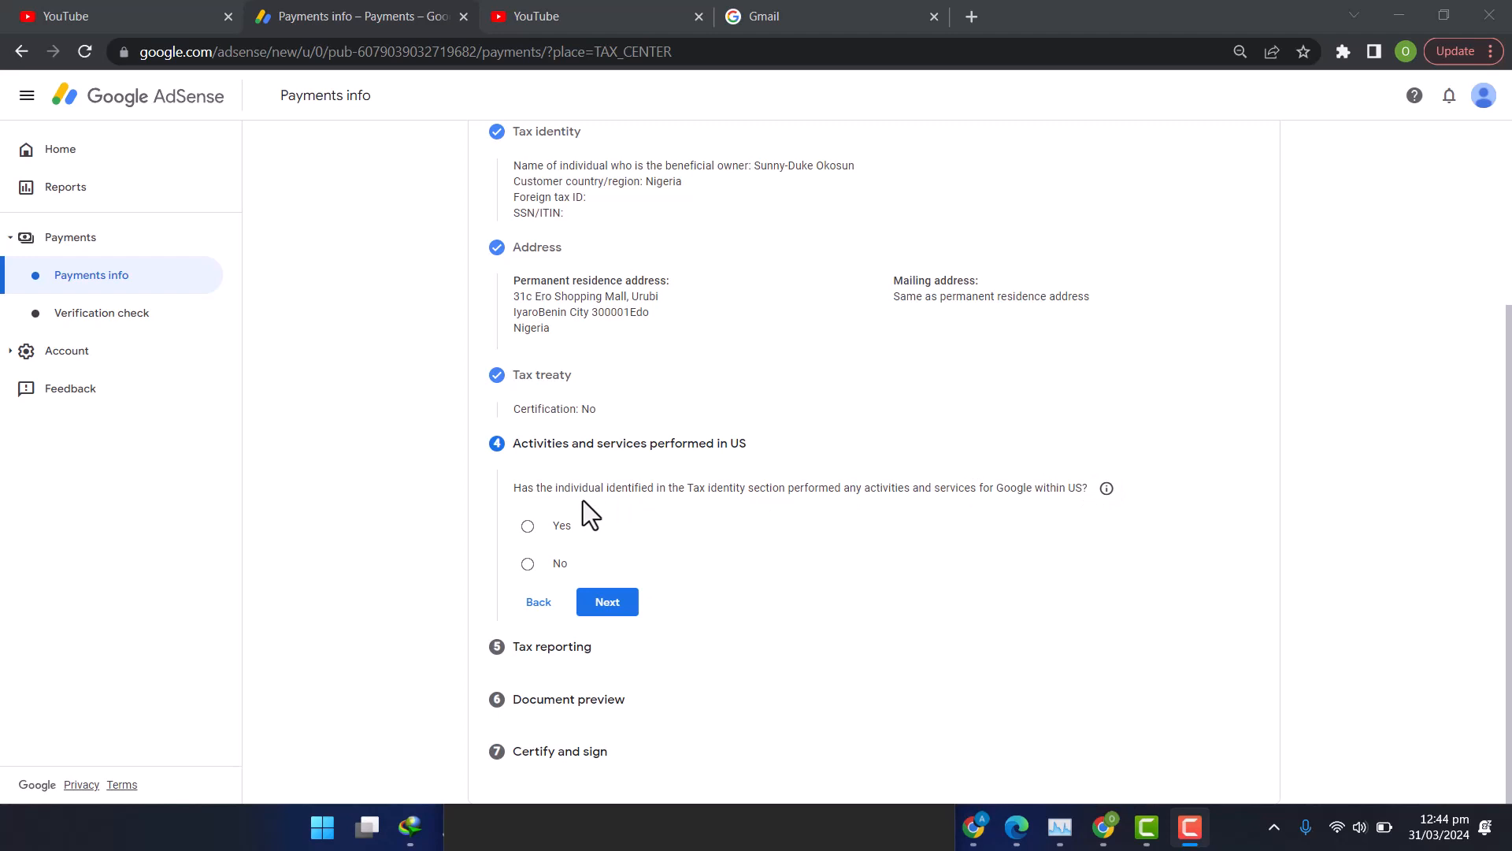
Step: Answer No to performing activities or services for Google in the US
click(528, 564)
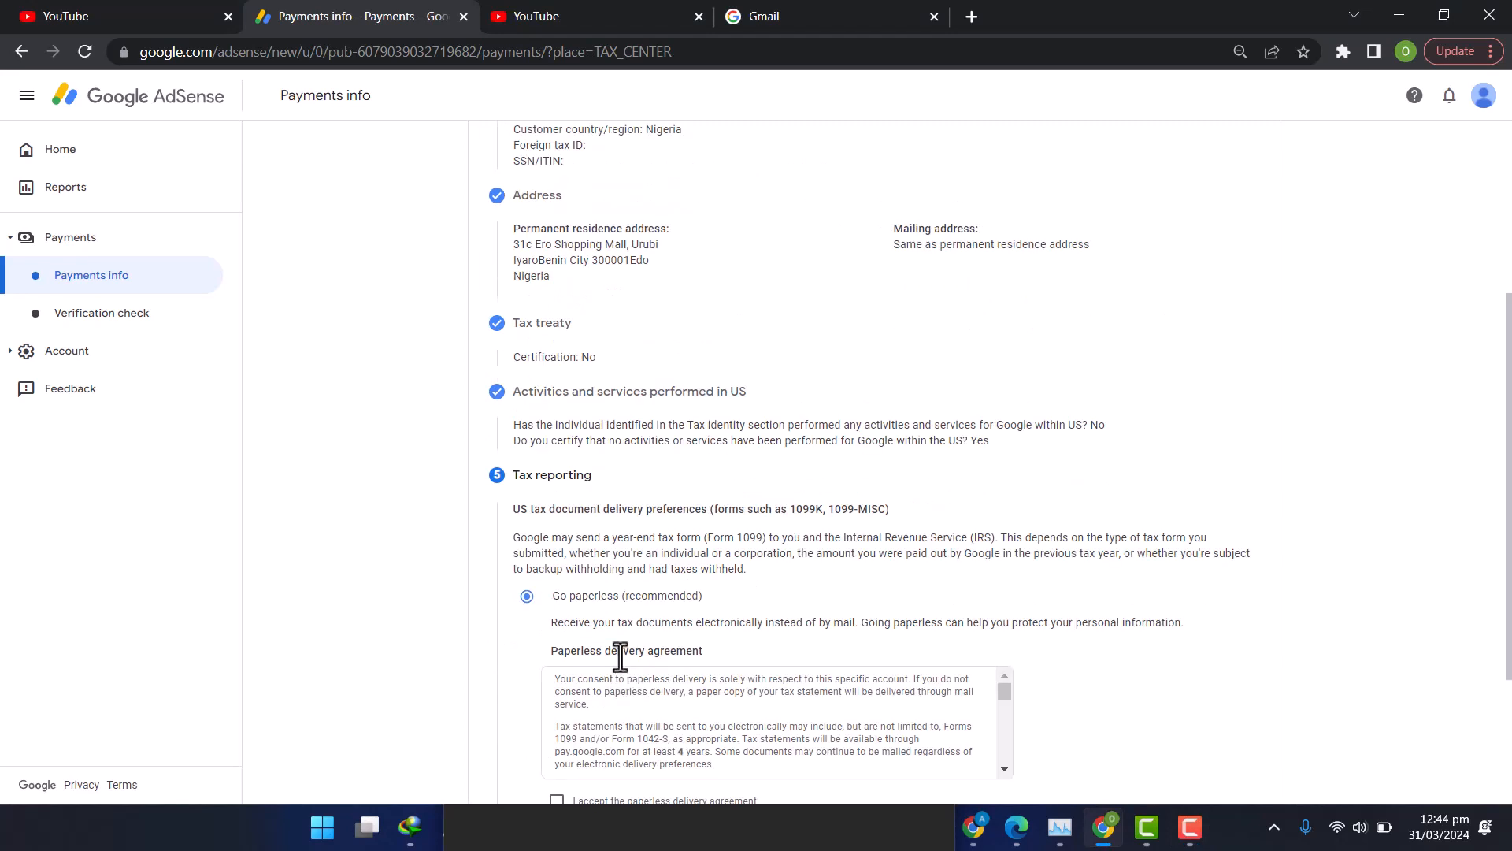
Step: Accept the Go paperless agreement and confirm the W-8BEN preview was reviewed
scroll(down, 3)
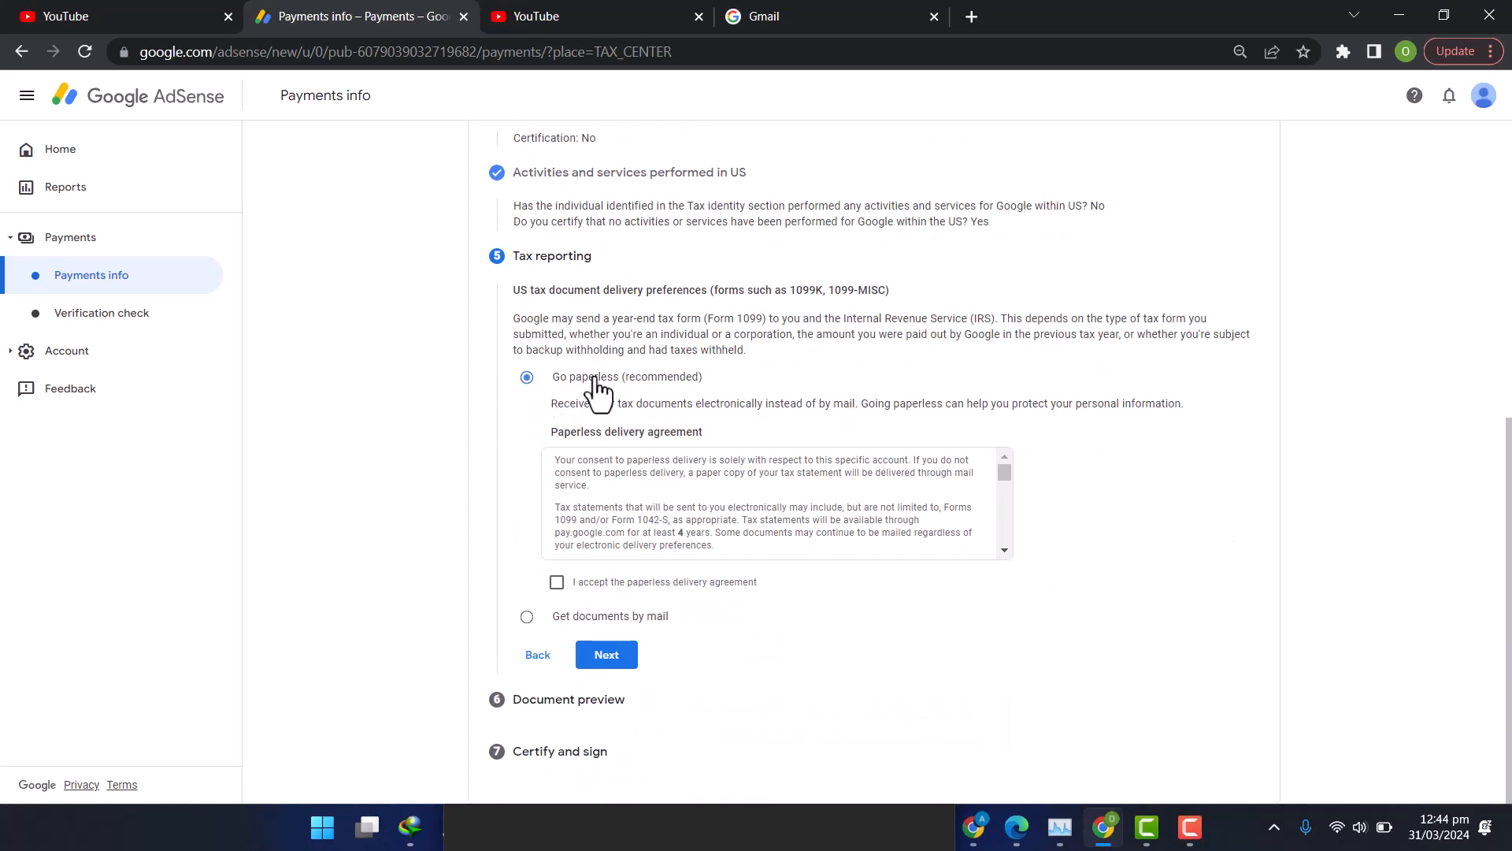
mouse_move(692, 396)
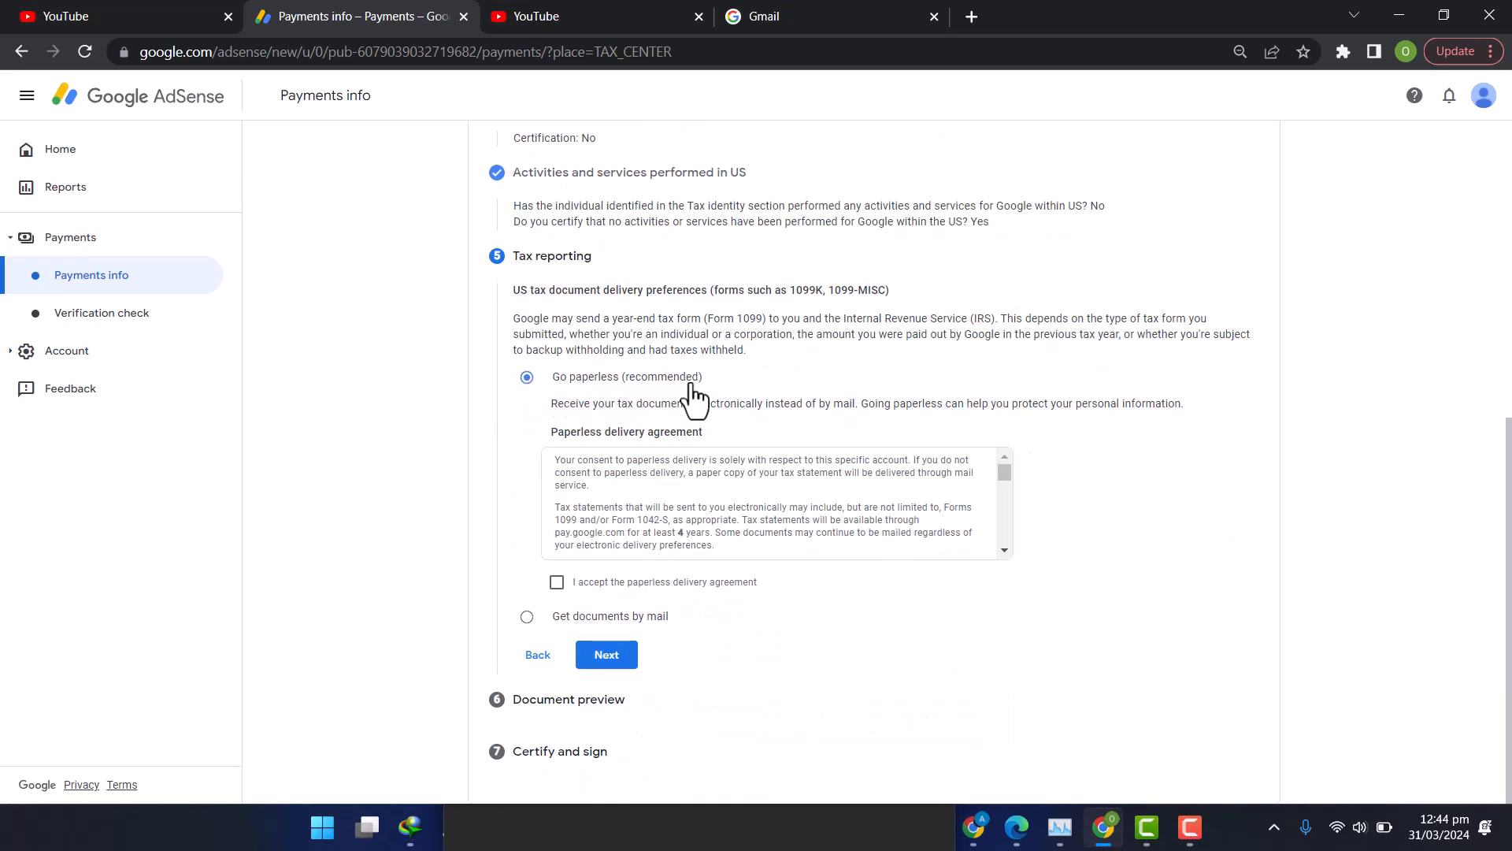
mouse_move(687, 403)
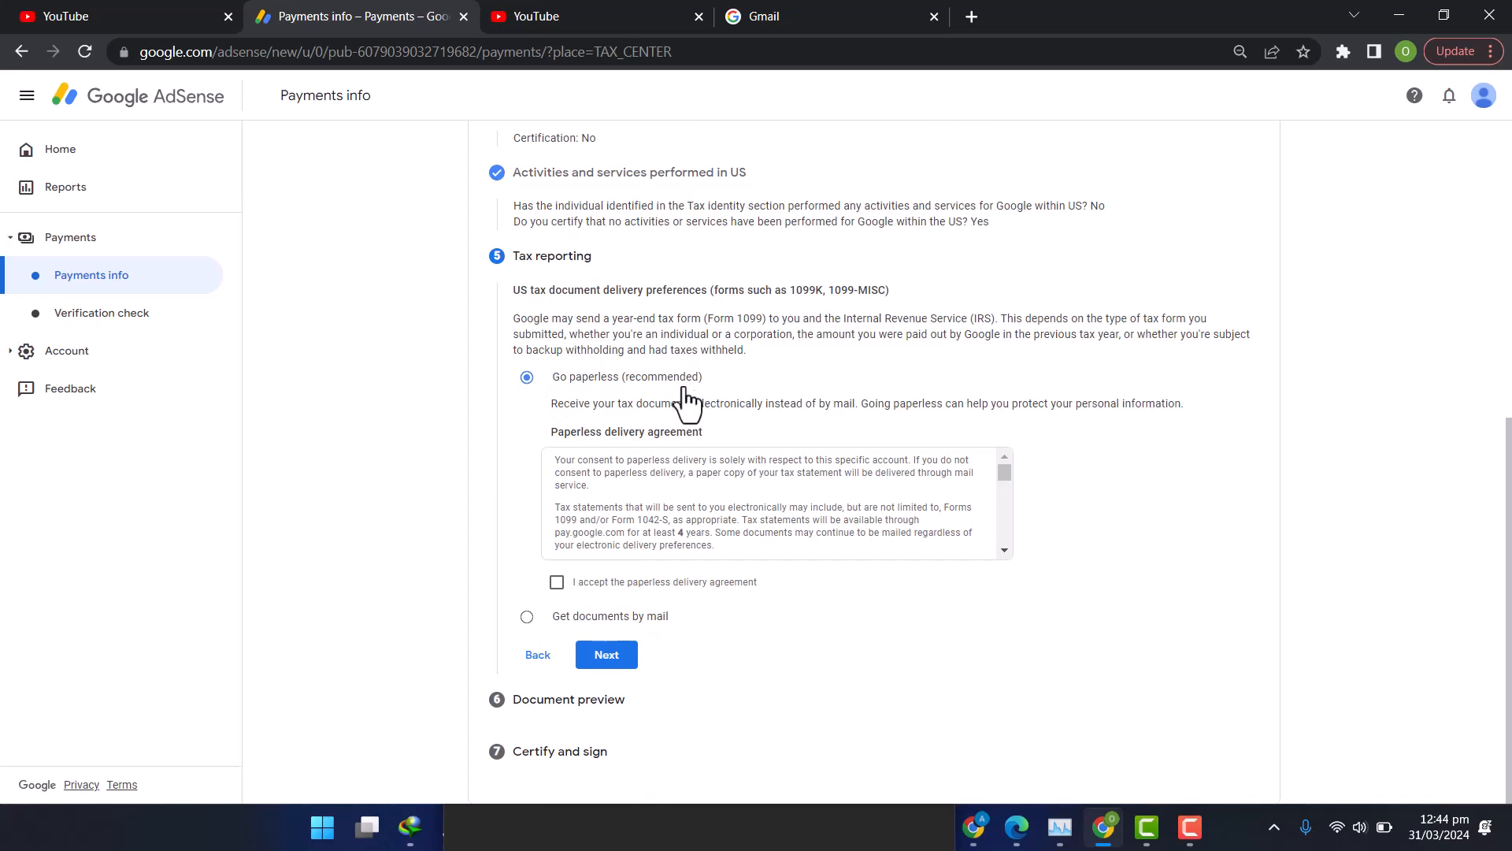
mouse_move(798, 370)
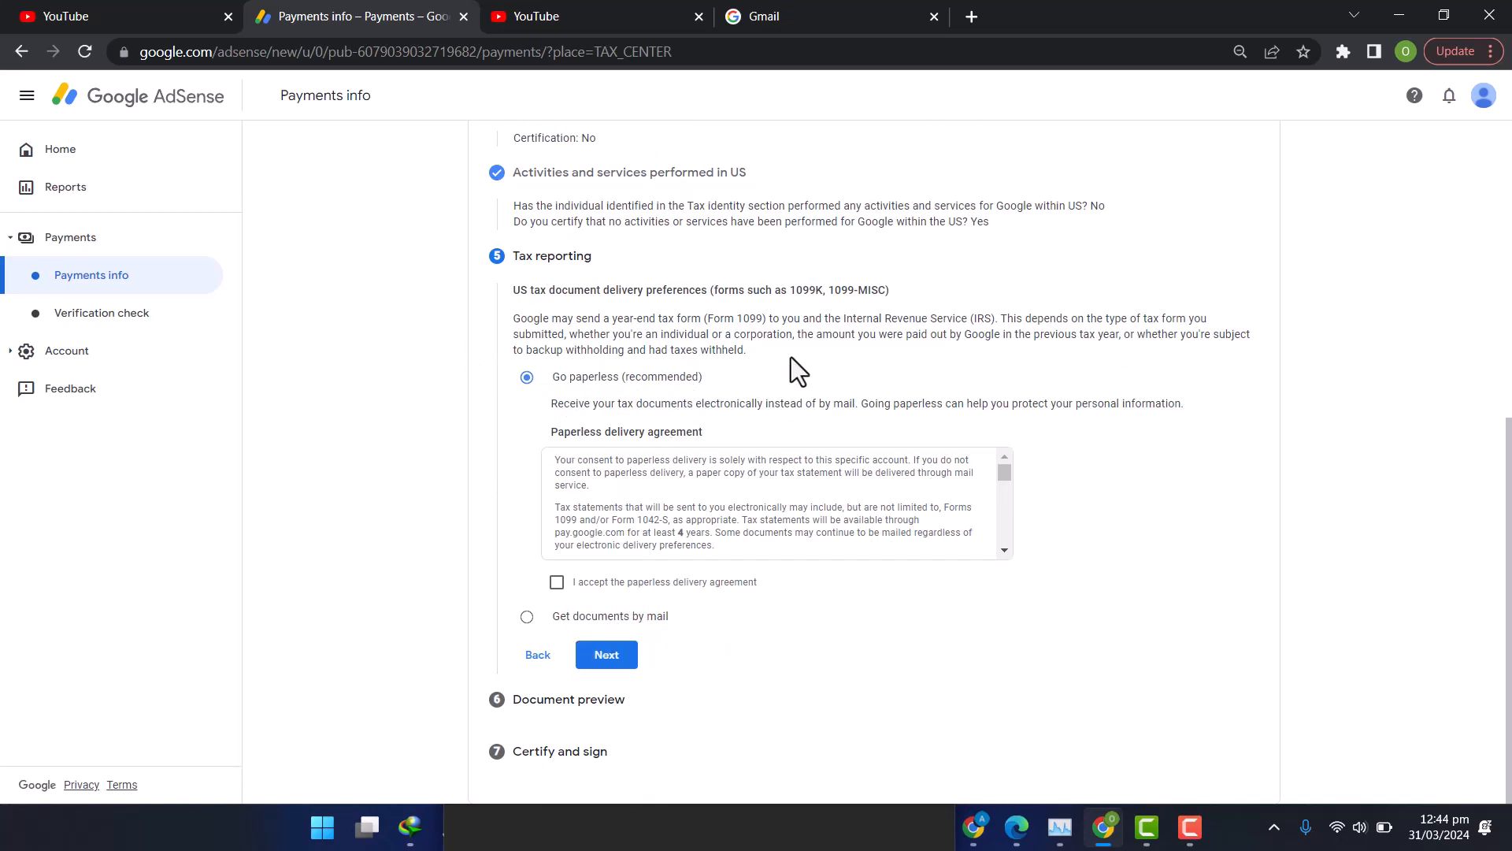
click(556, 581)
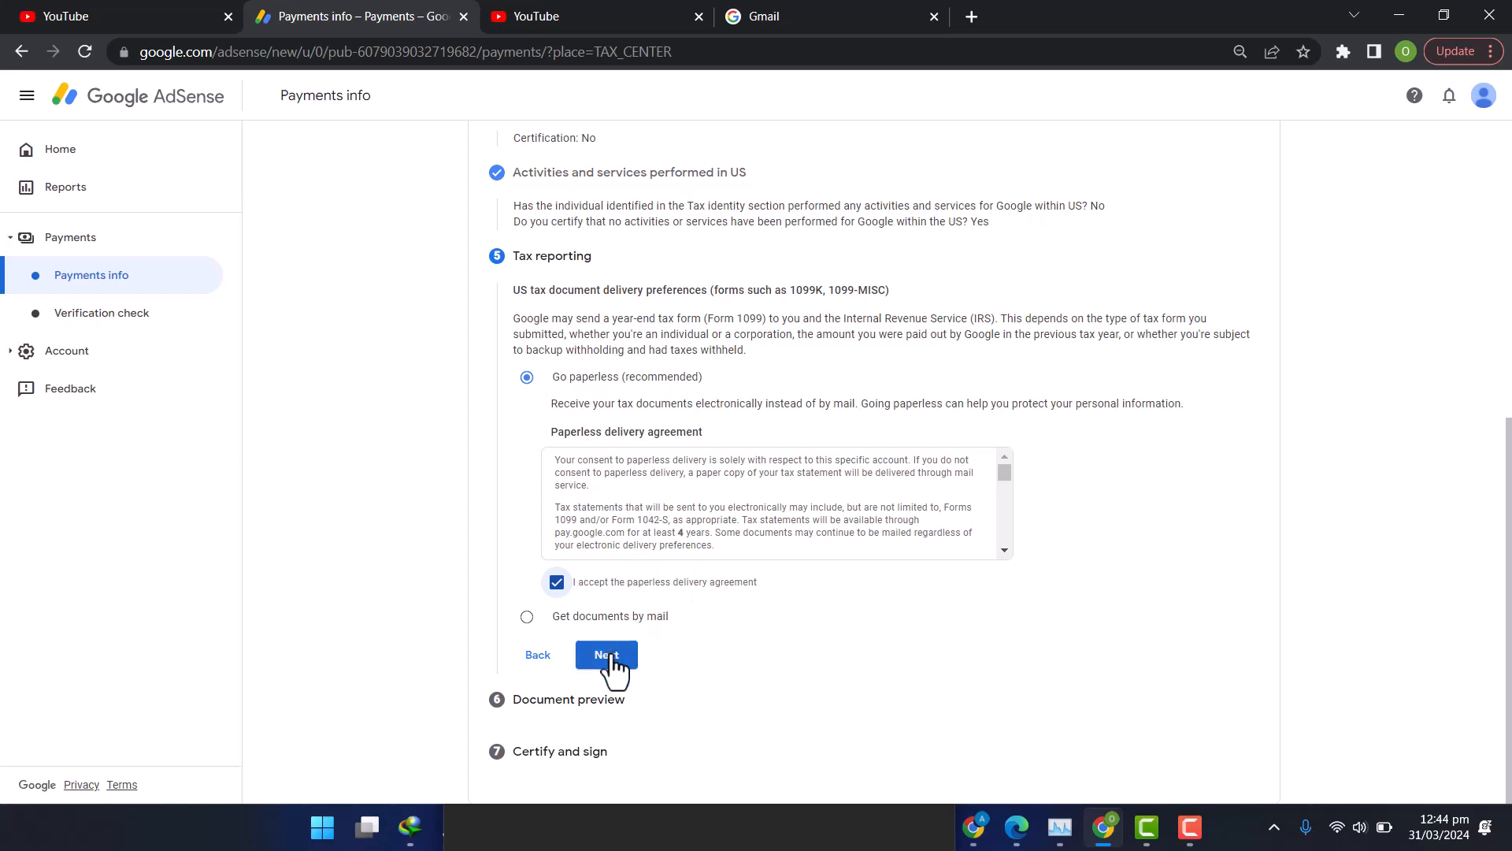
scroll(down, 3)
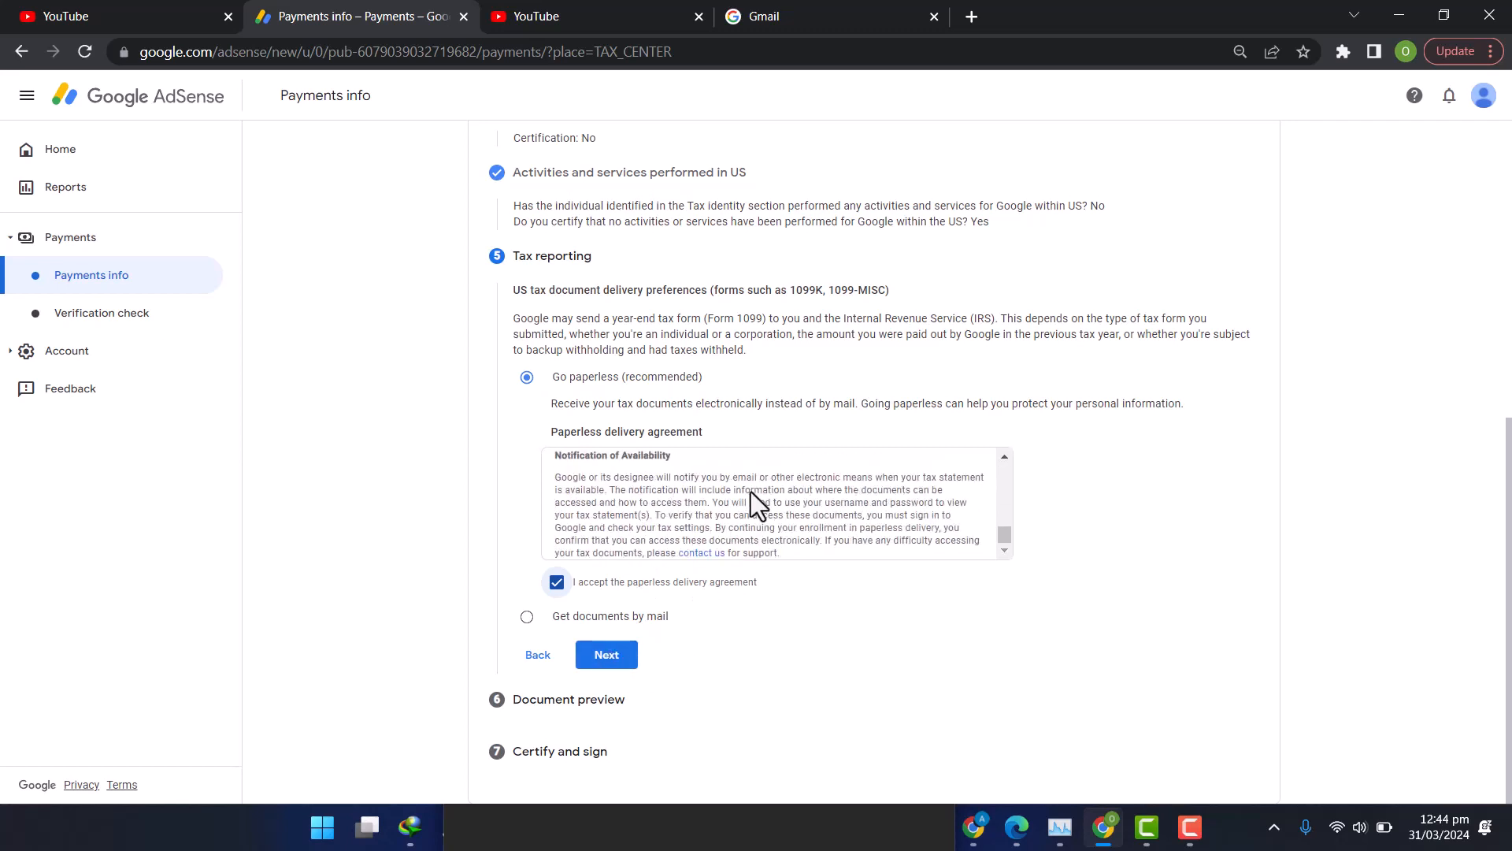
click(605, 654)
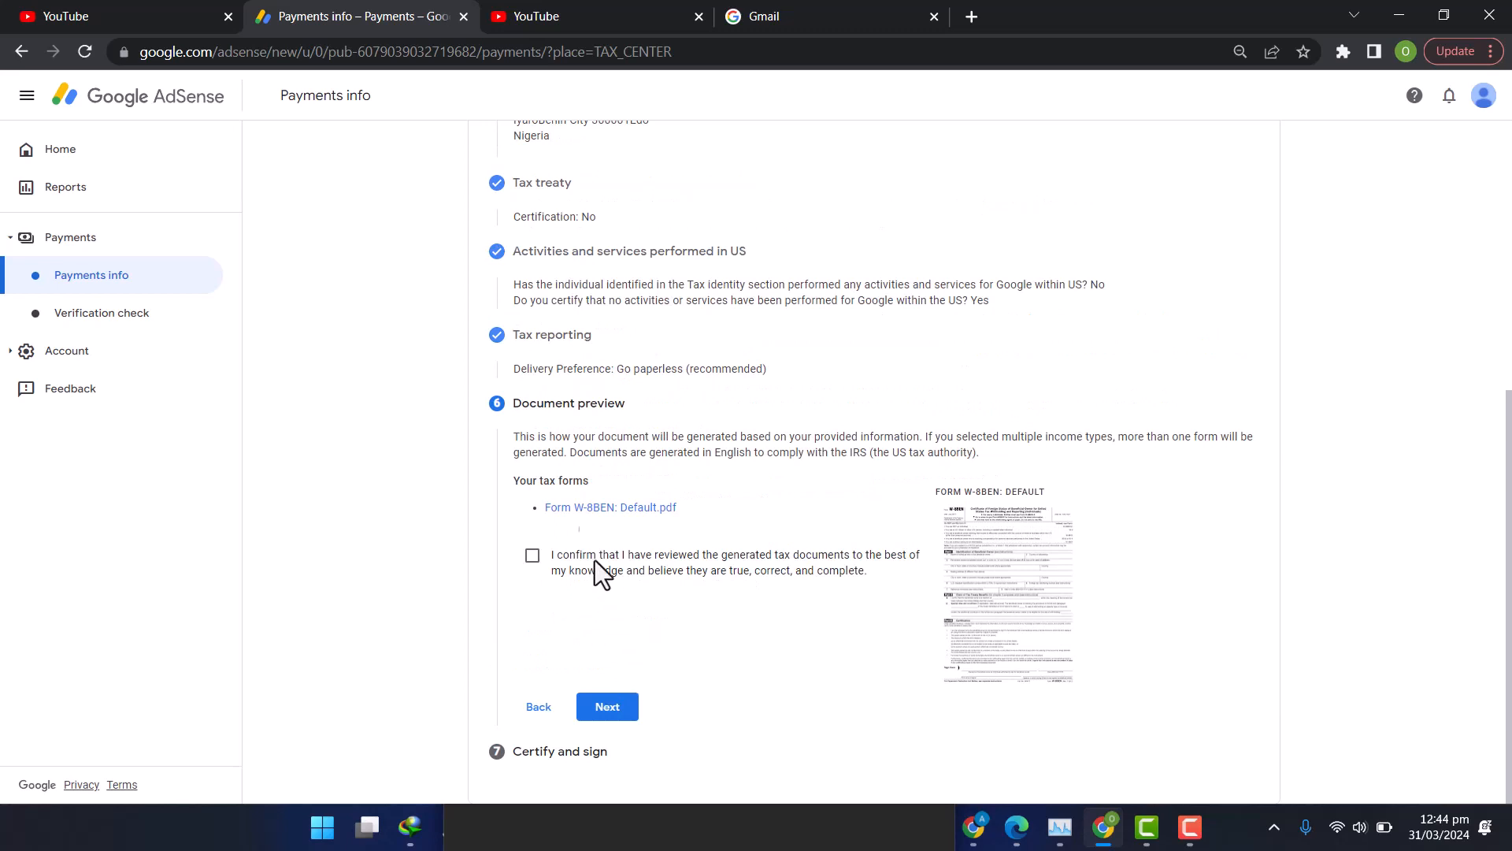
click(531, 555)
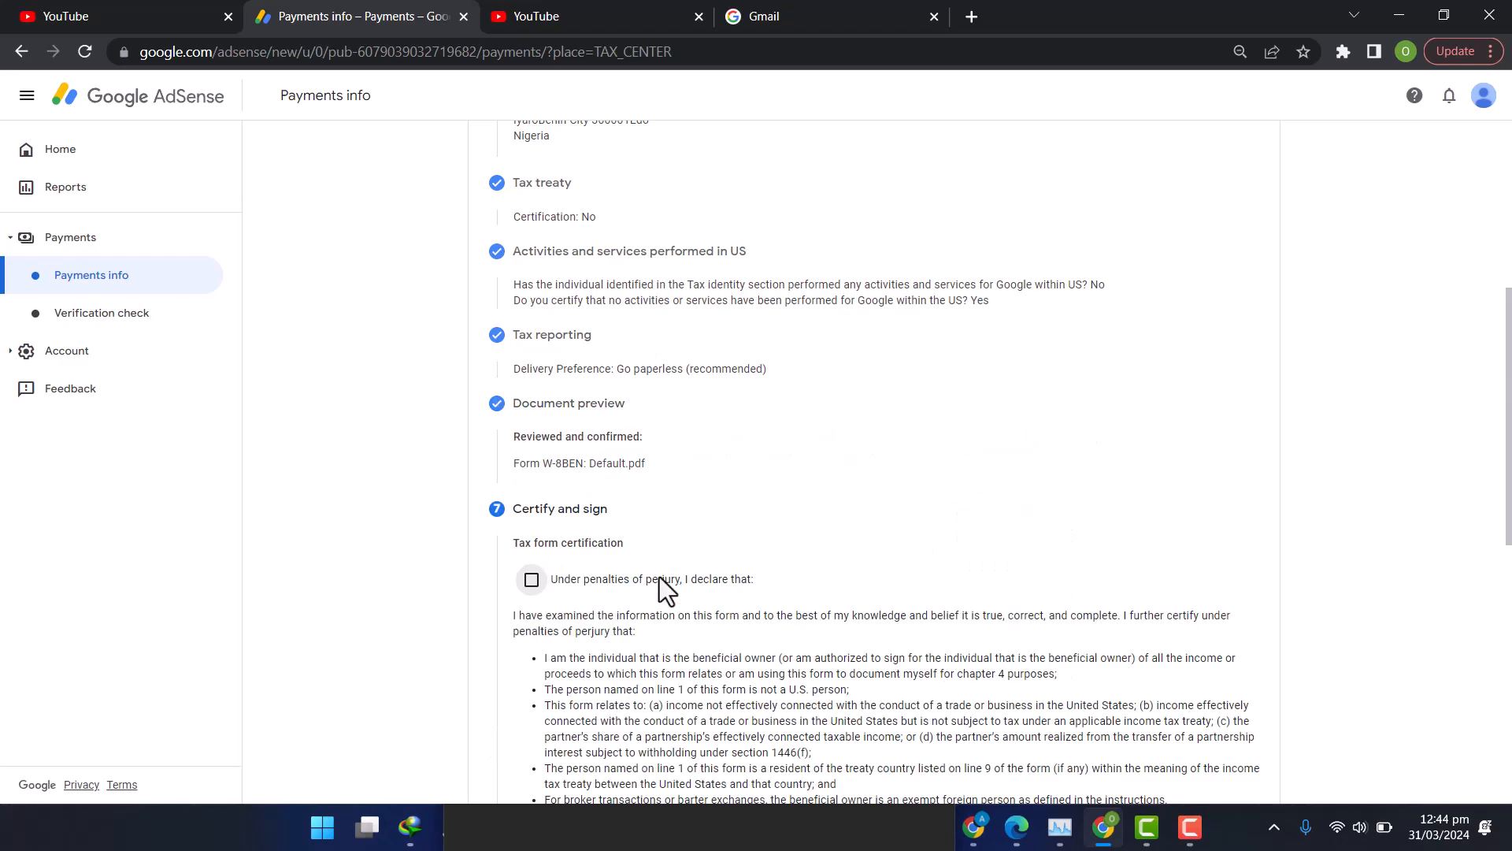
Step: Declare the W-8BEN true under penalty of perjury and add the 2020 unchanged status affidavit
click(531, 578)
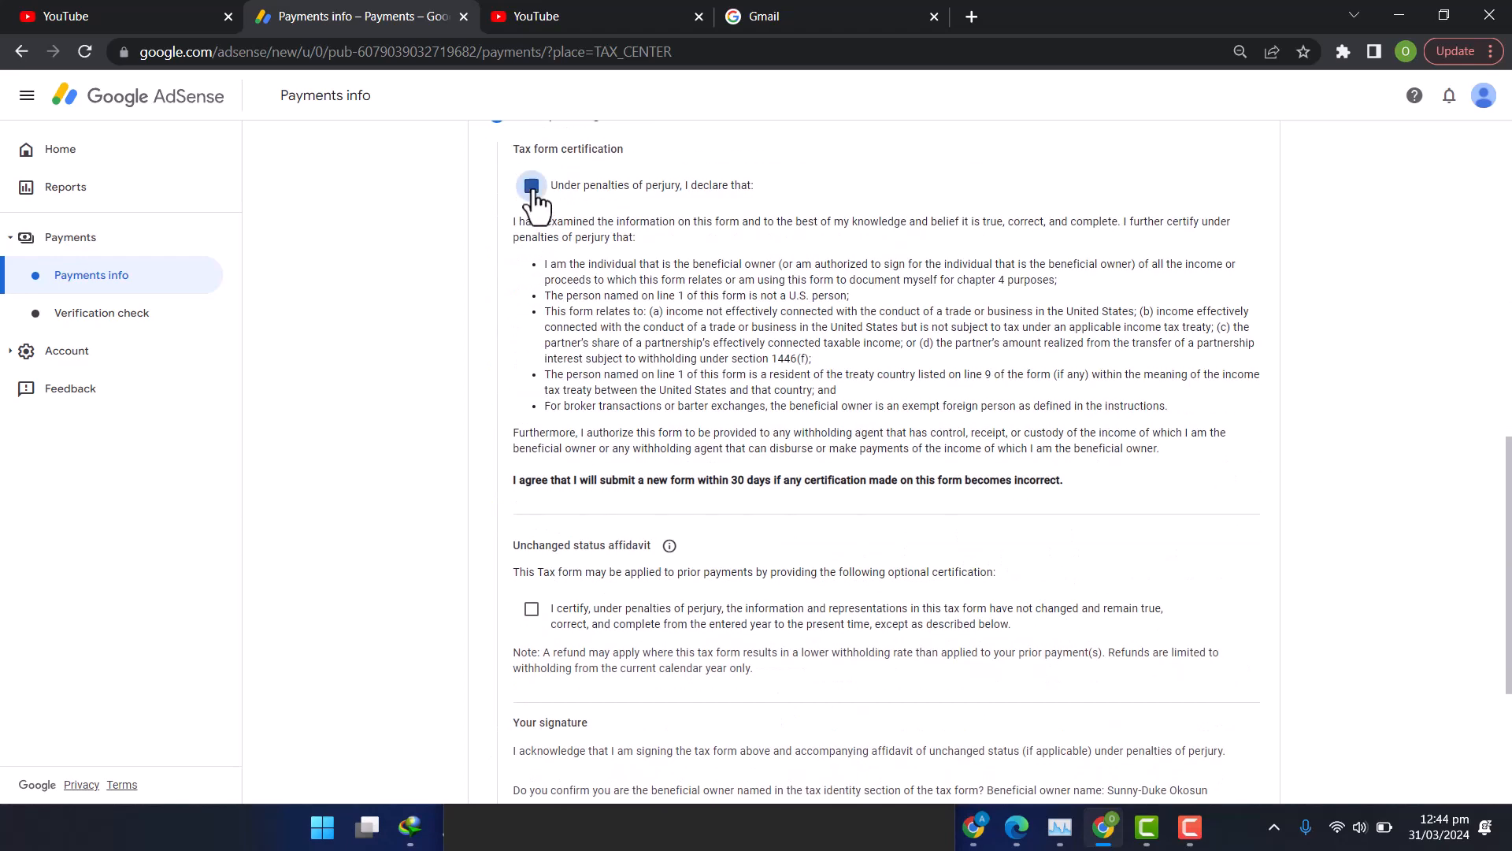
click(531, 186)
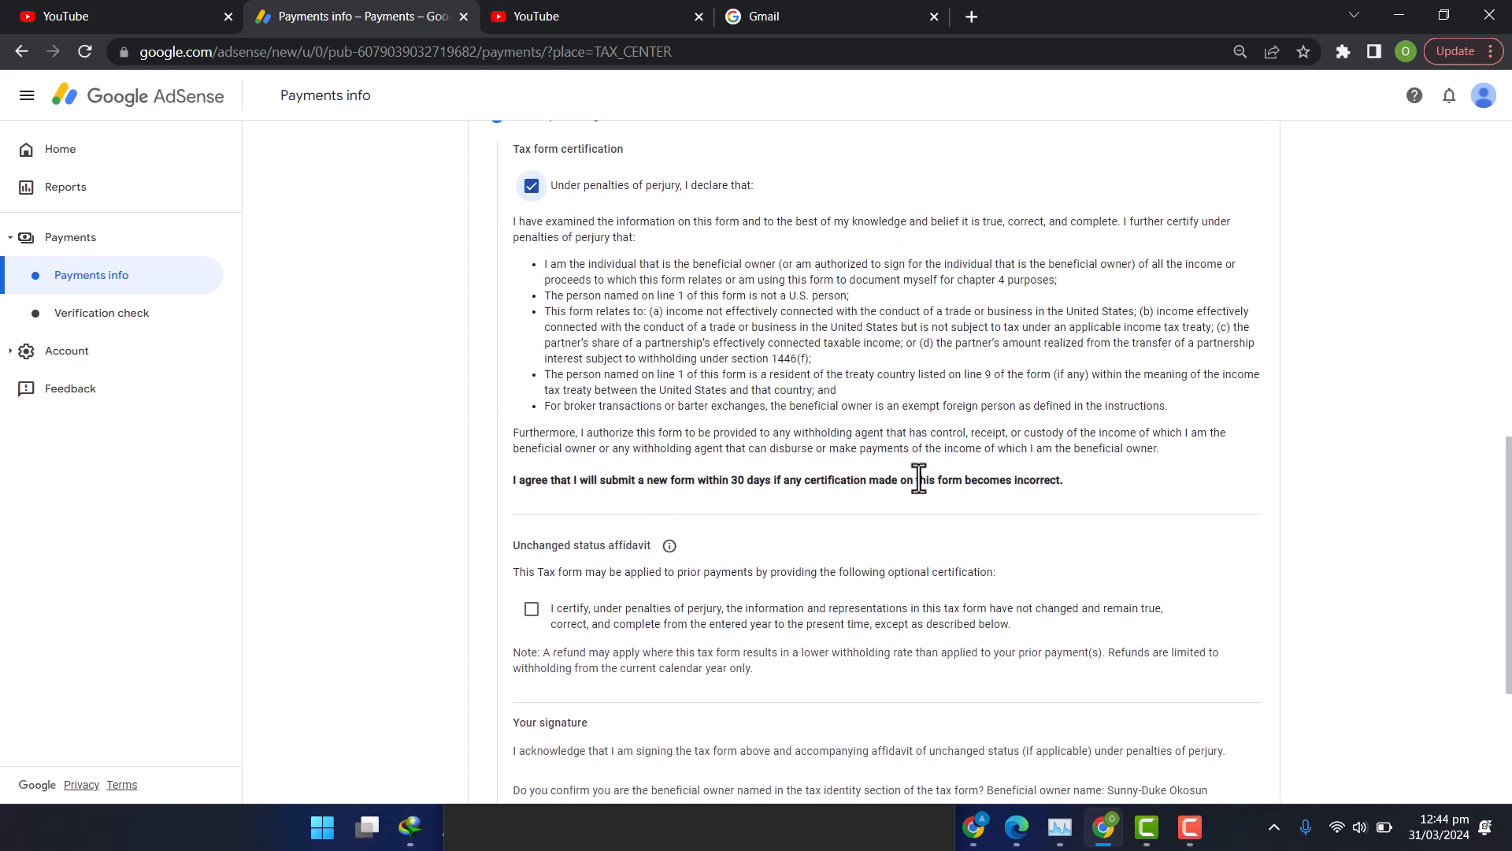
click(531, 608)
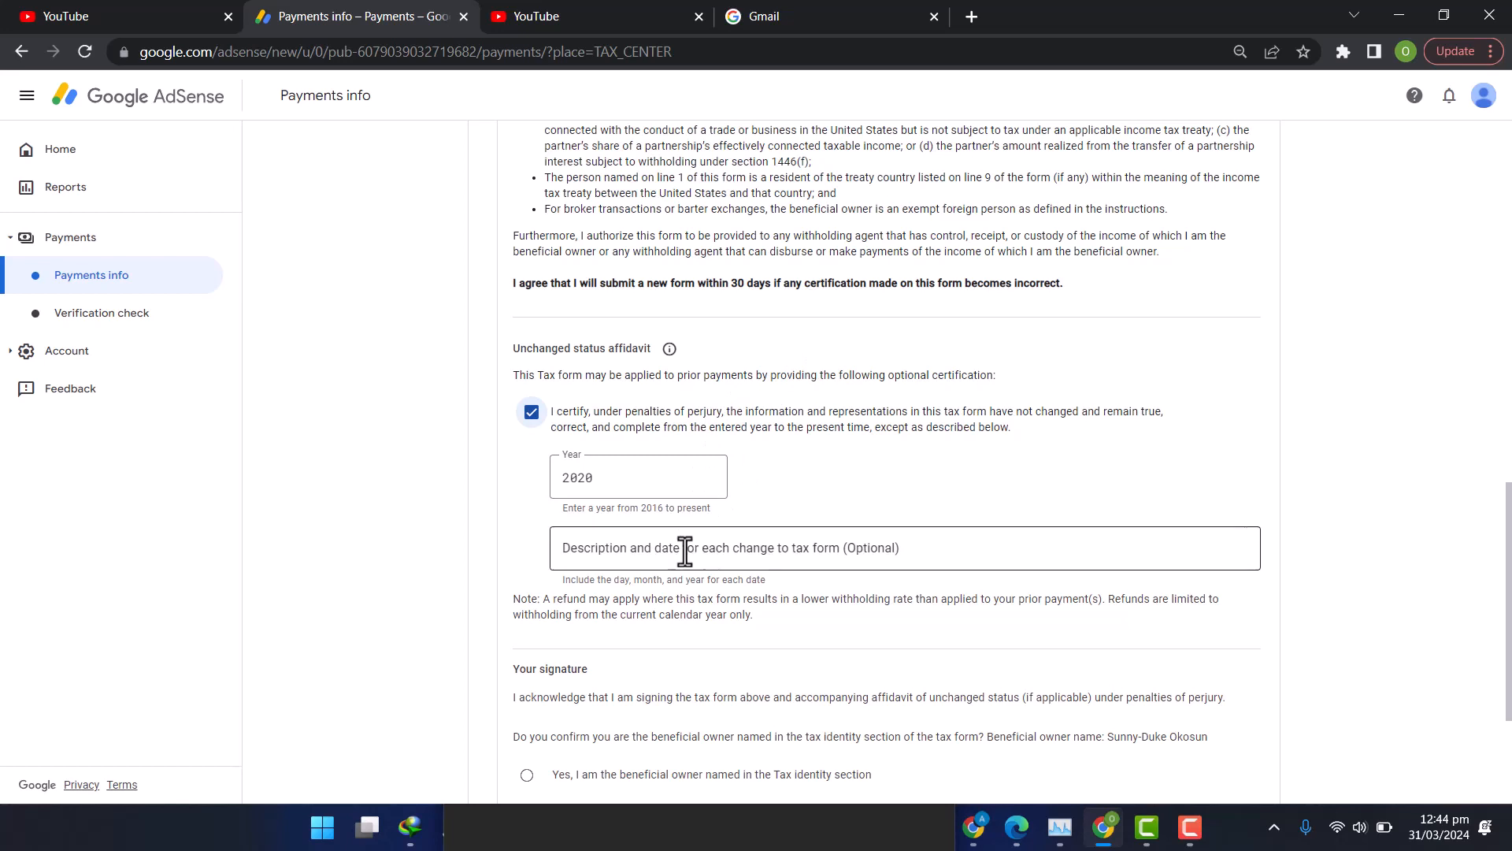
Step: Confirm being the named beneficial owner and submit the completed tax form
scroll(down, 3)
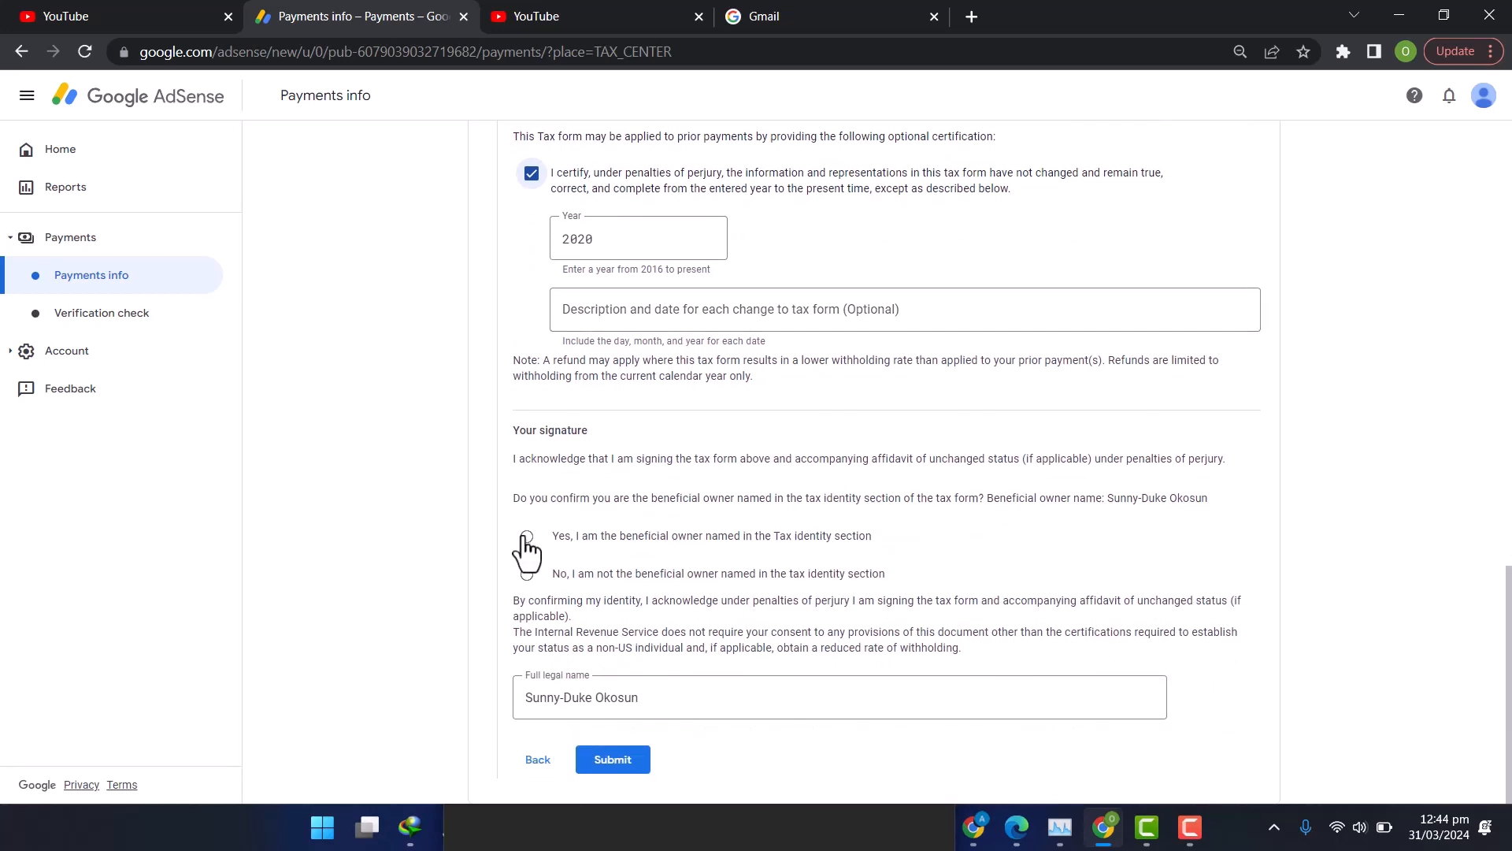
click(526, 536)
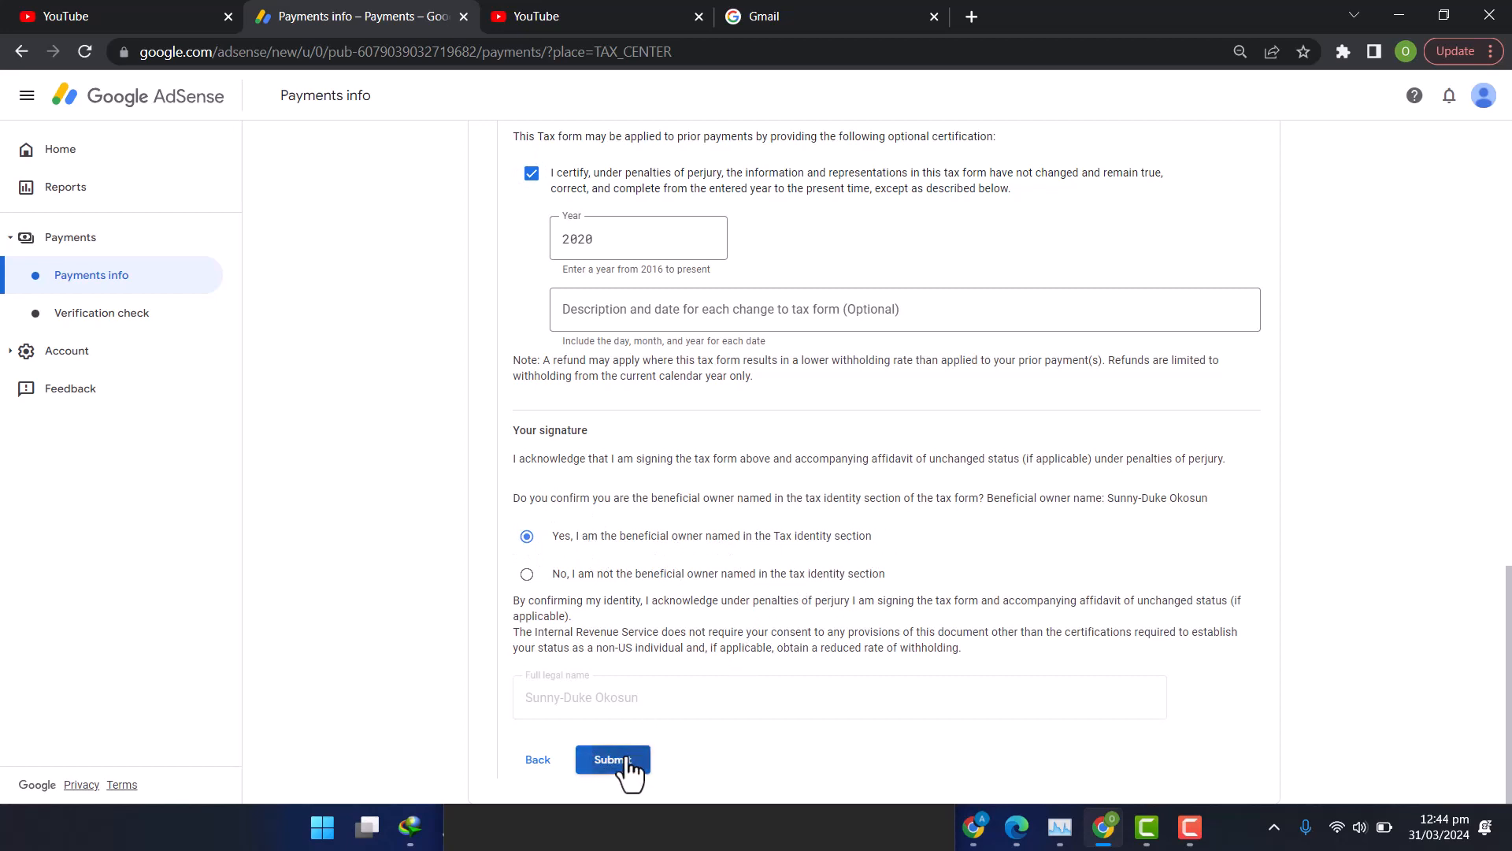
click(612, 760)
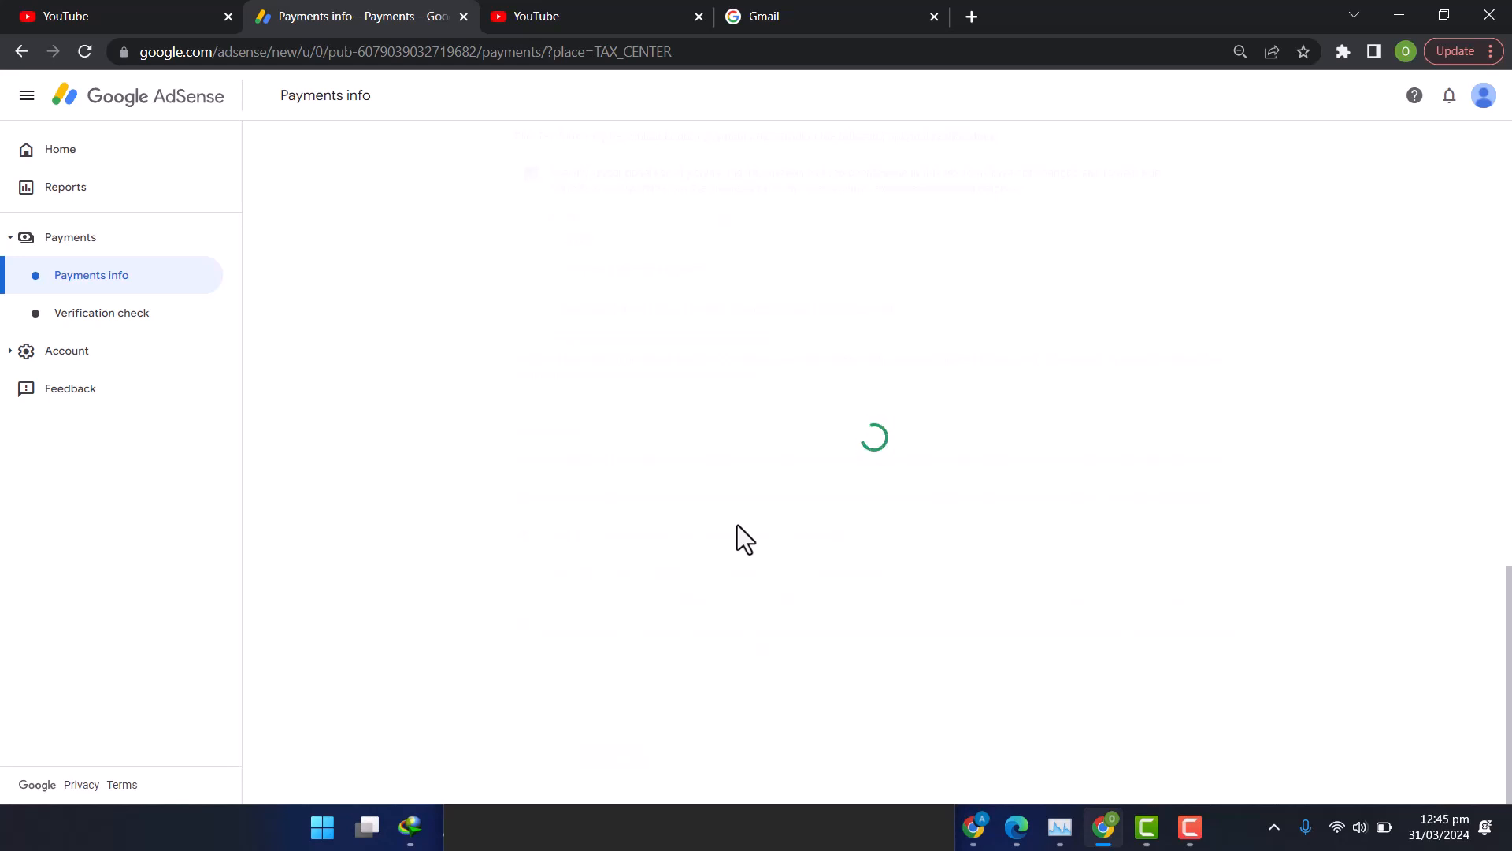
mouse_move(742, 514)
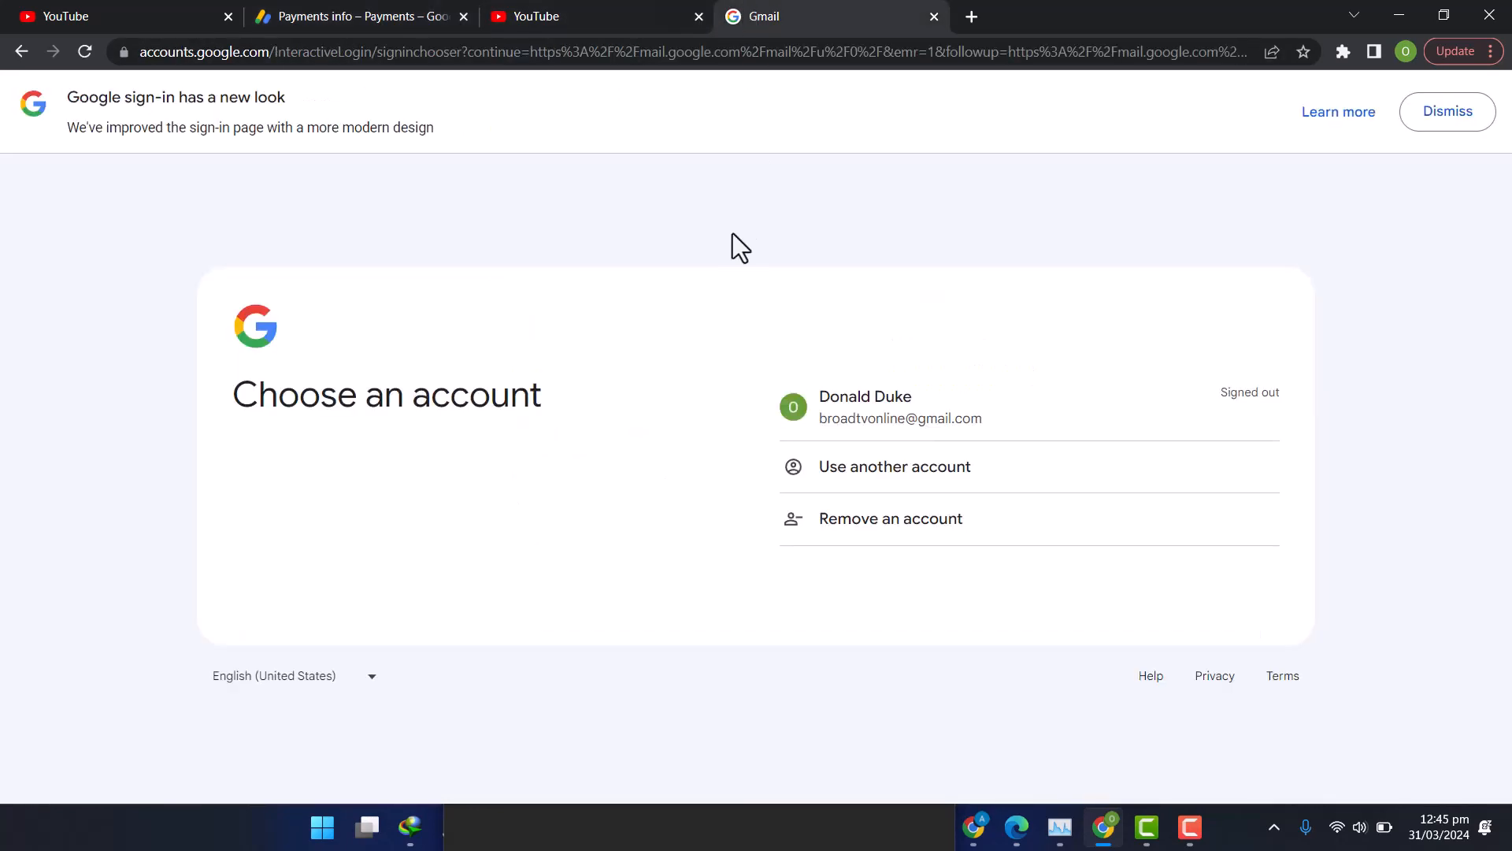
Step: Sign in with the existing Google account and view the inbox's tax approval email
click(865, 407)
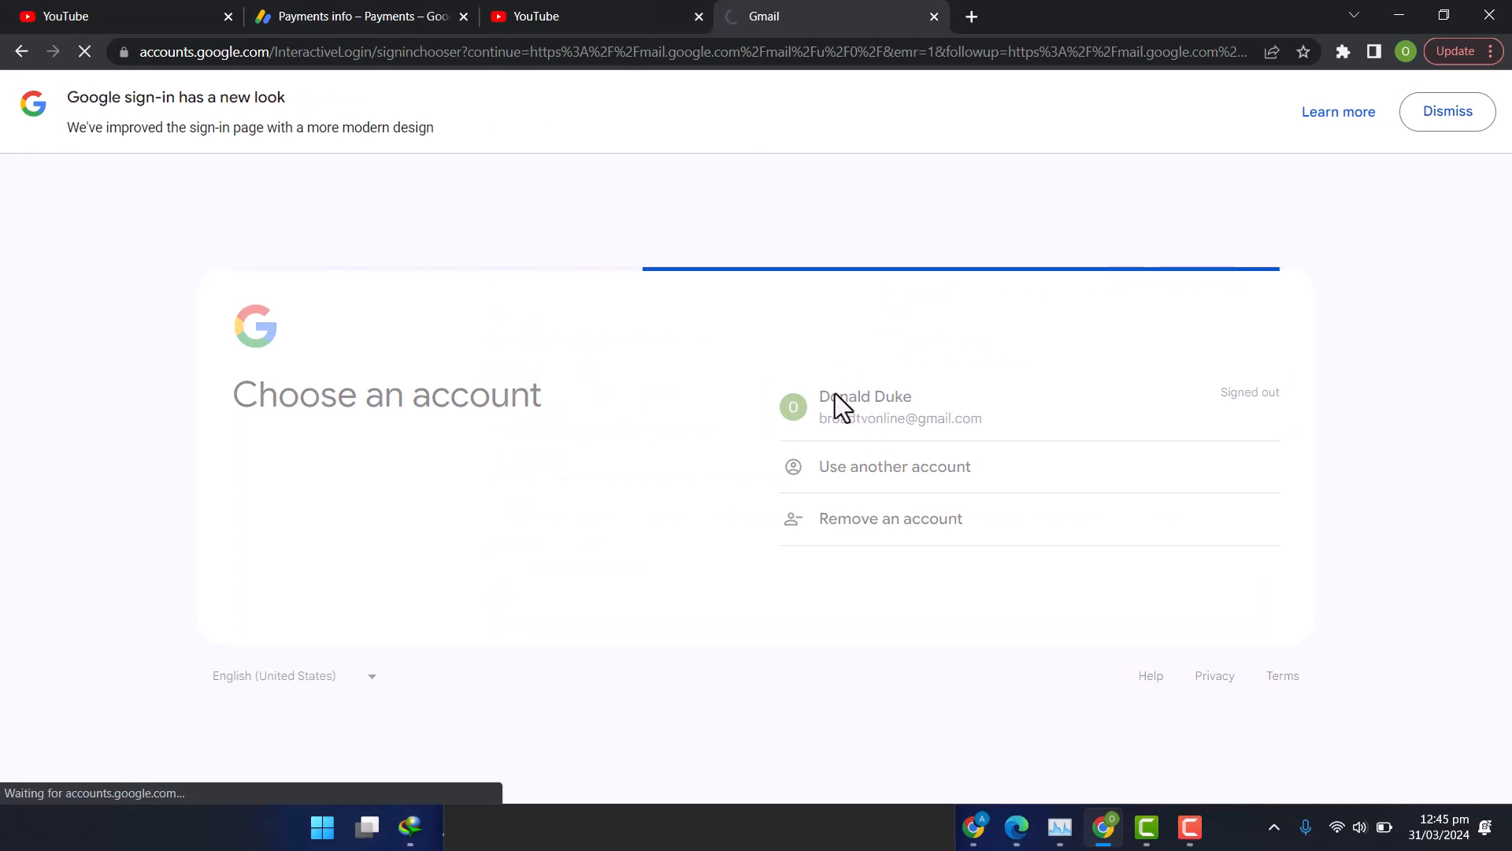
click(864, 406)
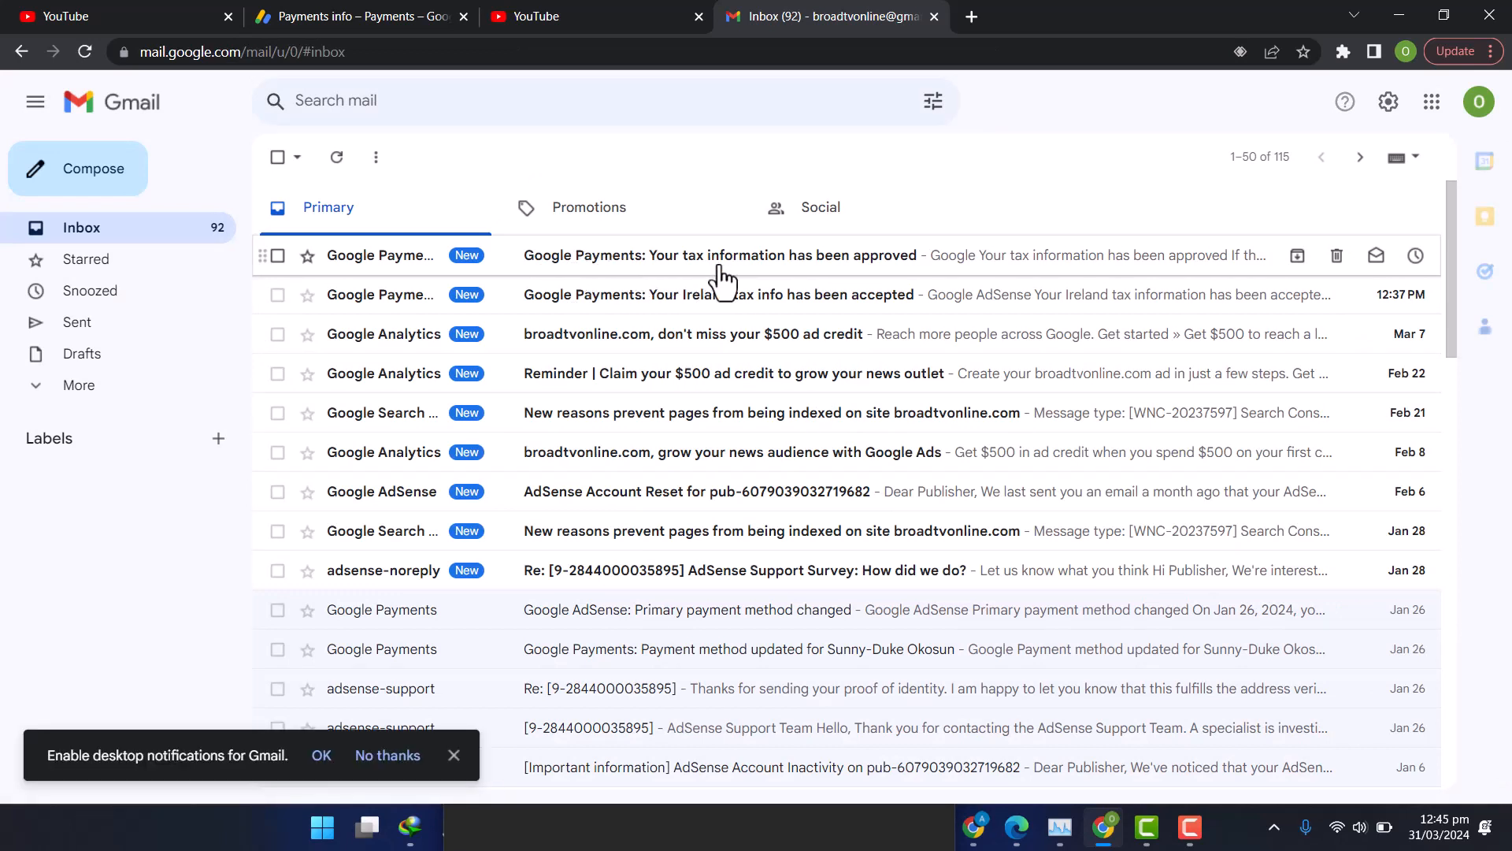
mouse_move(645, 265)
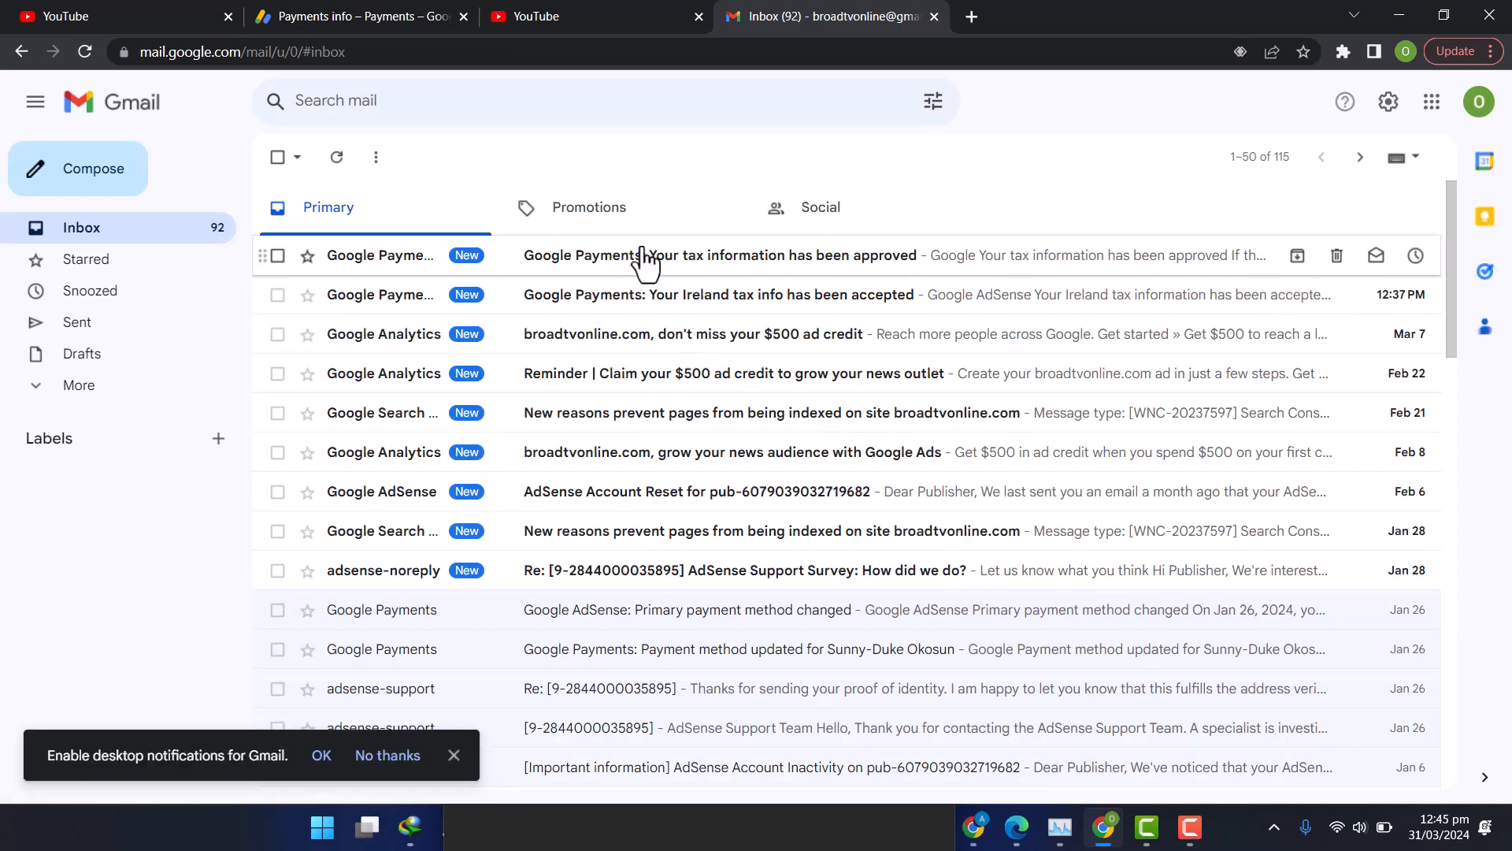